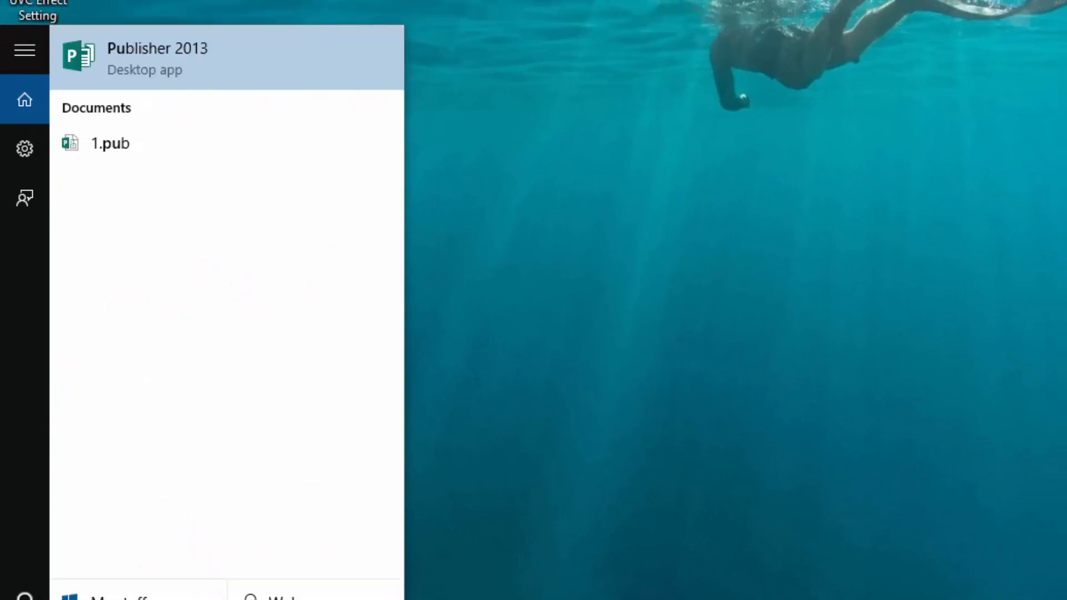
{"action": "mouse_move", "coordinate": [149, 260]}
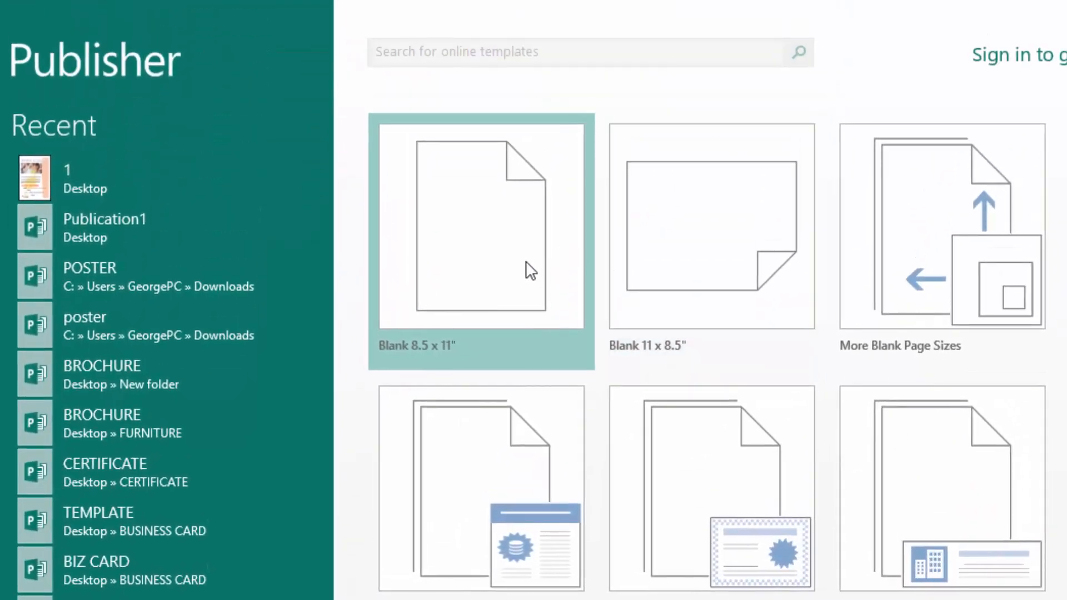
{"action": "mouse_move", "coordinate": [904, 291]}
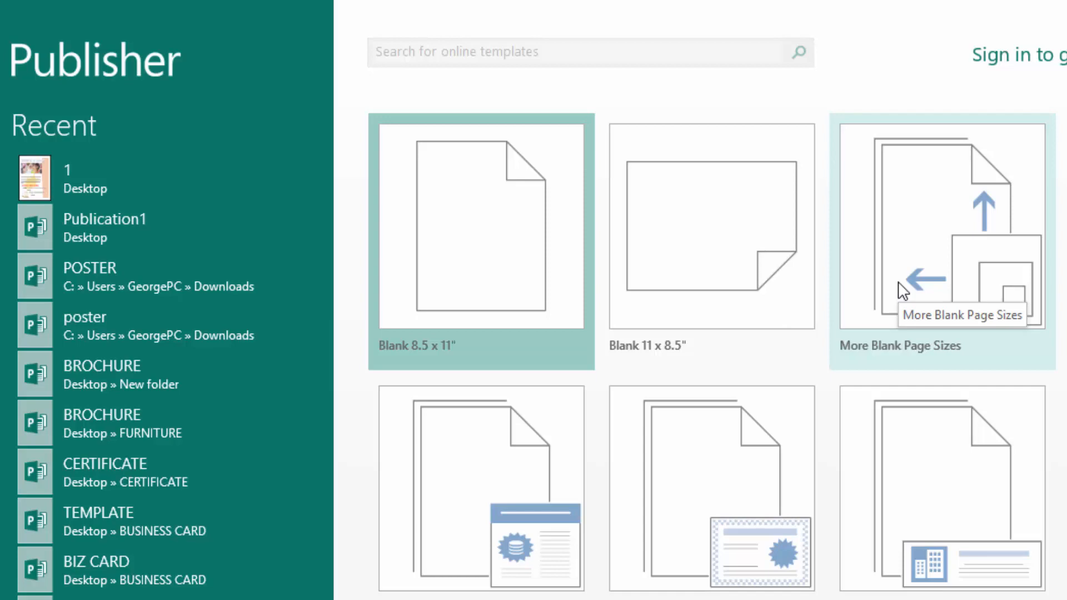
Step: Create a new blank A4 portrait publication from More Blank Page Sizes
{"action": "left_click", "coordinate": [941, 228]}
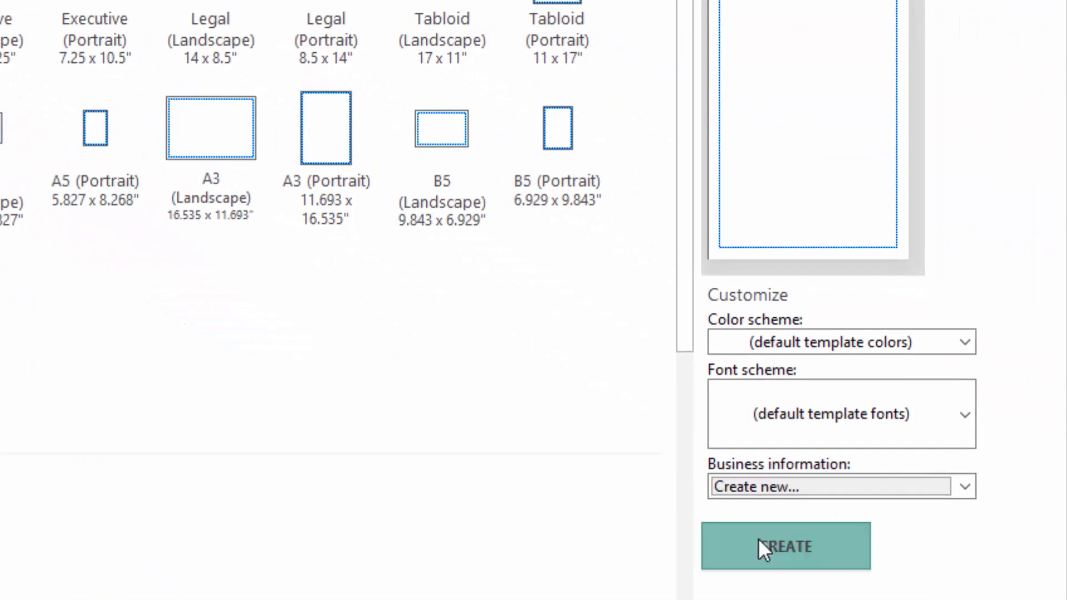
{"action": "left_click", "coordinate": [786, 545]}
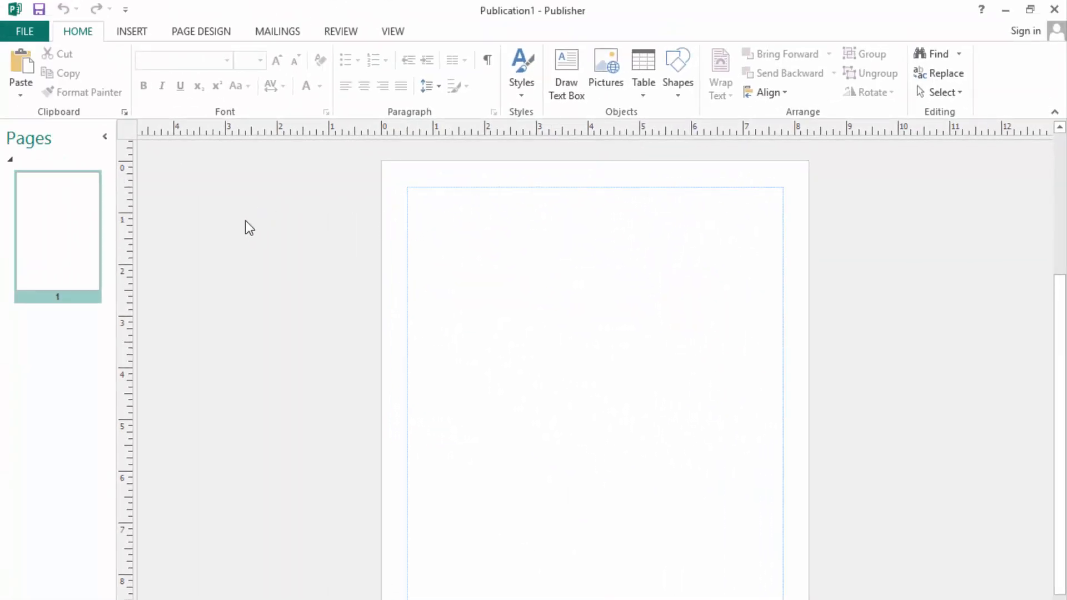
{"action": "mouse_move", "coordinate": [175, 191]}
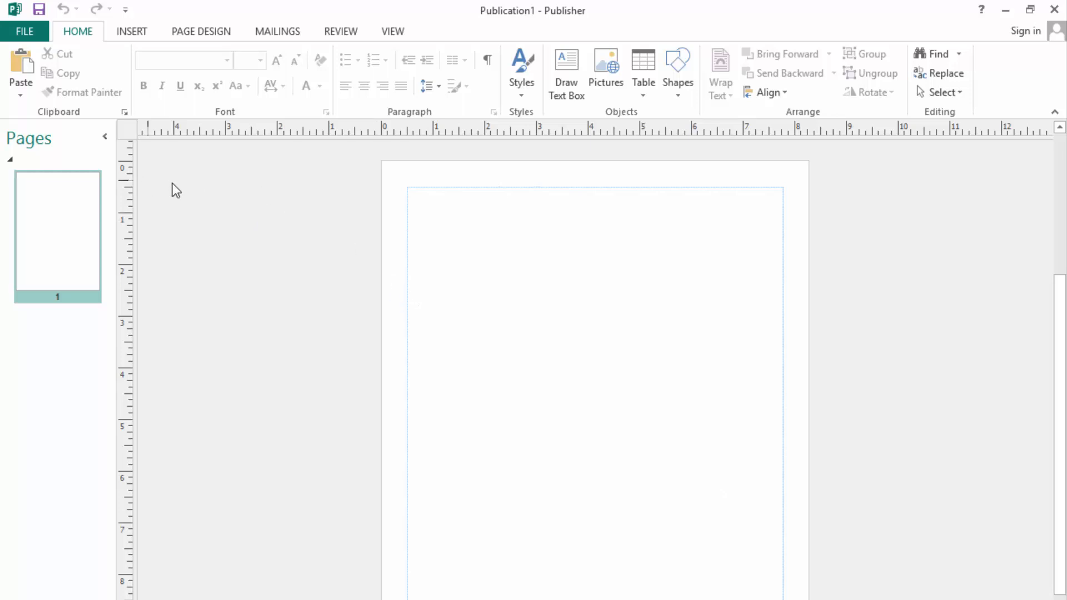
{"action": "mouse_move", "coordinate": [188, 175]}
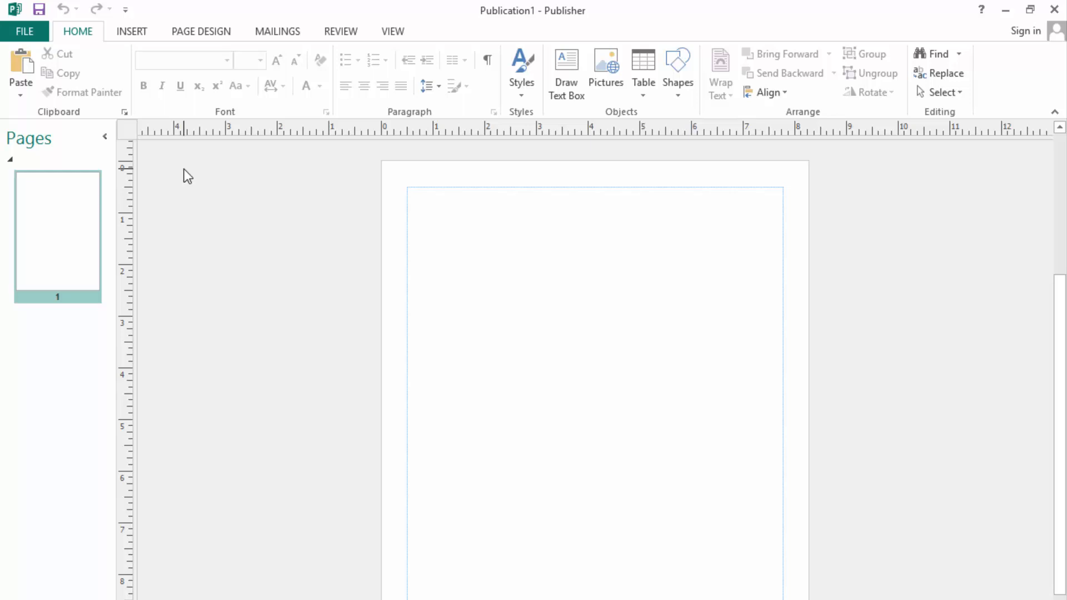
{"action": "mouse_move", "coordinate": [194, 171]}
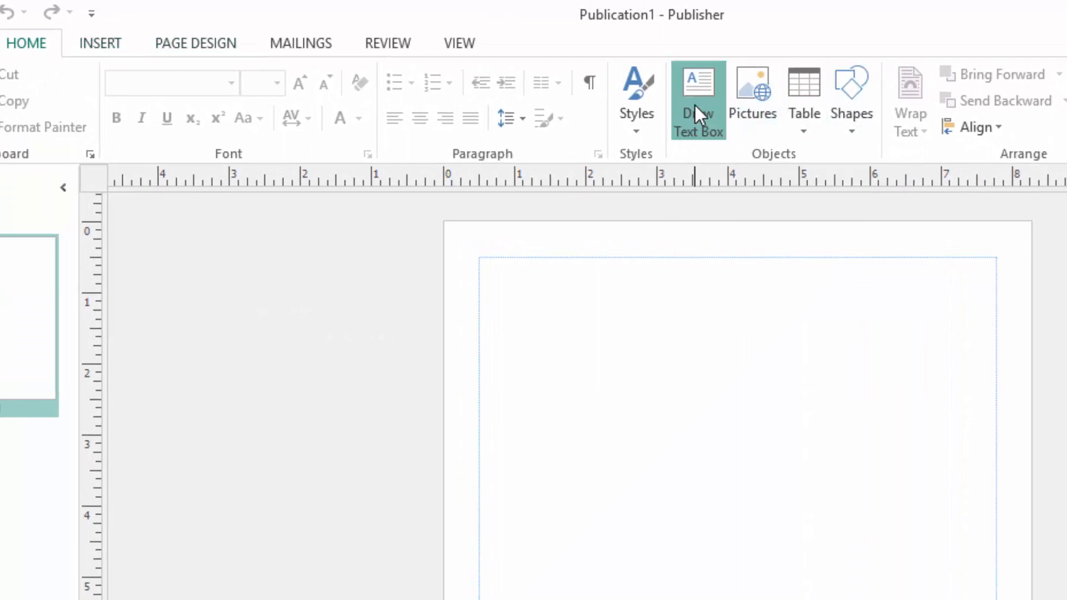
Step: Draw a wide text box across the page top, type 'Children' and select it
{"action": "left_click_drag", "start_coordinate": [479, 263], "coordinate": [587, 306]}
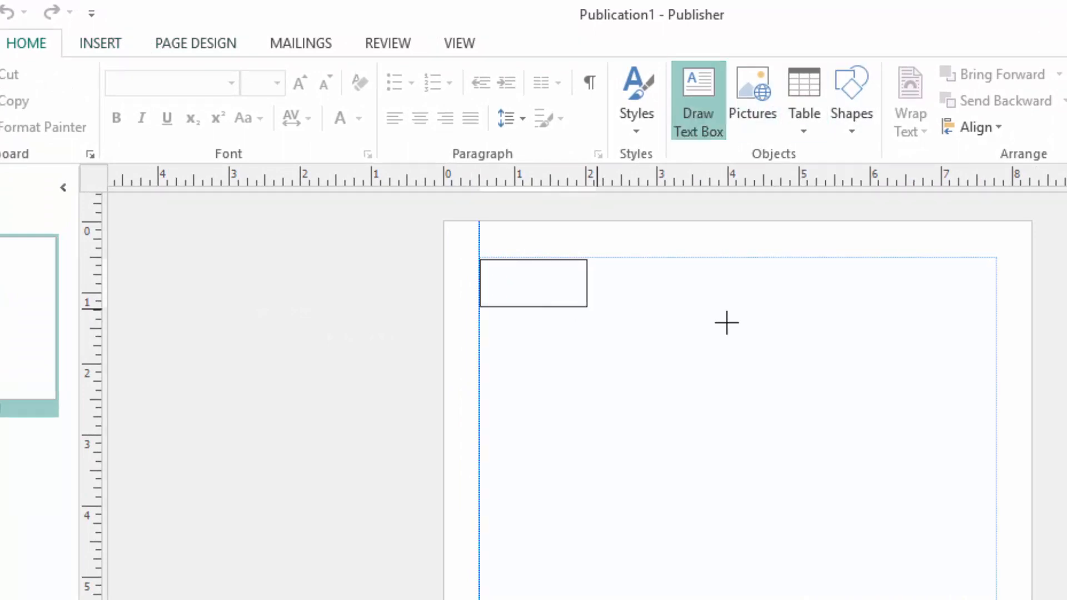
{"action": "left_click_drag", "start_coordinate": [470, 252], "coordinate": [1003, 348]}
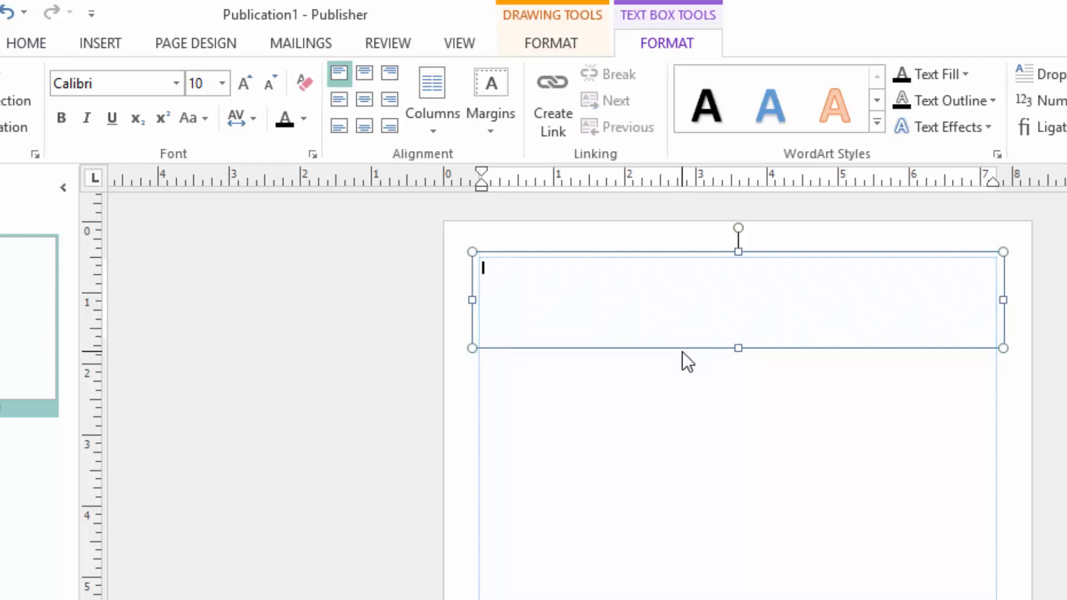
{"action": "type", "text": "c"}
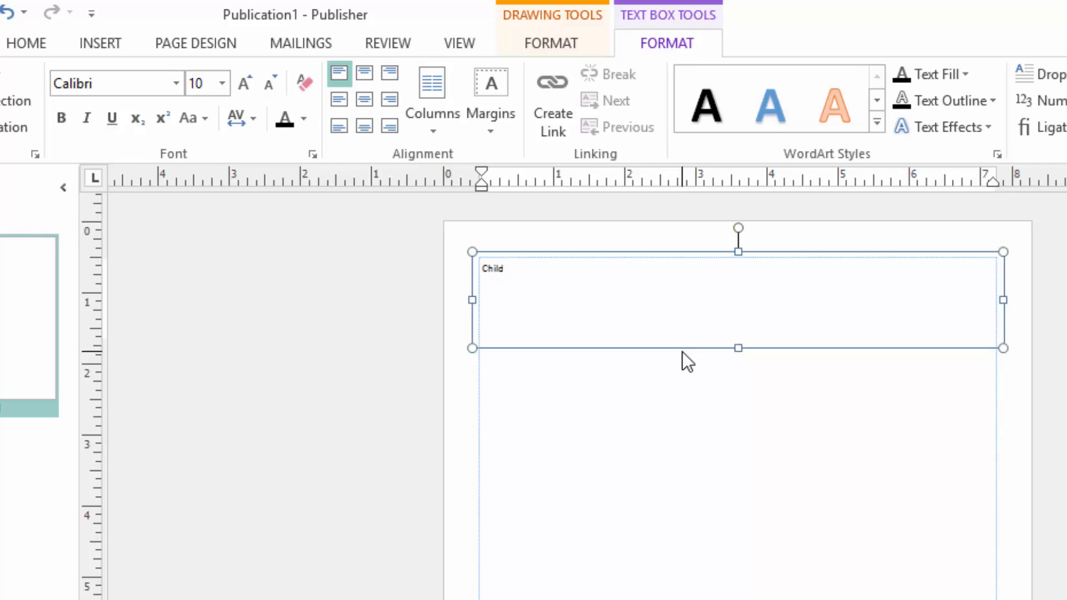
{"action": "type", "text": "res"}
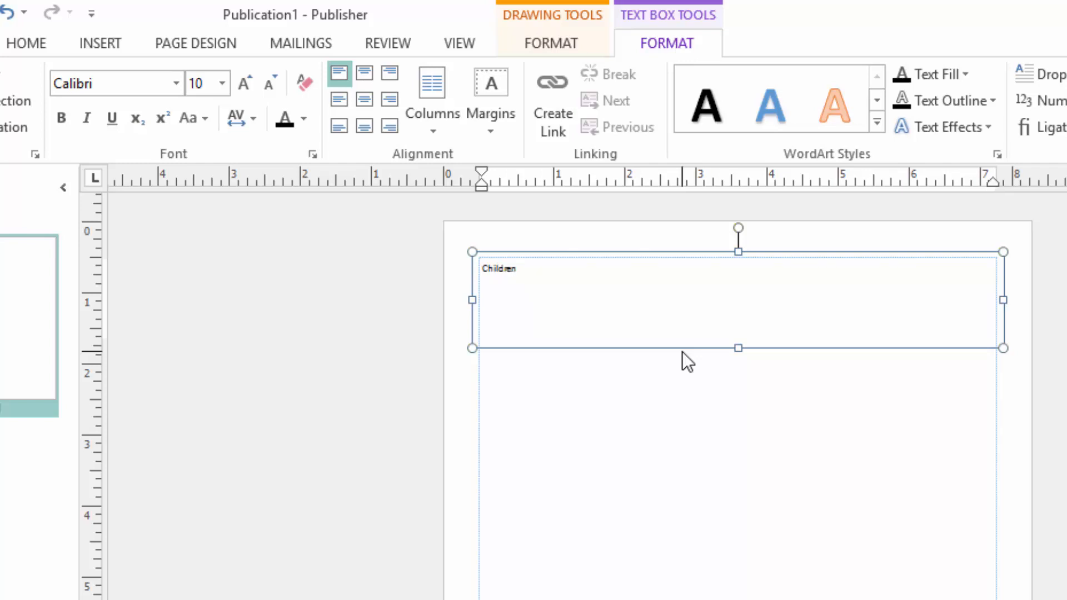
{"action": "double_click", "coordinate": [498, 268]}
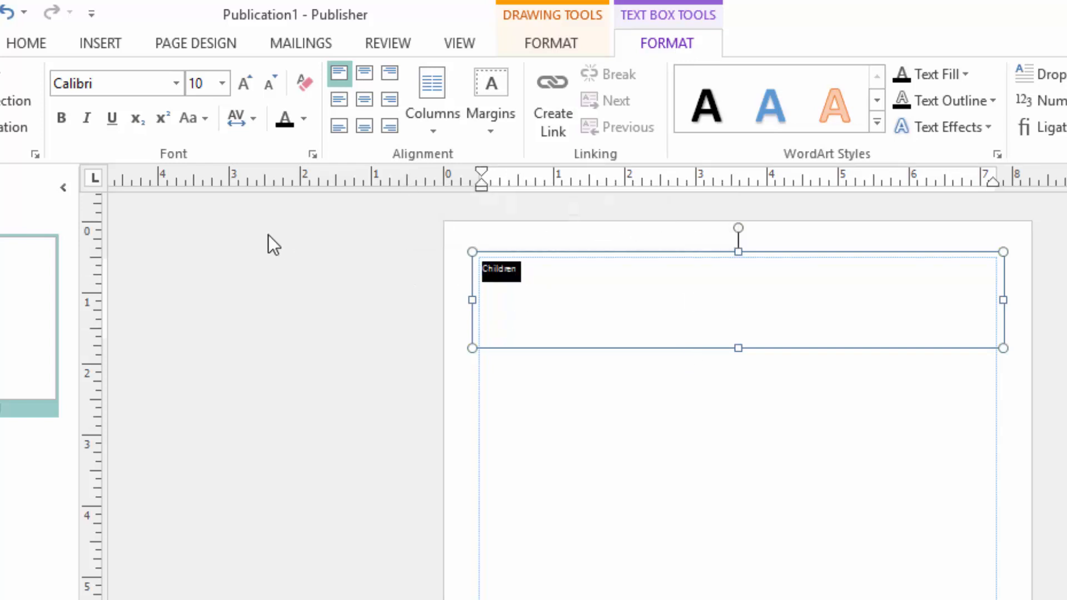
{"action": "mouse_move", "coordinate": [222, 82]}
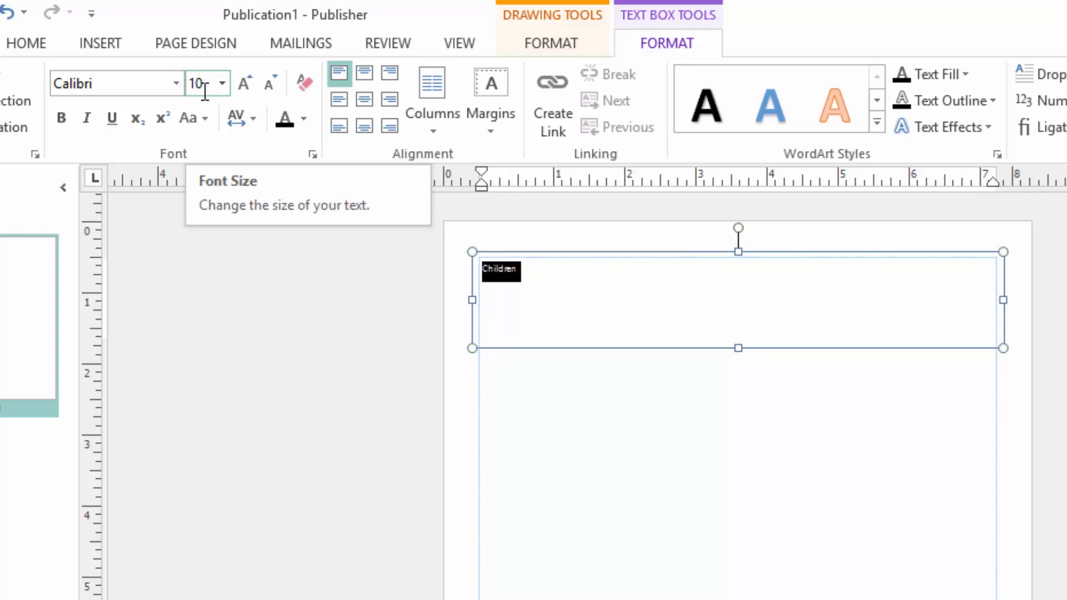
{"action": "mouse_move", "coordinate": [151, 66]}
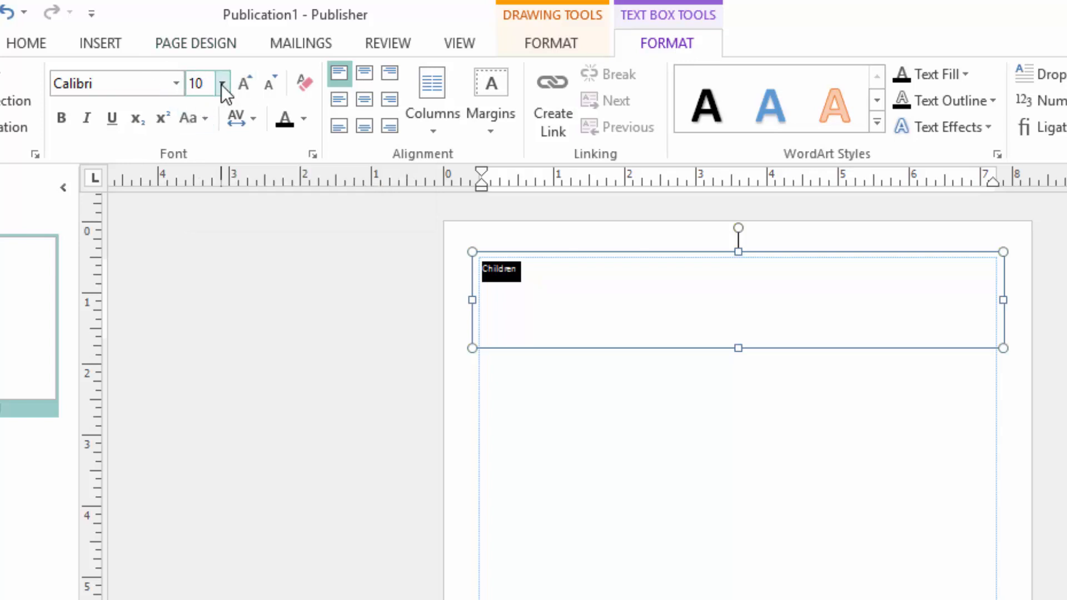
Step: Set the title text to 48 pt MS Gothic
{"action": "left_click", "coordinate": [221, 83]}
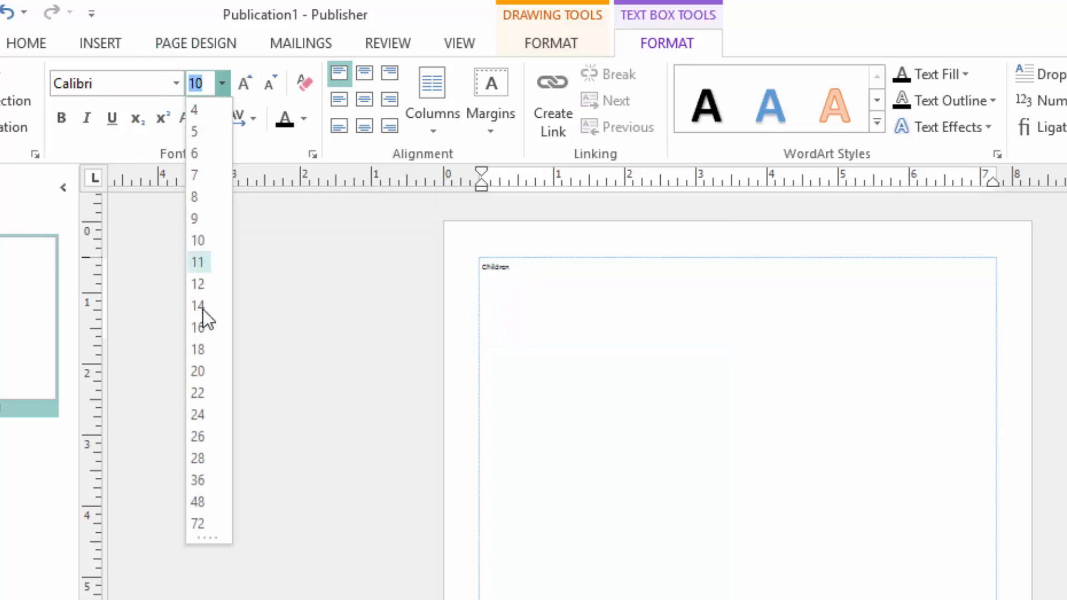
{"action": "left_click", "coordinate": [197, 501]}
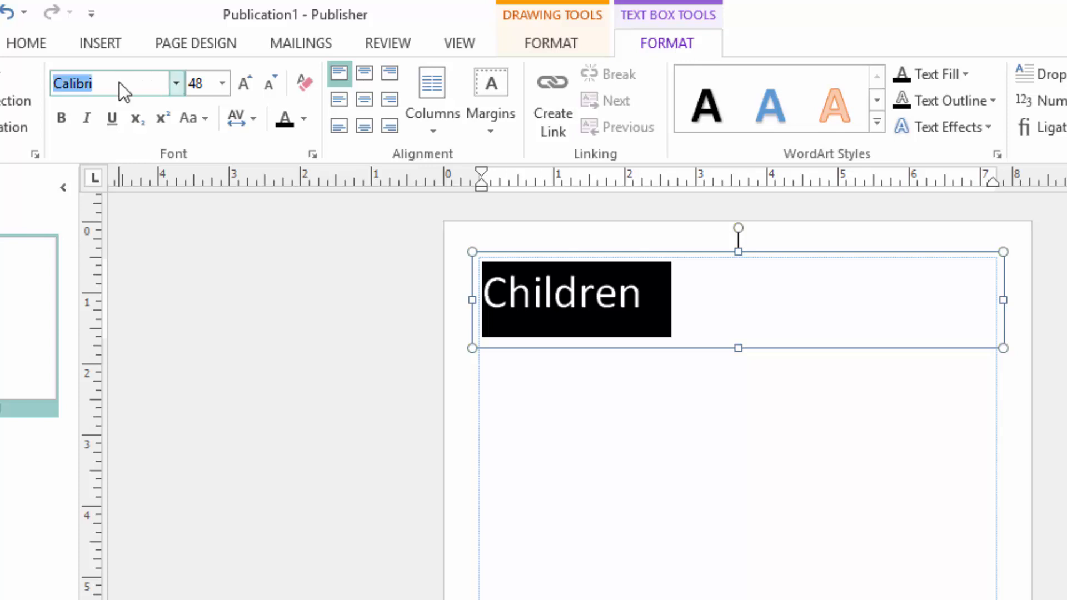
{"action": "type", "text": "Magneto"}
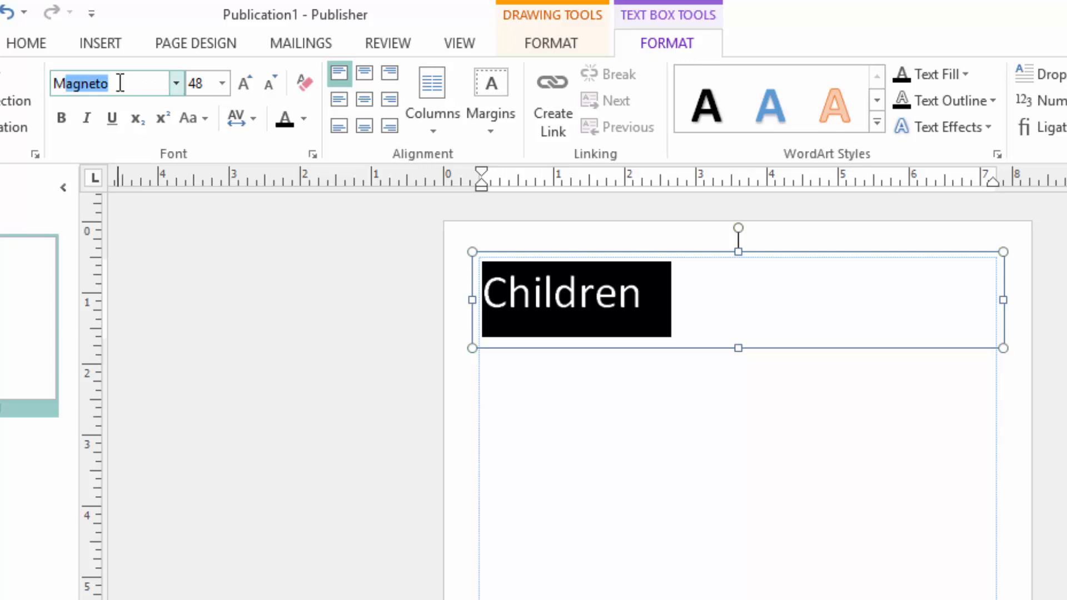
{"action": "type", "text": "MS Gothic"}
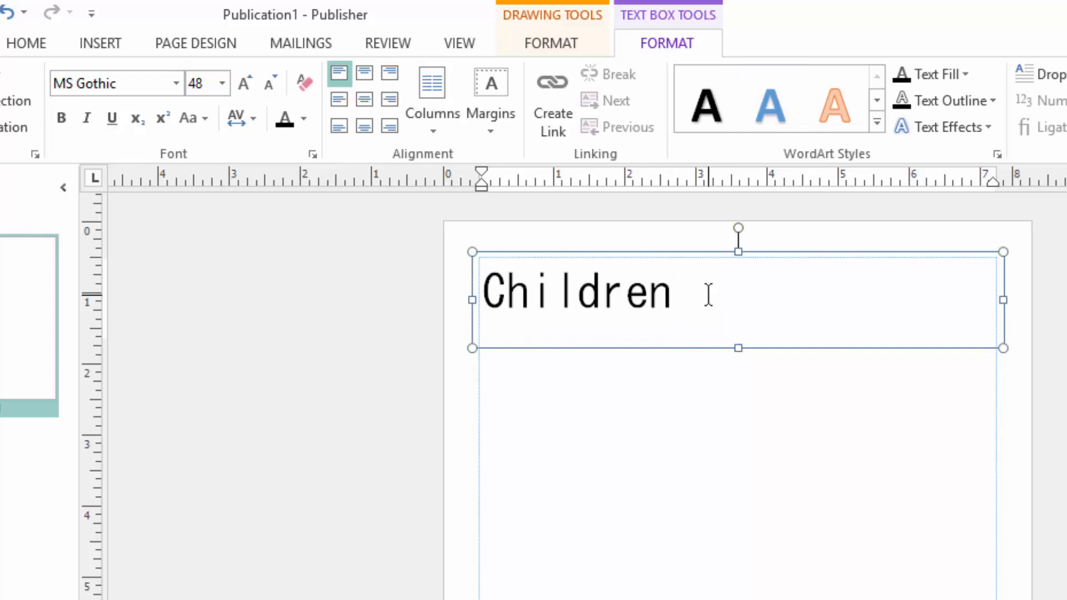
Step: Complete the title as 'Children in Science' and move the box left
{"action": "type", "text": "in S"}
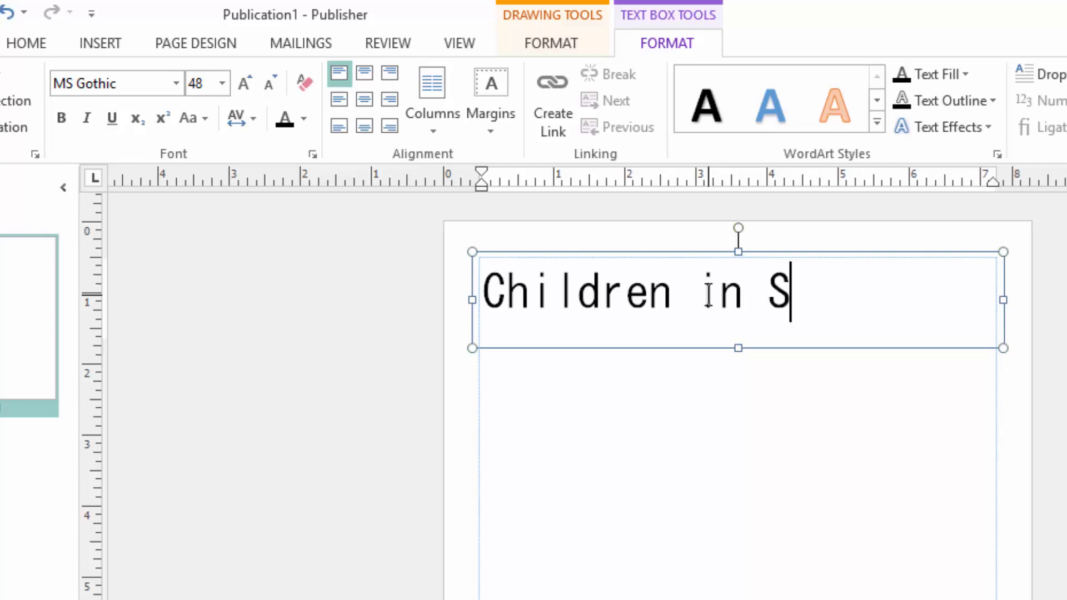
{"action": "type", "text": "cie"}
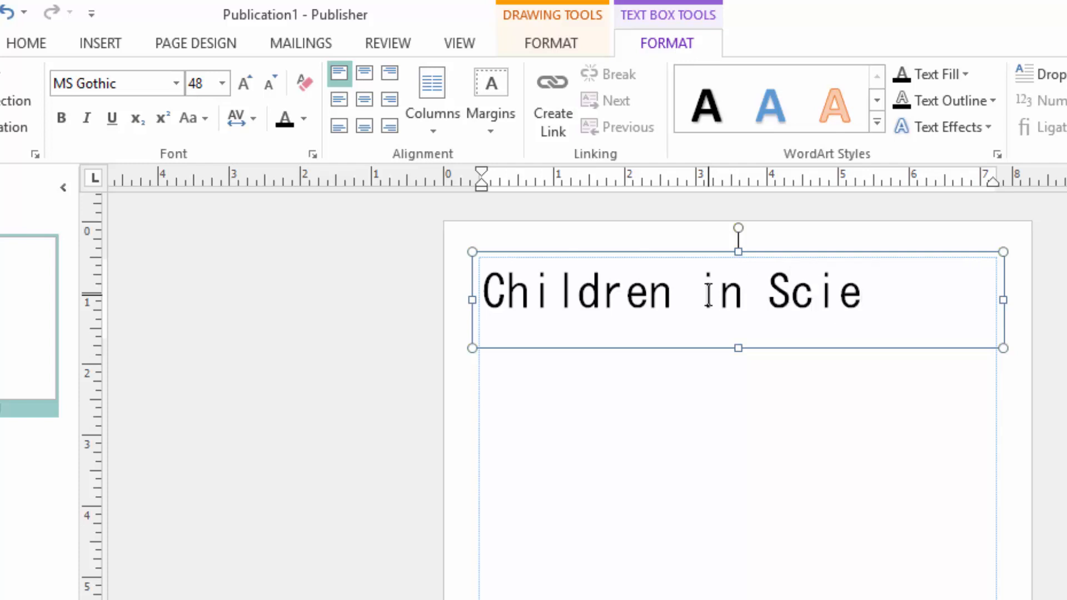
{"action": "type", "text": "nc"}
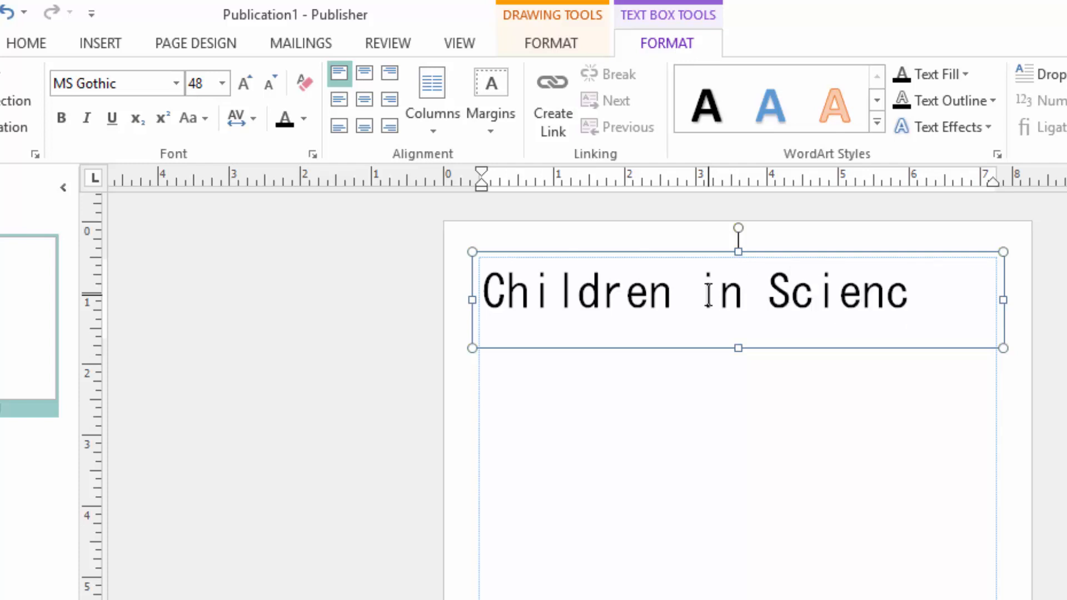
{"action": "type", "text": "e"}
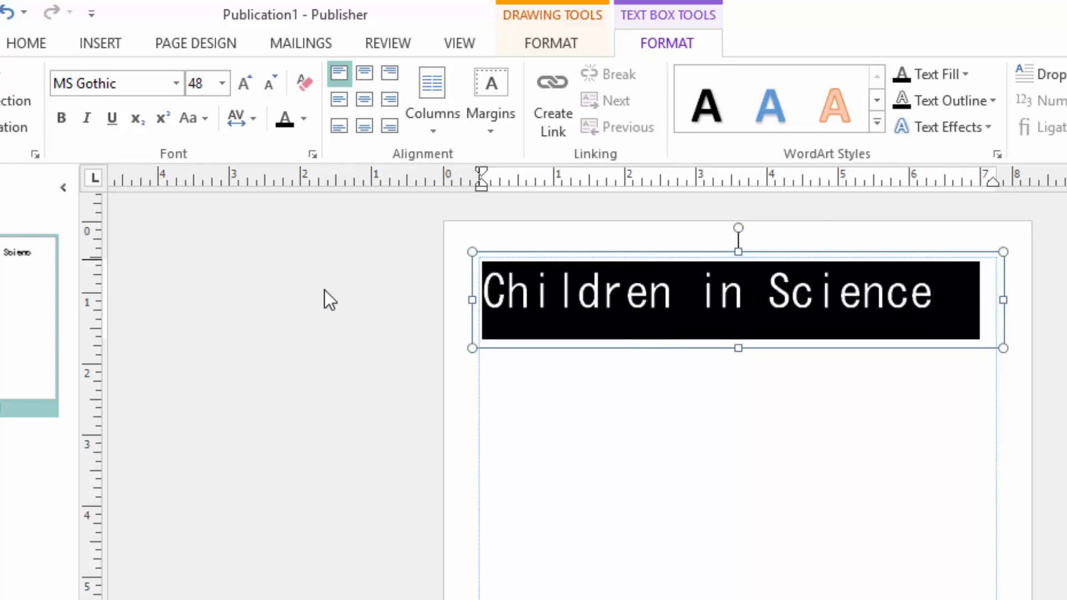
{"action": "left_click", "coordinate": [61, 117]}
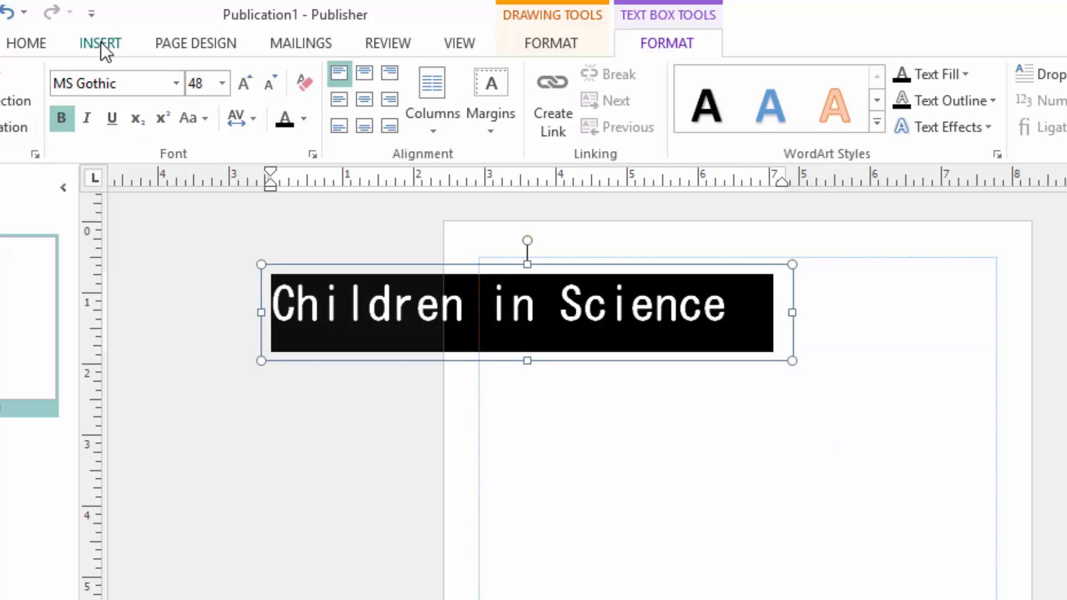
Step: Insert a flowchart shape from the Shapes gallery beside the title
{"action": "left_click", "coordinate": [100, 43]}
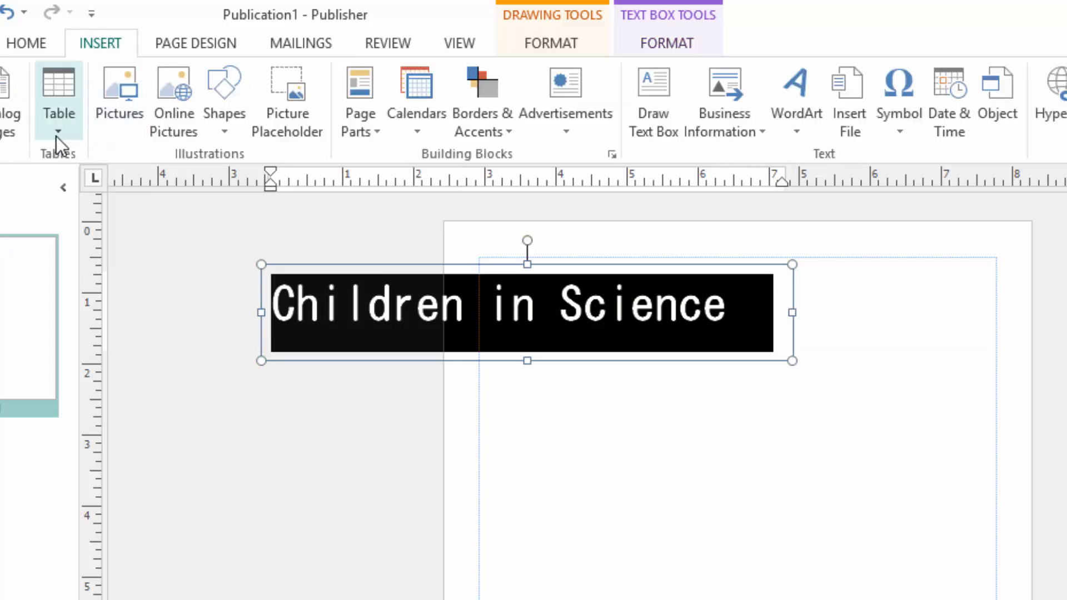
{"action": "left_click", "coordinate": [224, 99]}
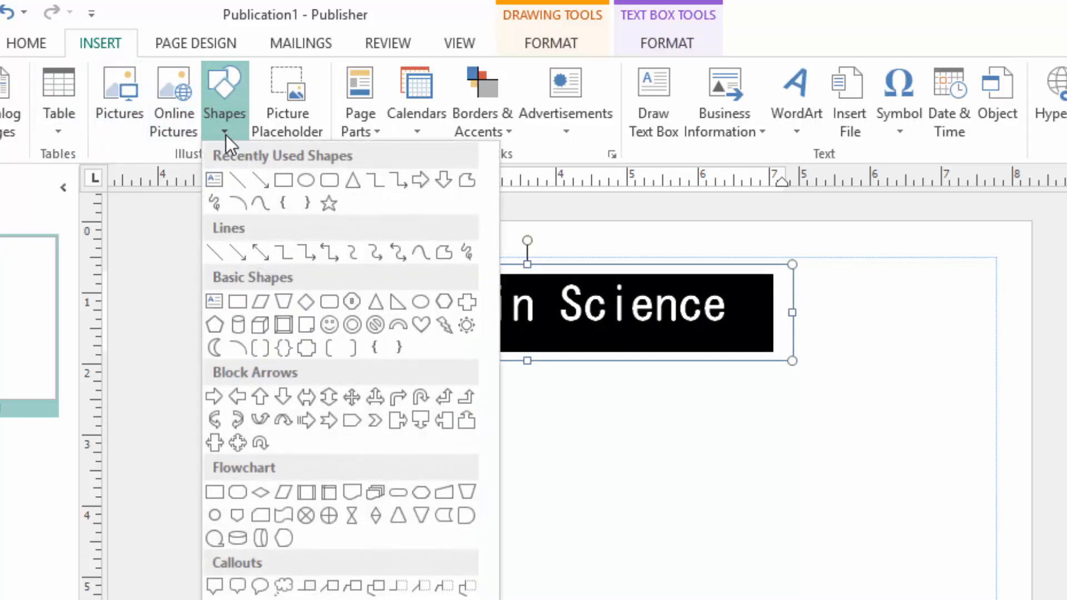
{"action": "mouse_move", "coordinate": [309, 473]}
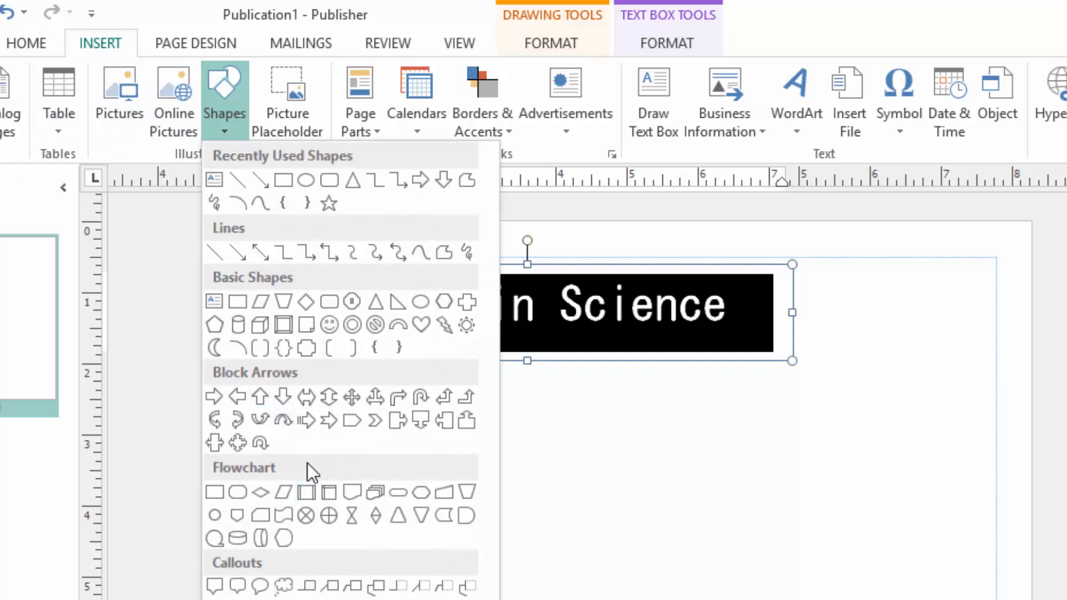
{"action": "mouse_move", "coordinate": [300, 558]}
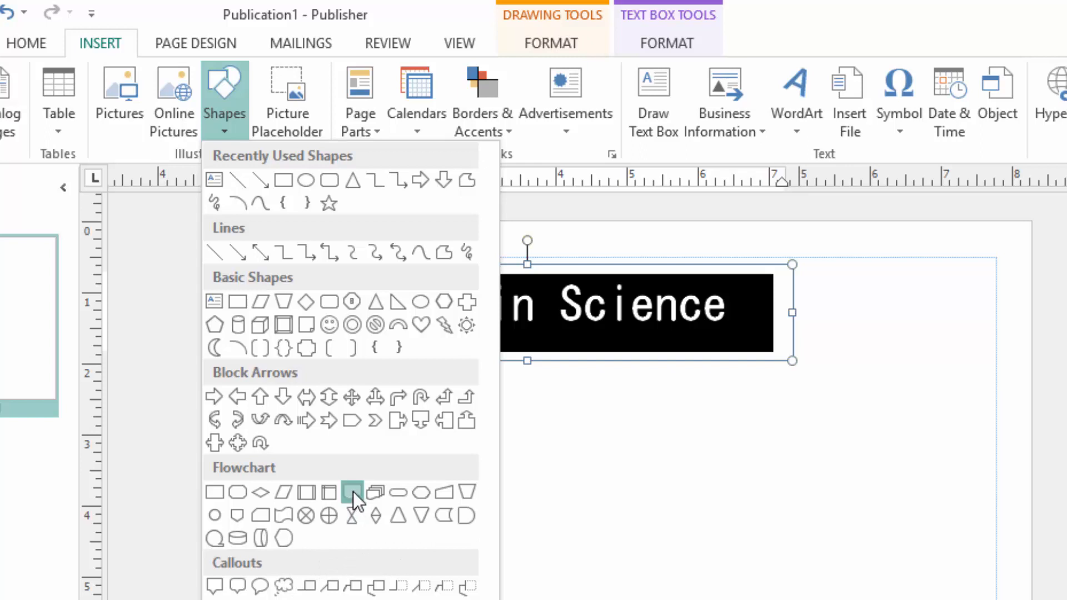
{"action": "left_click", "coordinate": [352, 492]}
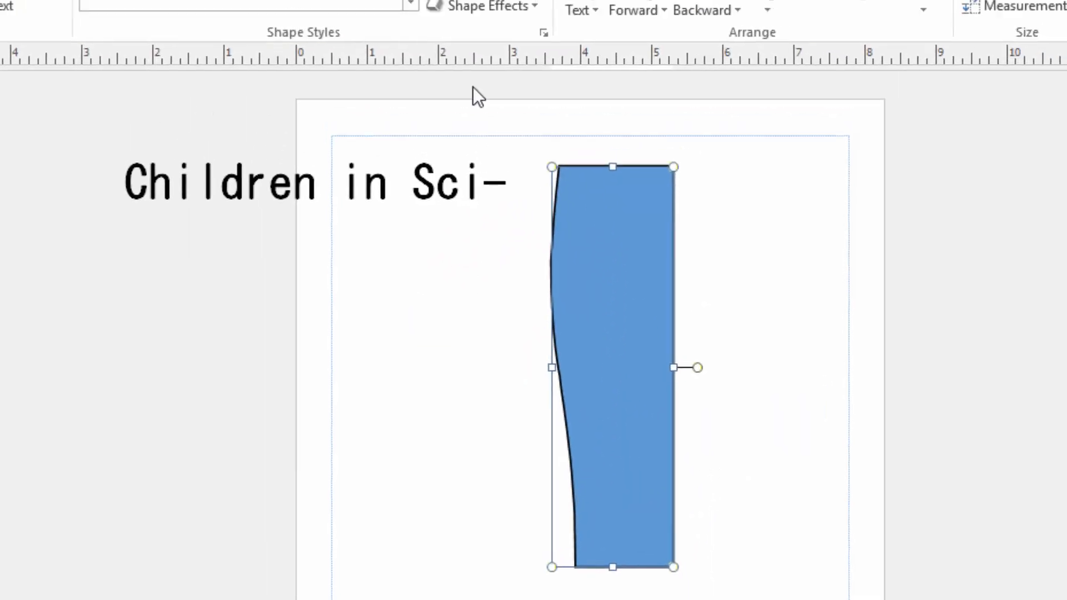
Step: Fill the curved shape with light orange (Accent 2, Lighter 60%)
{"action": "left_click", "coordinate": [470, 100]}
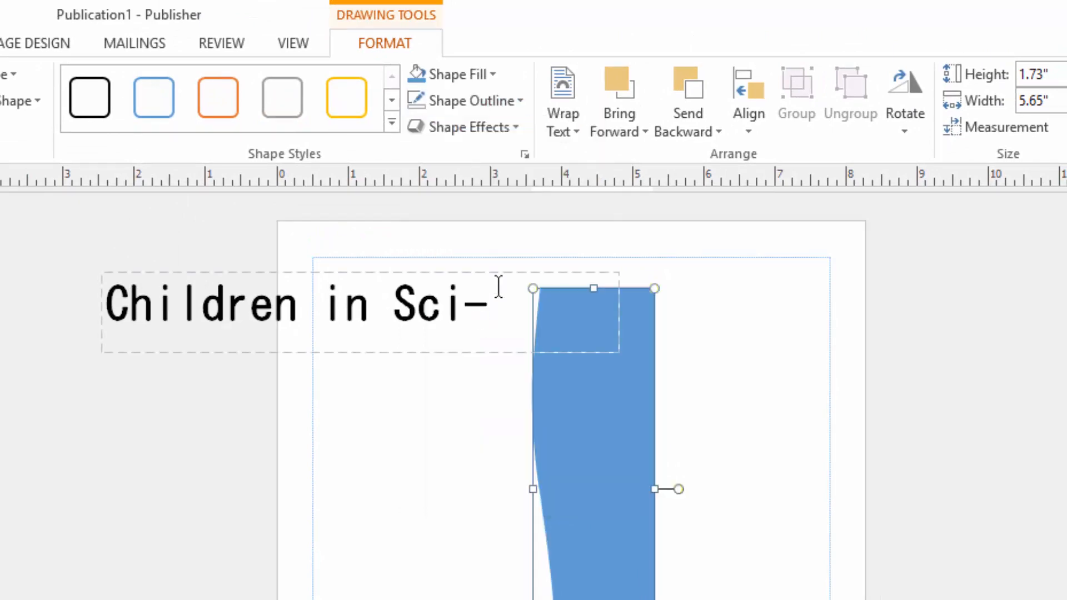
{"action": "left_click", "coordinate": [467, 100]}
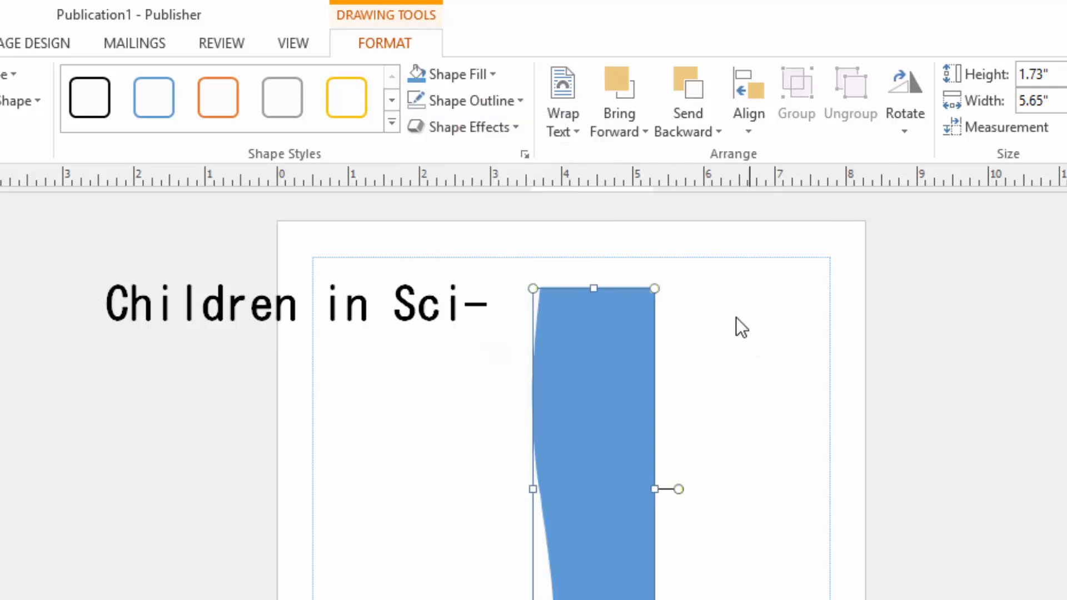
{"action": "left_click", "coordinate": [457, 74]}
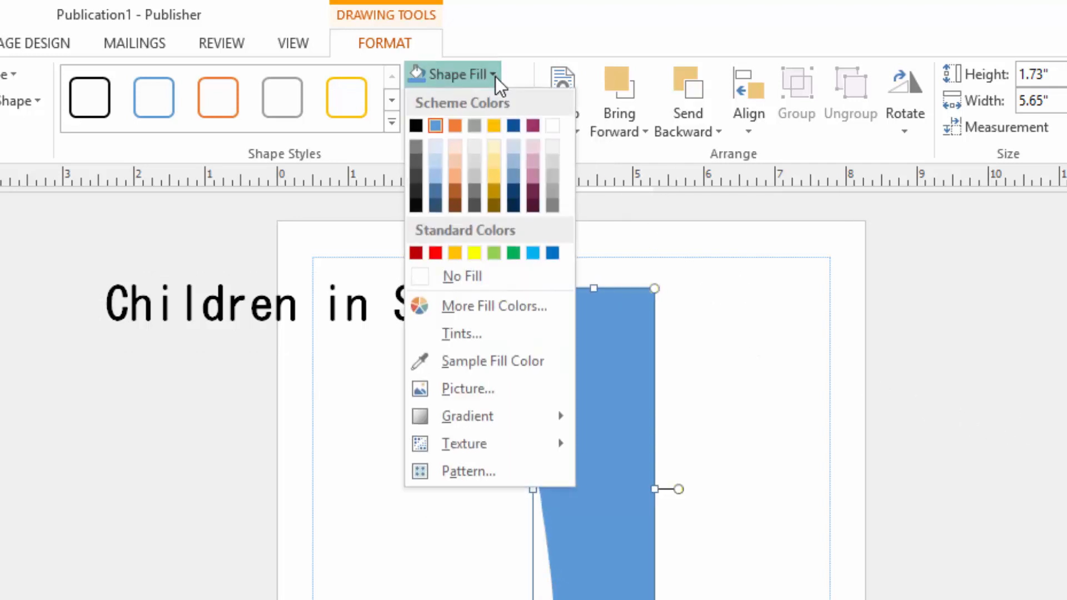
{"action": "left_click", "coordinate": [455, 163]}
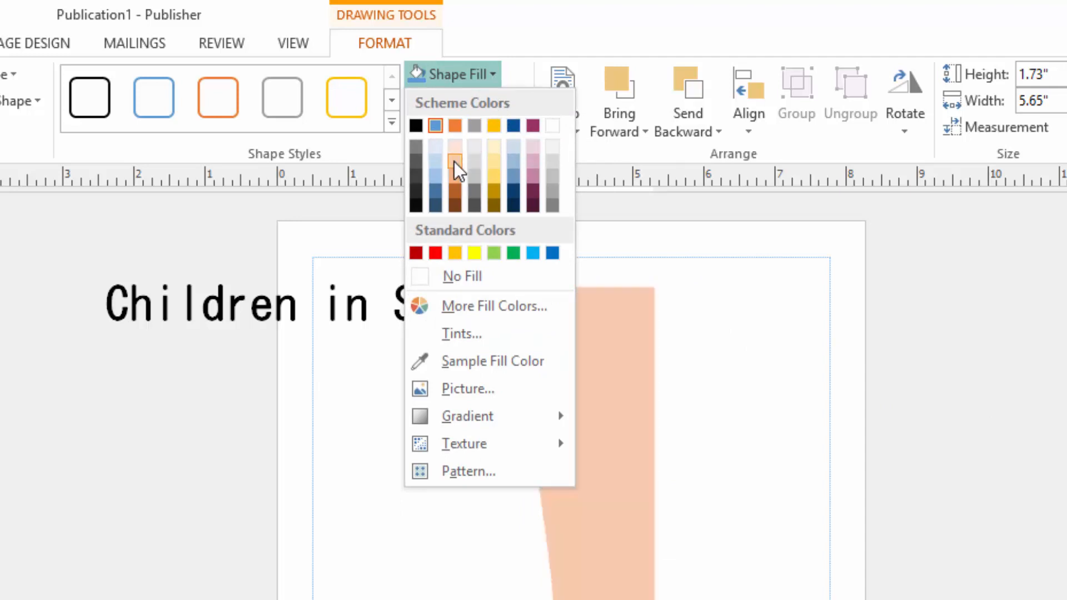
{"action": "mouse_move", "coordinate": [459, 167]}
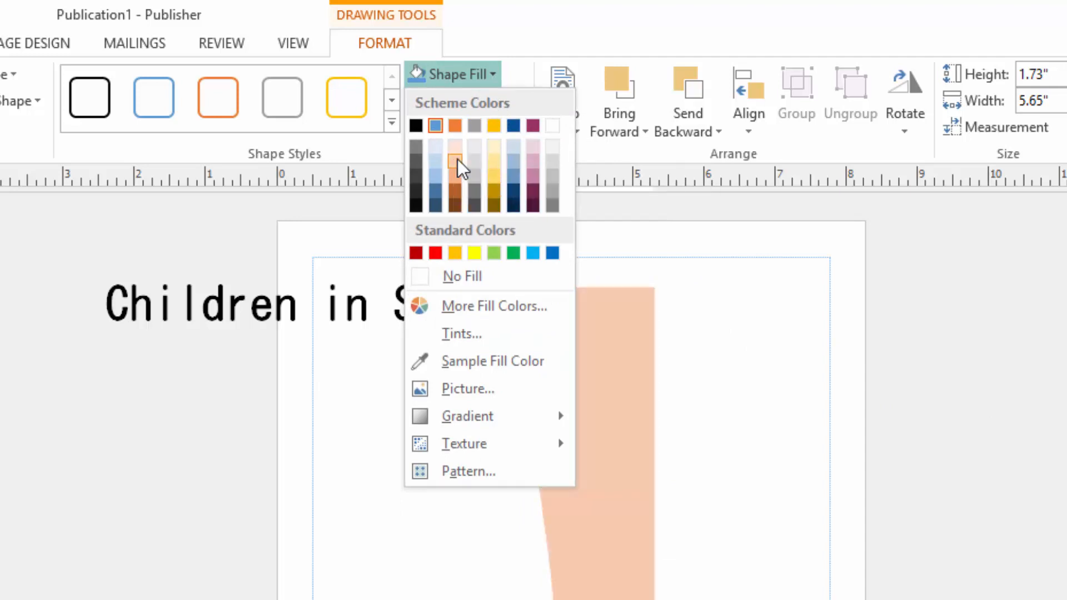
{"action": "mouse_move", "coordinate": [455, 161]}
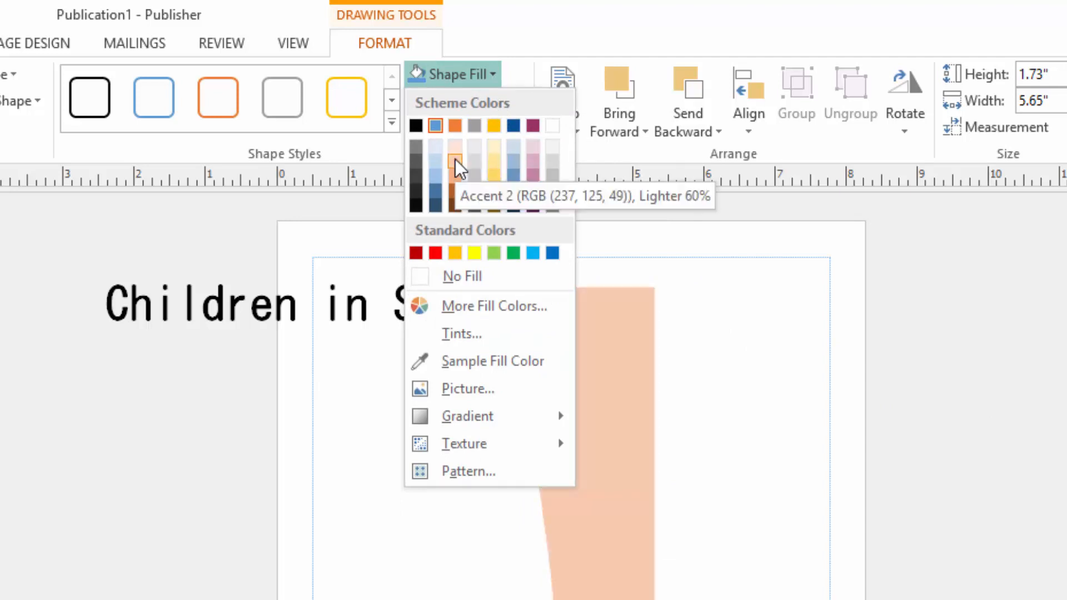
{"action": "left_click", "coordinate": [455, 163]}
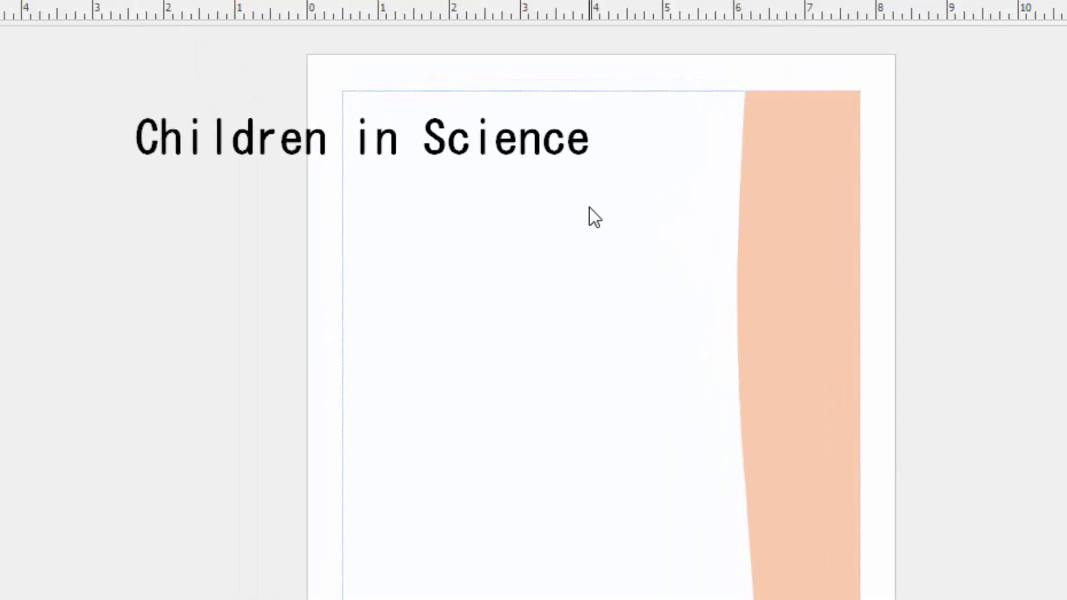
Step: Send the light orange band backward behind the title text
{"action": "left_click", "coordinate": [592, 216]}
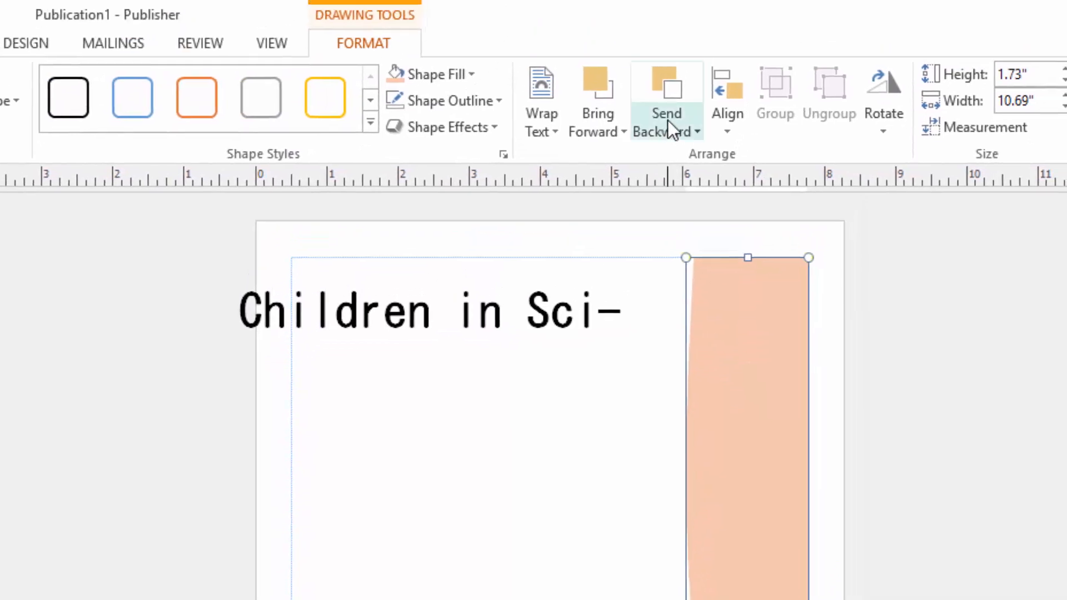
{"action": "left_click", "coordinate": [666, 131]}
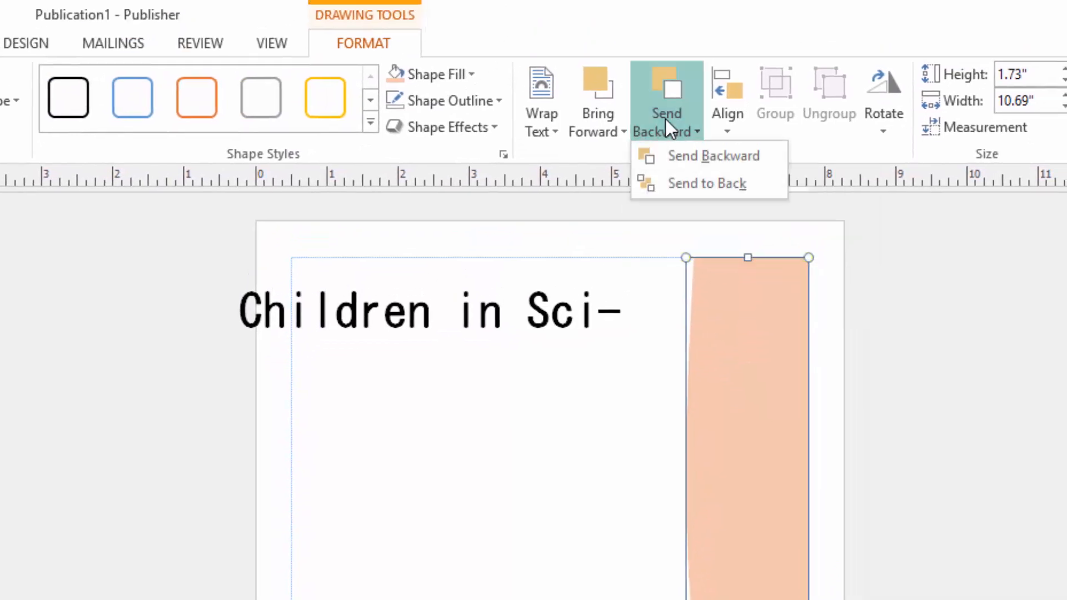
{"action": "mouse_move", "coordinate": [713, 155]}
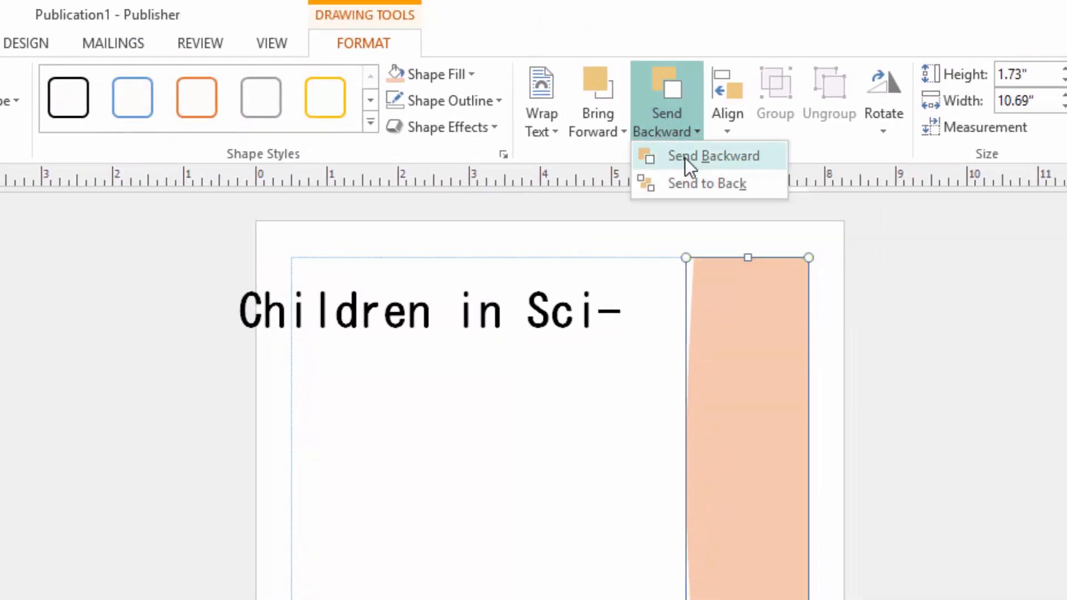
{"action": "left_click", "coordinate": [713, 155]}
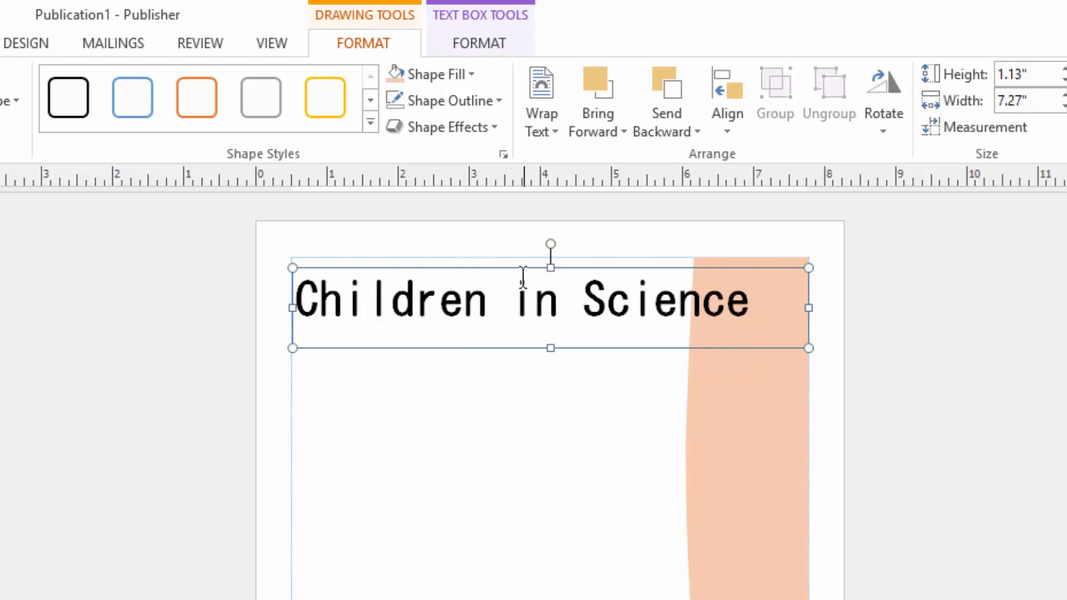
{"action": "mouse_move", "coordinate": [451, 367]}
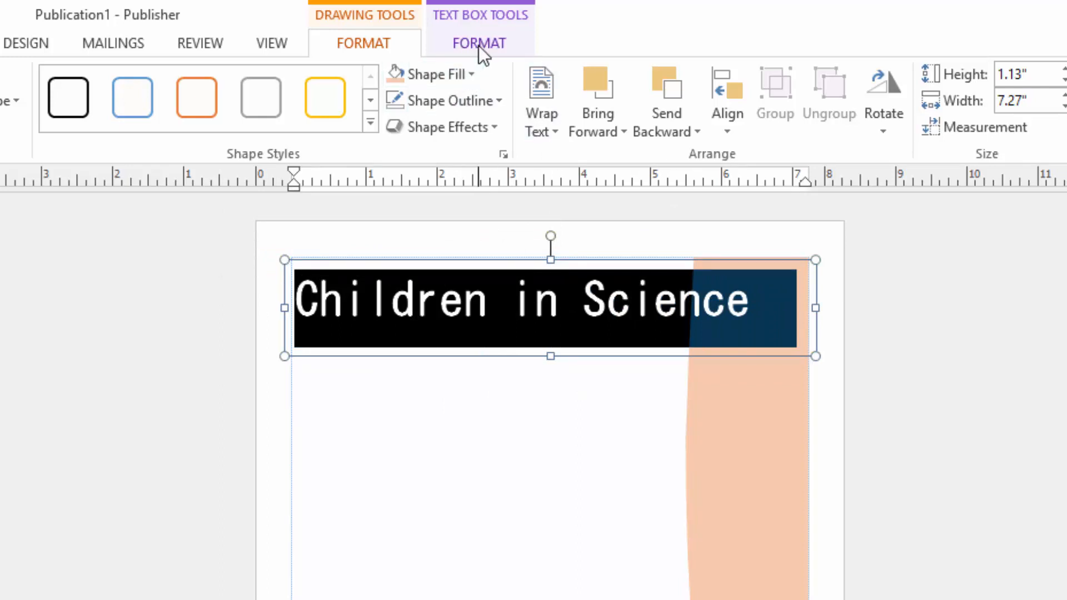
Step: Apply an outlined dark WordArt style to the title and fill it red
{"action": "left_click", "coordinate": [478, 43]}
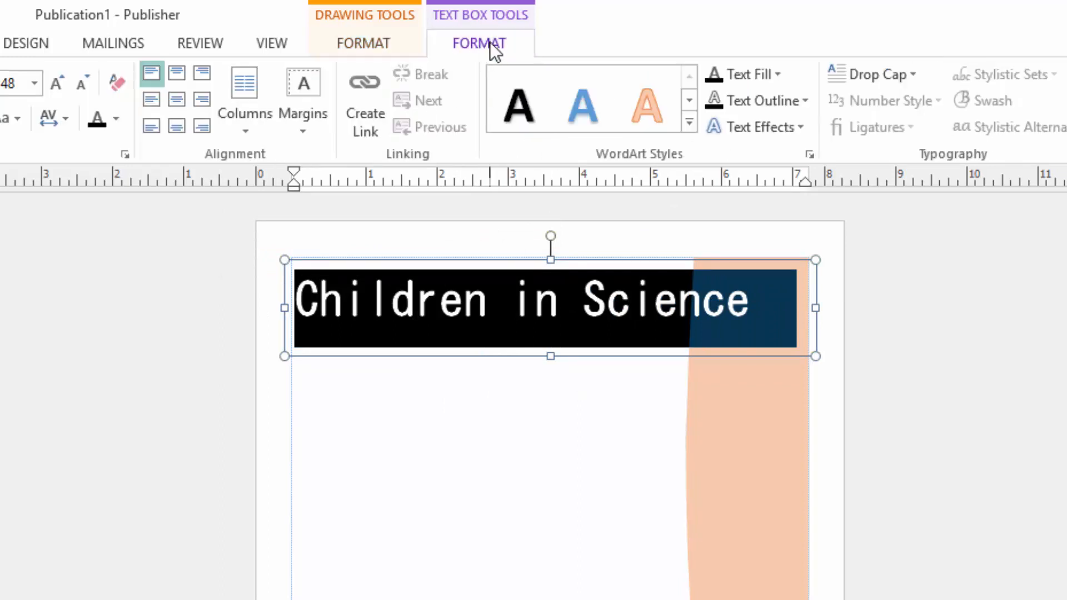
{"action": "mouse_move", "coordinate": [749, 74]}
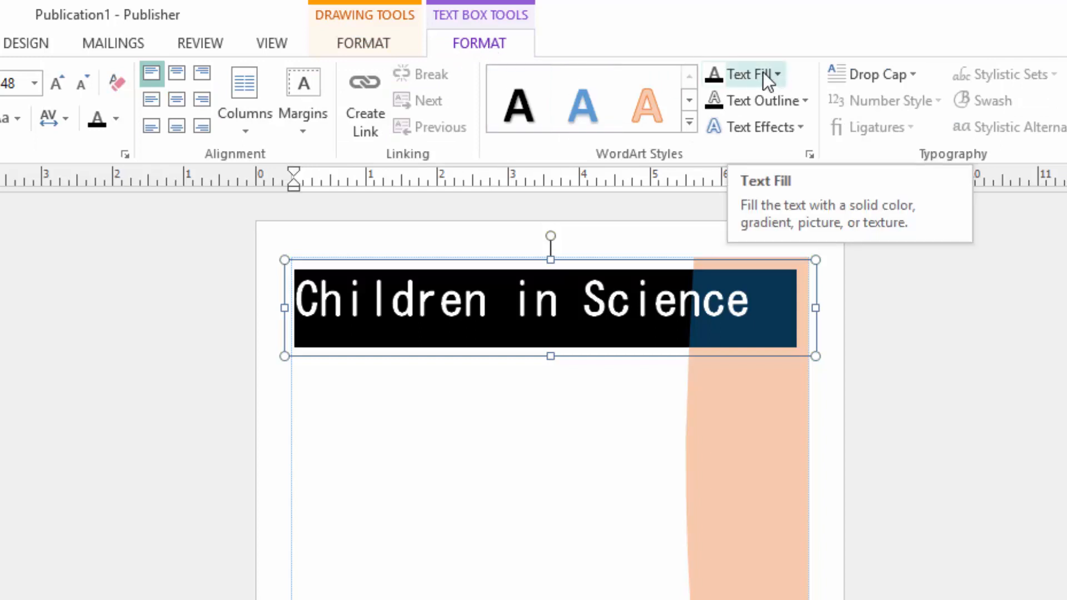
{"action": "mouse_move", "coordinate": [780, 83]}
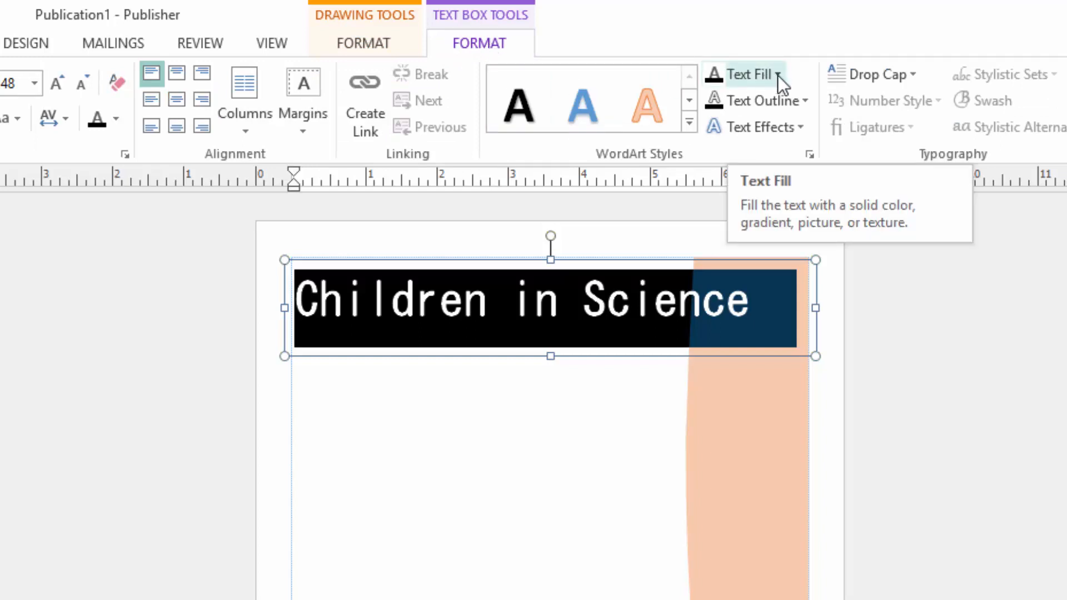
{"action": "left_click", "coordinate": [779, 74]}
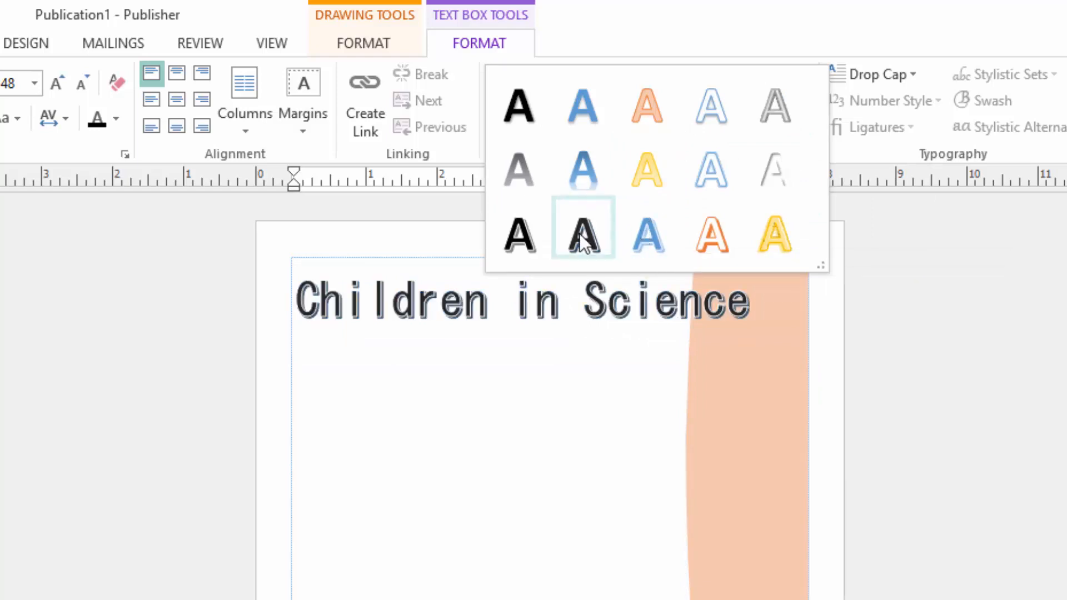
{"action": "mouse_move", "coordinate": [610, 243]}
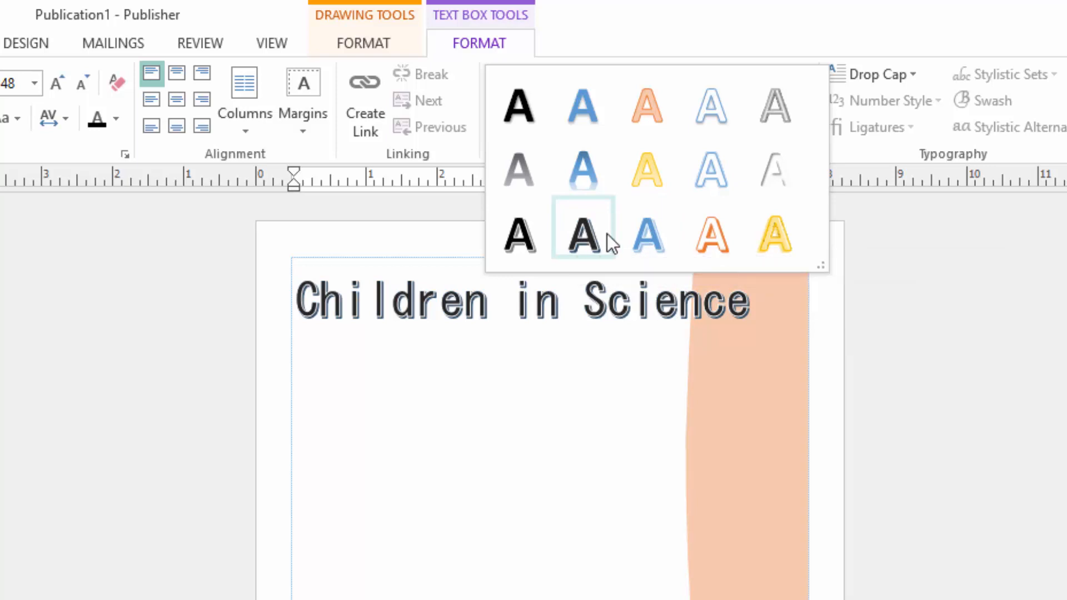
{"action": "left_click", "coordinate": [582, 228]}
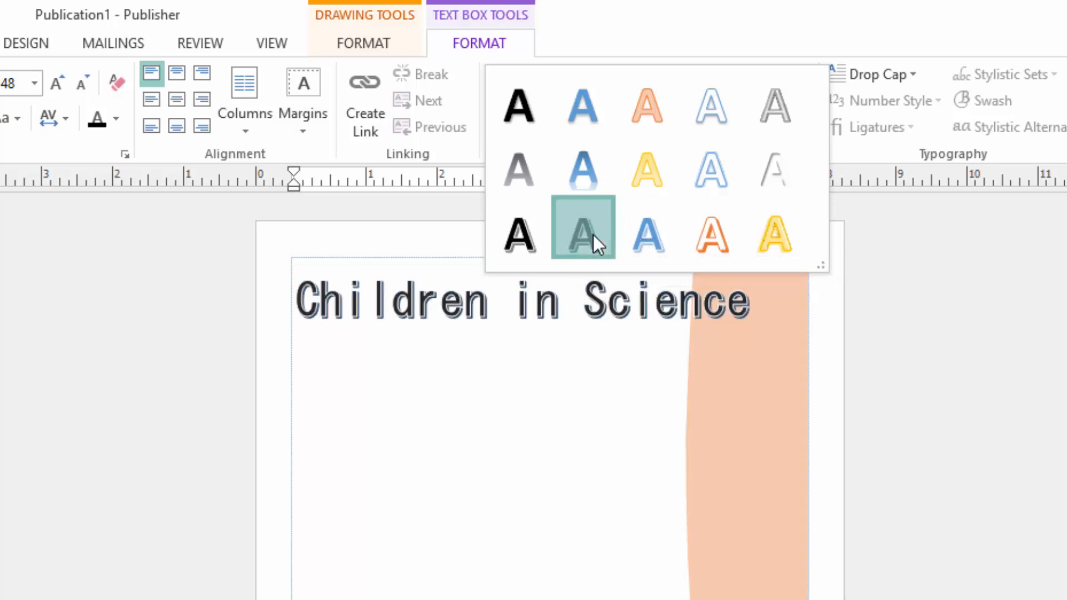
{"action": "left_click", "coordinate": [583, 228]}
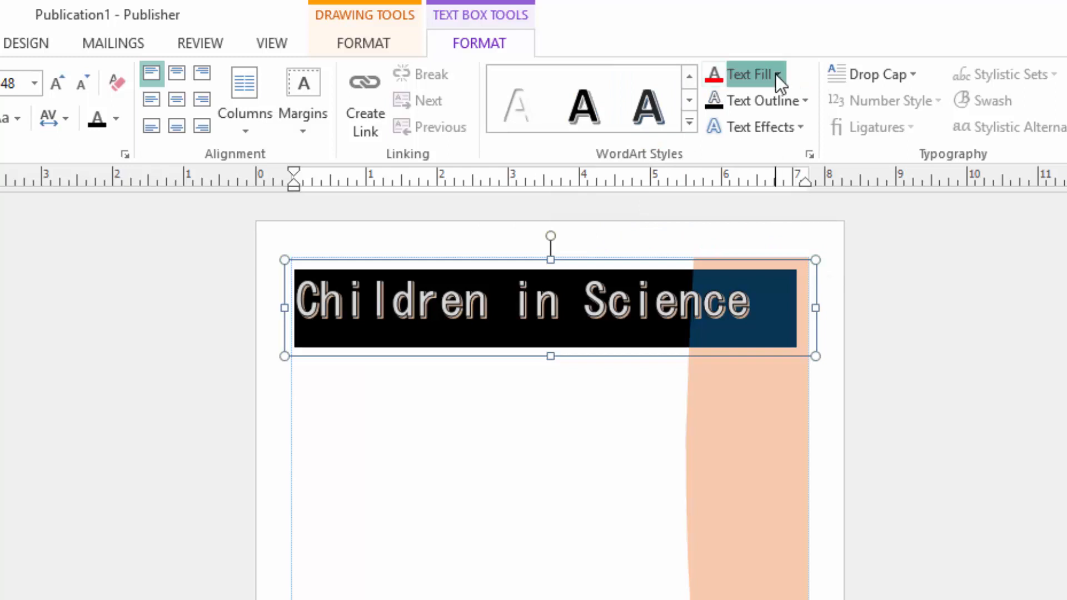
{"action": "left_click", "coordinate": [749, 74]}
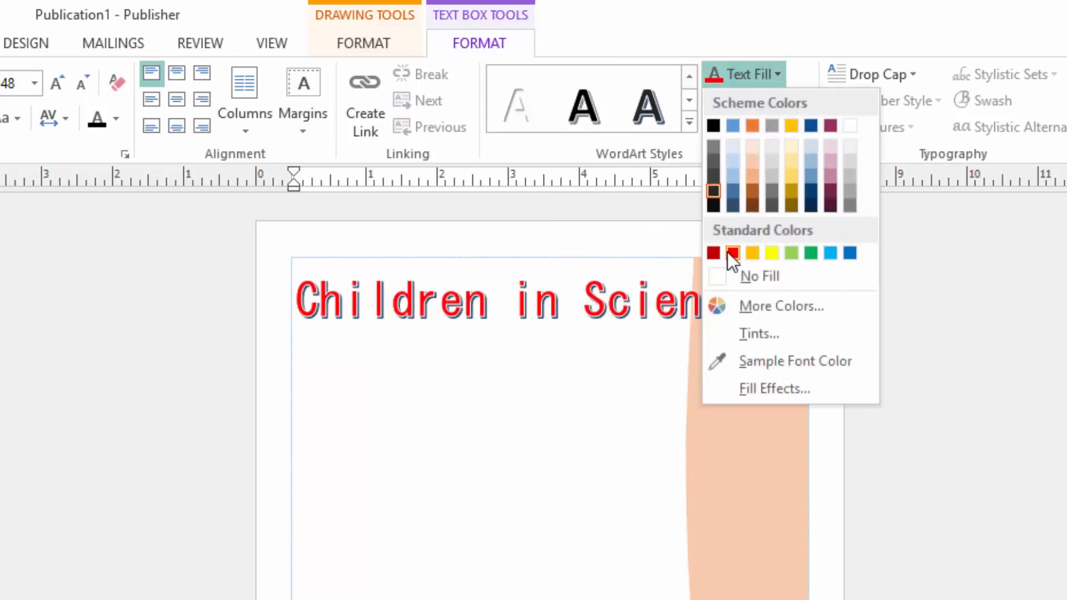
{"action": "left_click", "coordinate": [733, 253]}
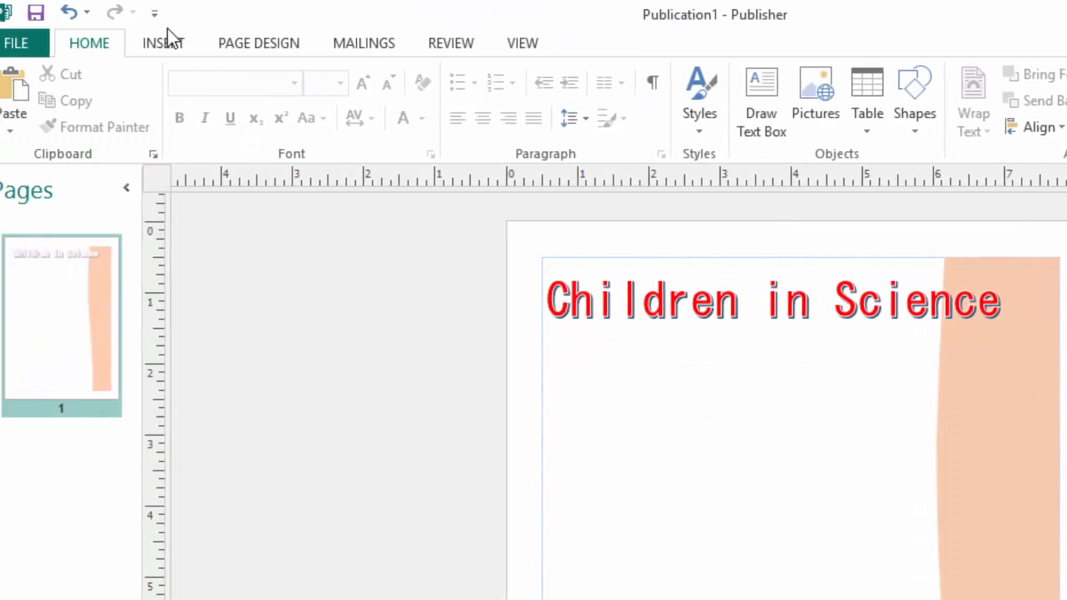
Step: Insert the PRACTICAL lab photo under the title, layered behind the peach band
{"action": "left_click", "coordinate": [181, 43]}
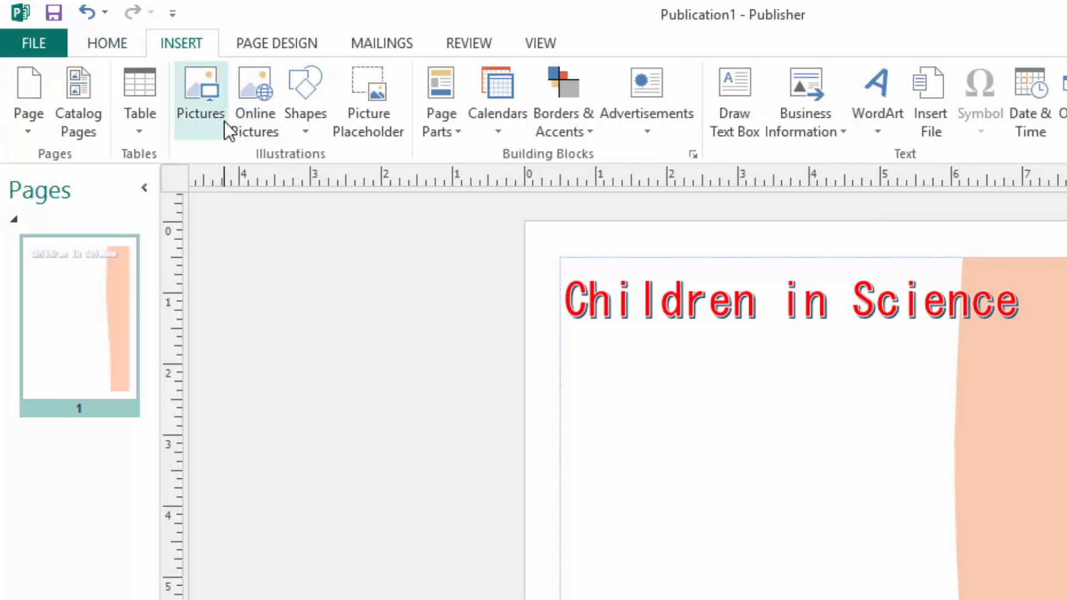
{"action": "left_click", "coordinate": [199, 95]}
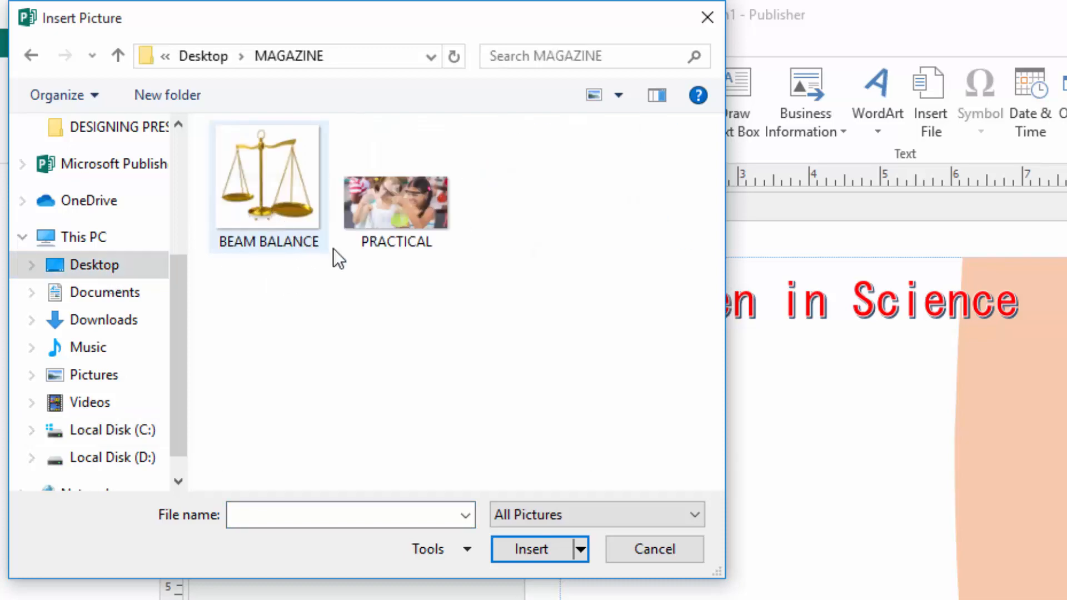
{"action": "left_click", "coordinate": [397, 187]}
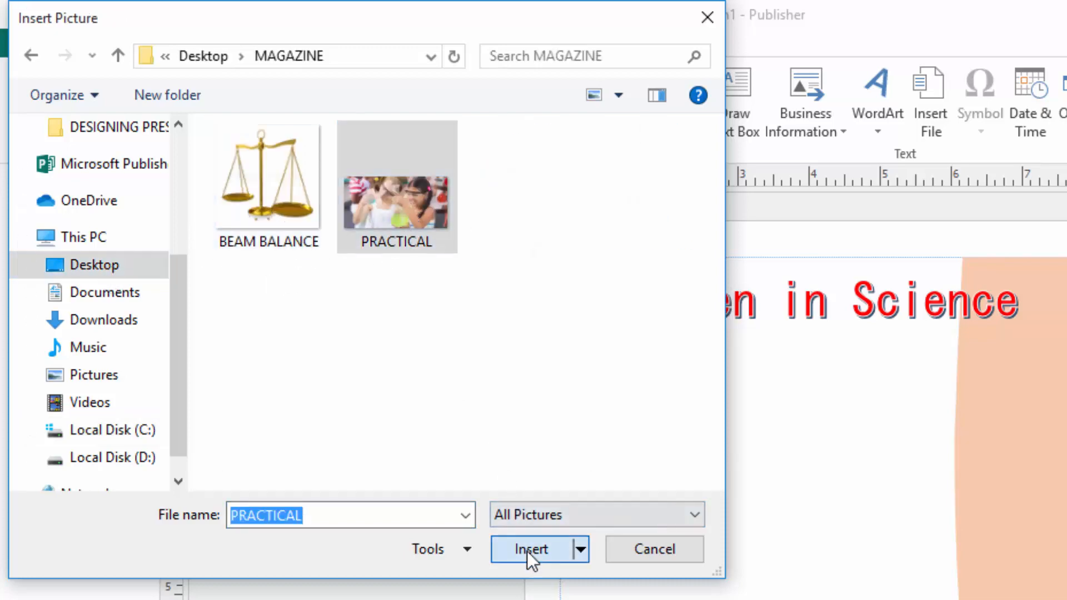
{"action": "left_click", "coordinate": [537, 549]}
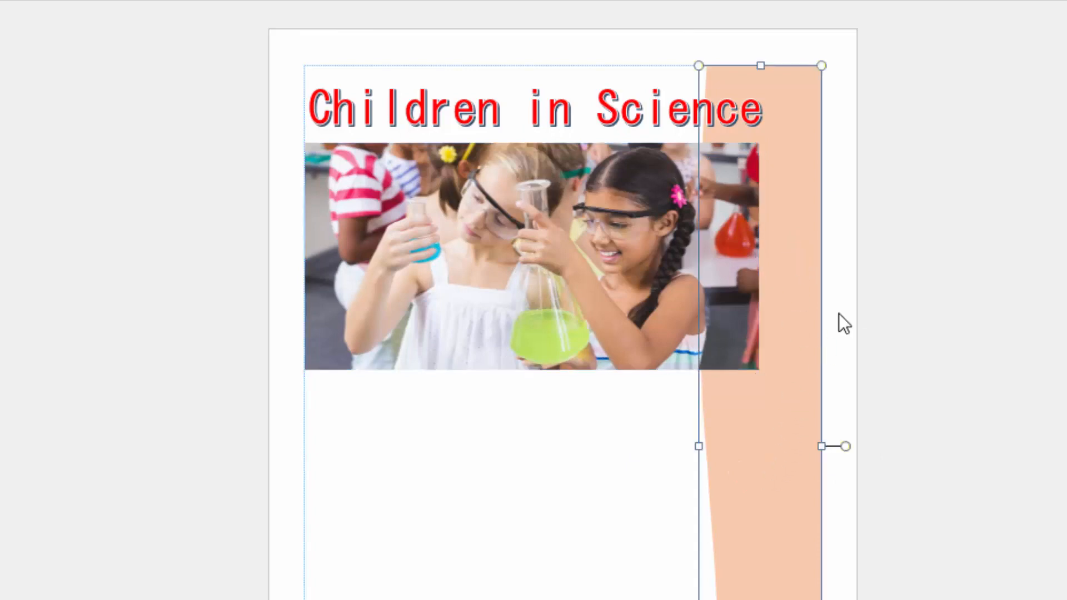
{"action": "mouse_move", "coordinate": [754, 427]}
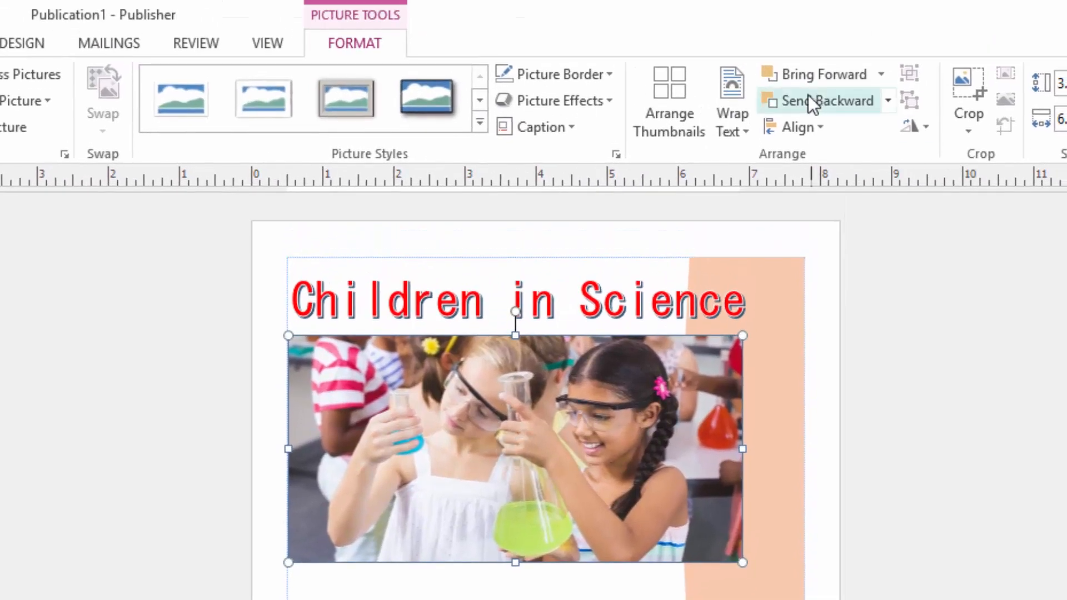
{"action": "mouse_move", "coordinate": [810, 106]}
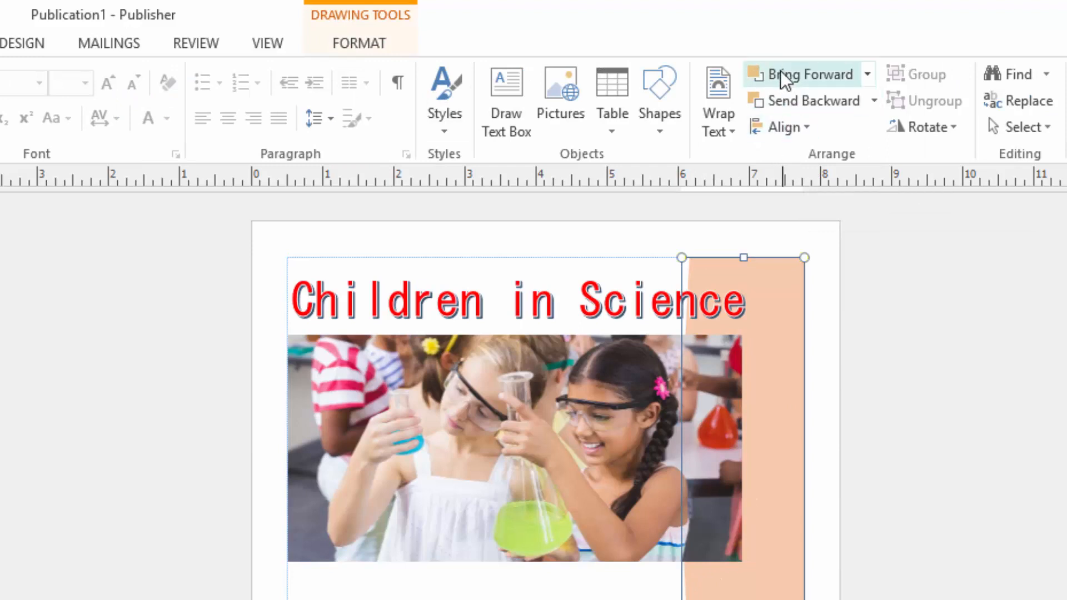
{"action": "left_click", "coordinate": [809, 74]}
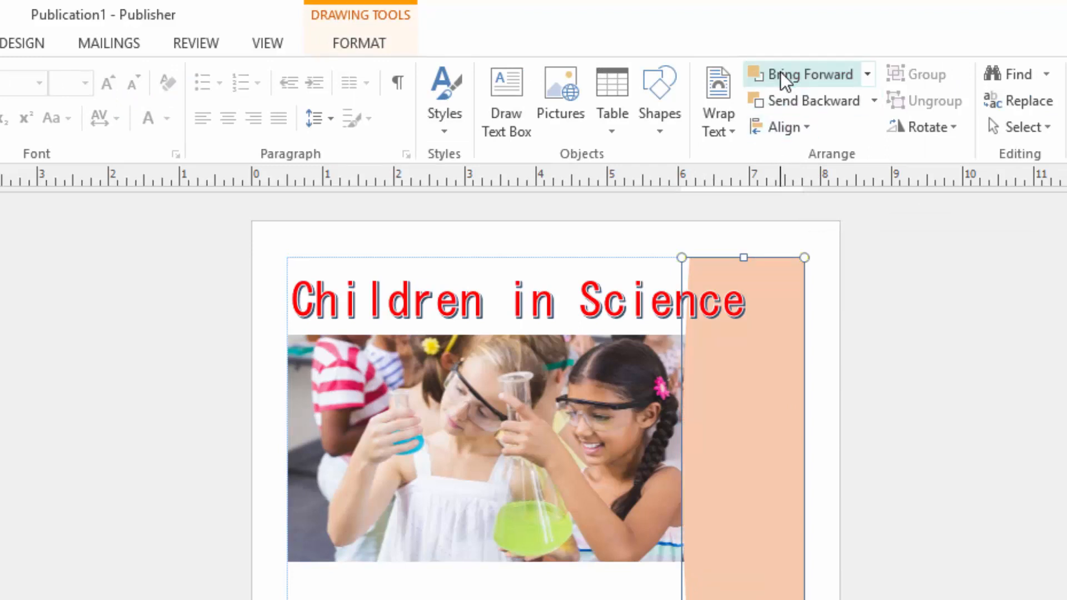
{"action": "left_click", "coordinate": [809, 74]}
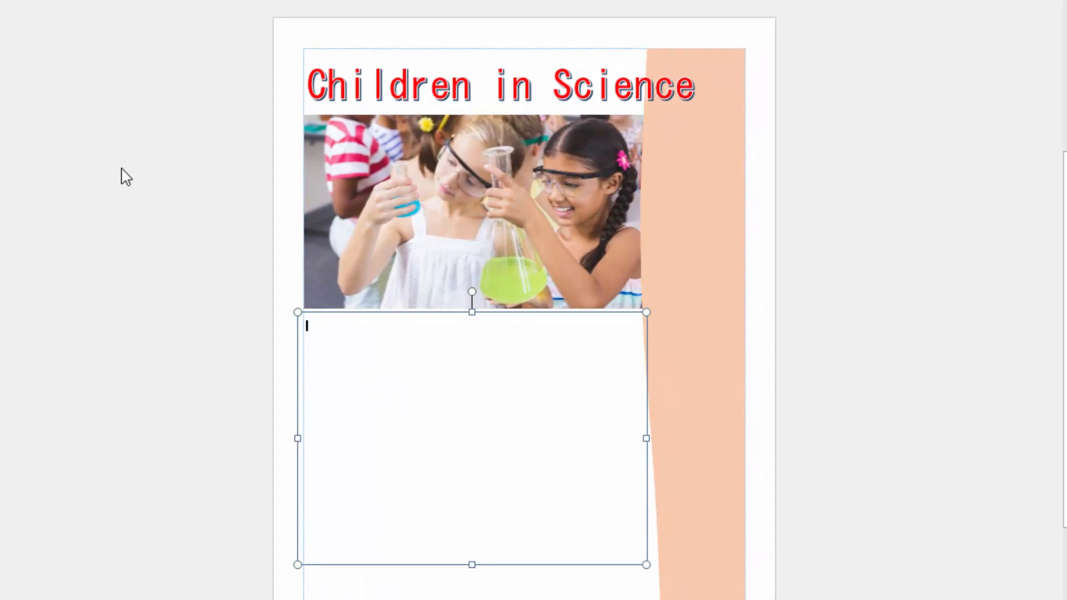
Step: Type 'Children' and format the text in a larger Candara font
{"action": "type", "text": "Chi"}
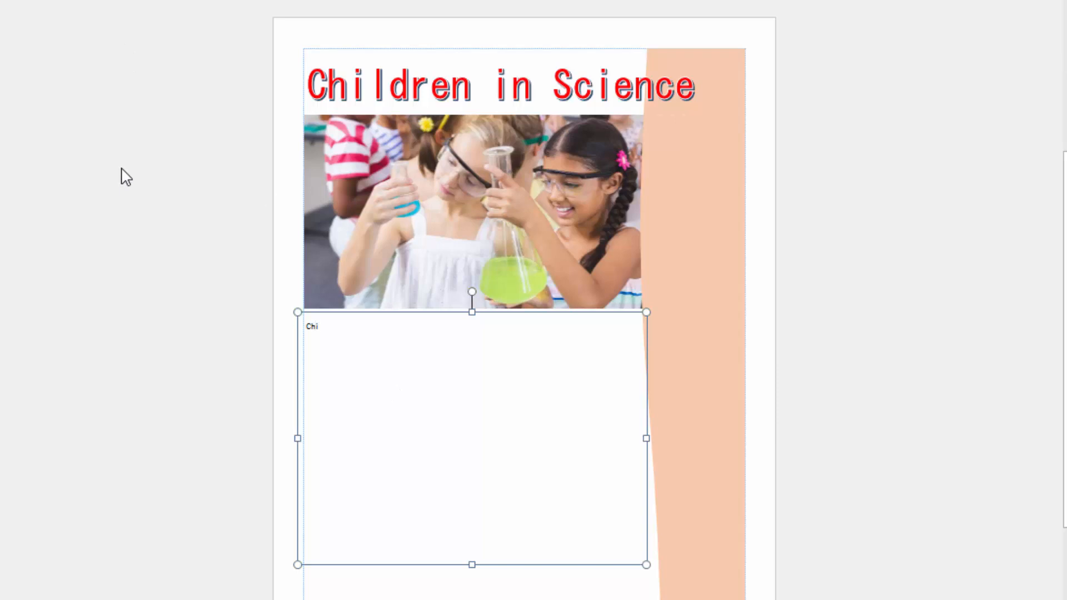
{"action": "type", "text": "ldren"}
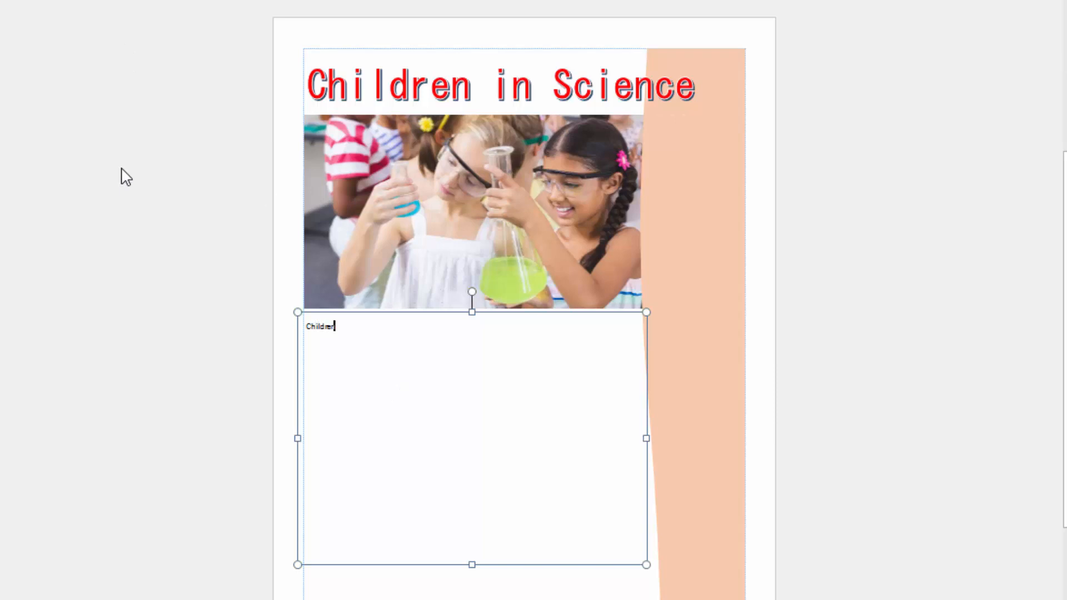
{"action": "double_click", "coordinate": [320, 326]}
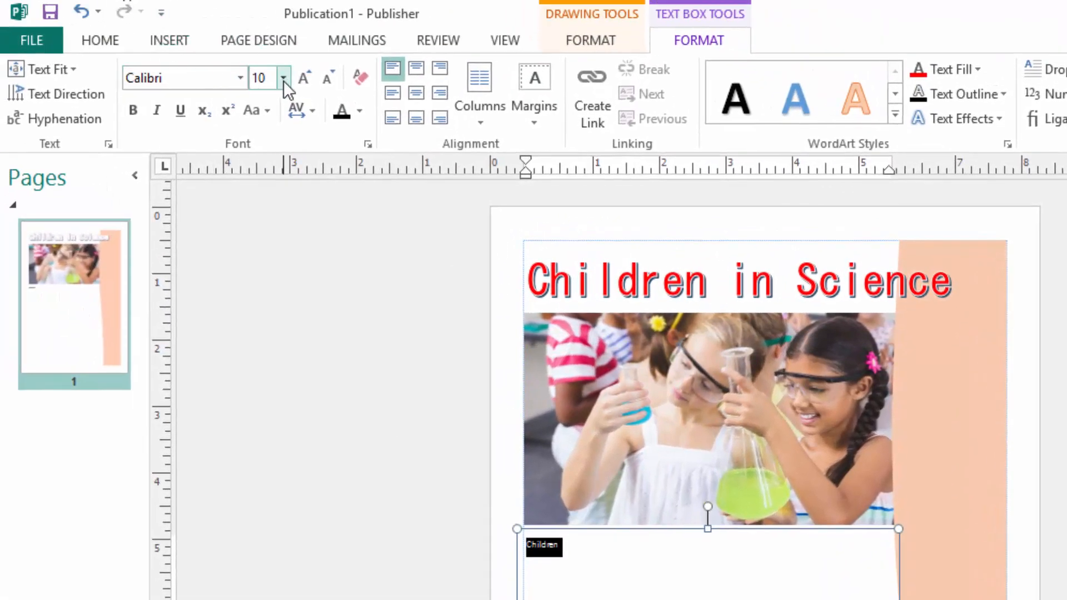
{"action": "left_click", "coordinate": [283, 78]}
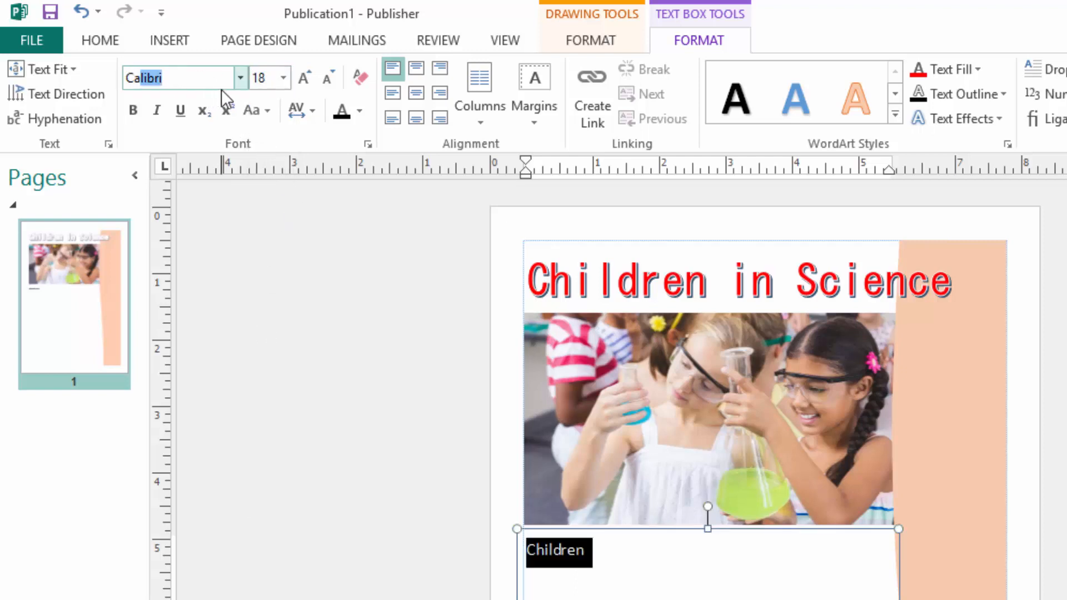
{"action": "type", "text": "Candara"}
{"action": "left_click", "coordinate": [707, 565]}
{"action": "type", "text": " can develo"}
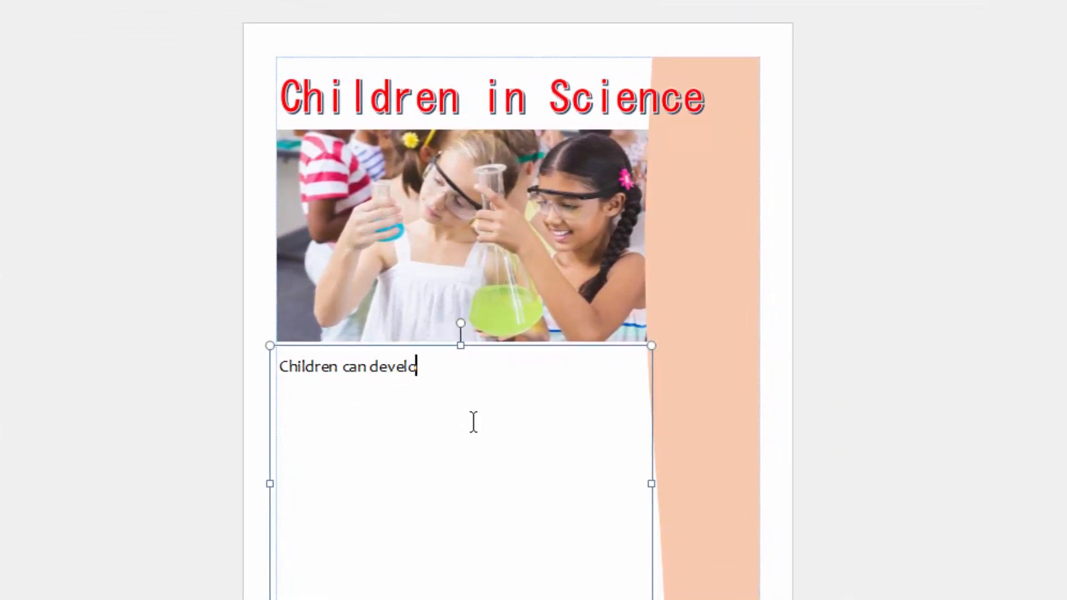
Step: Type the paragraph about children's interest in science from pre-primary level
{"action": "type", "text": "p"}
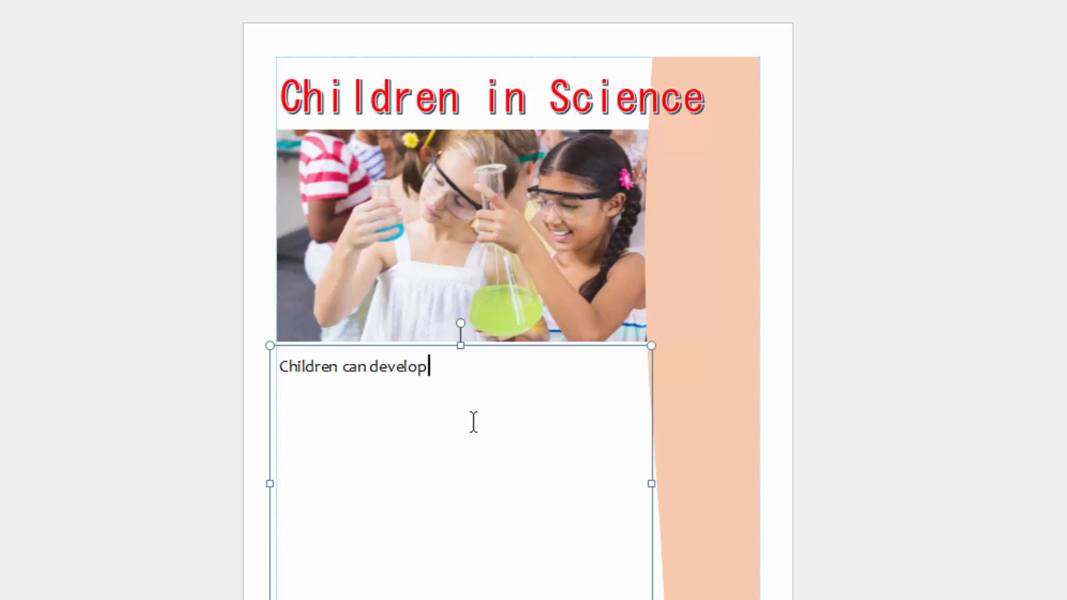
{"action": "type", "text": "inter"}
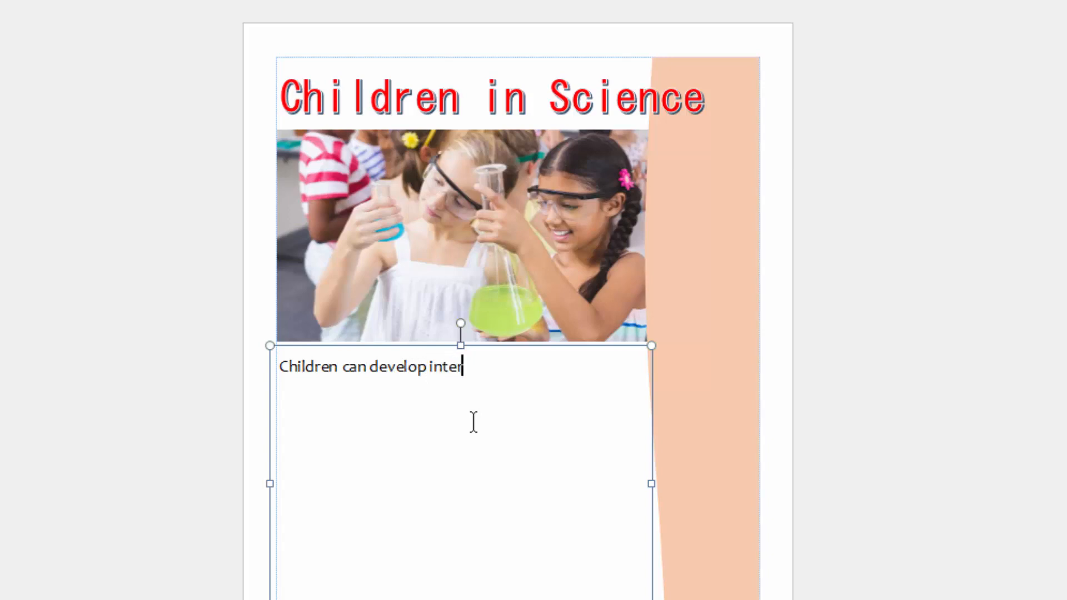
{"action": "type", "text": "st"}
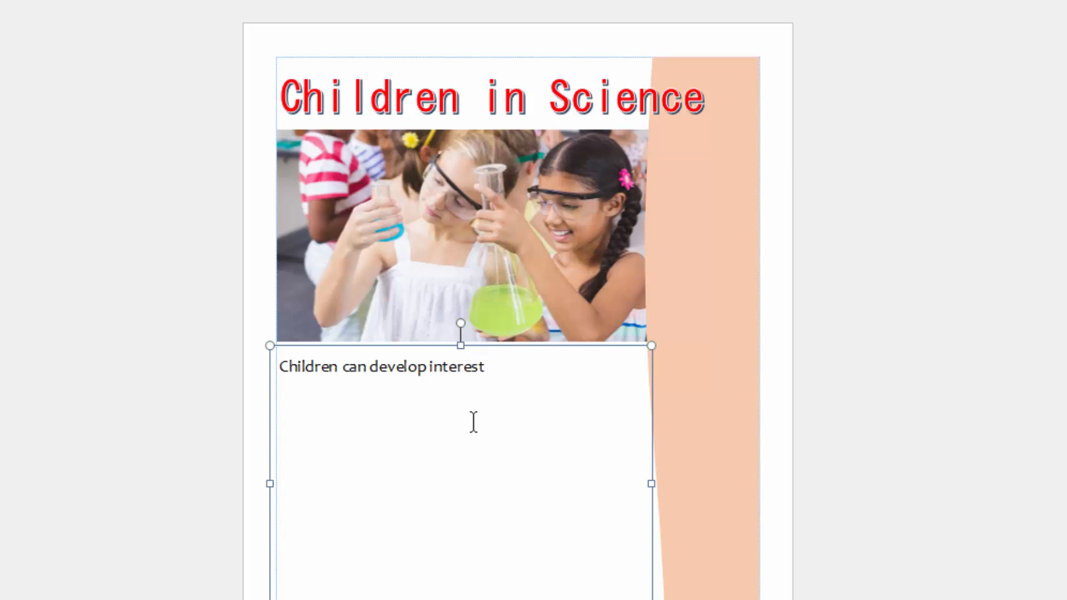
{"action": "type", "text": "in science as early as pre-primary level depending on how teachers and parents let them involve themselves in art and craft activities. Letting children make things with their hands, draw, paint with colour brushes slowly build the"}
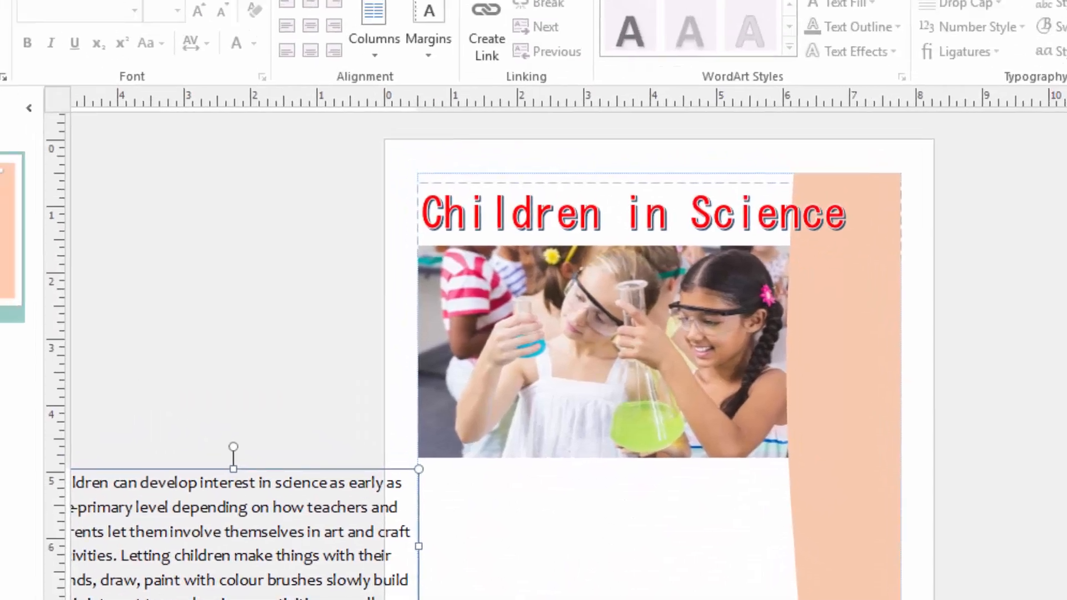
Step: Draw an outline-free starburst under the photo and send it behind the paragraph
{"action": "left_click", "coordinate": [261, 88]}
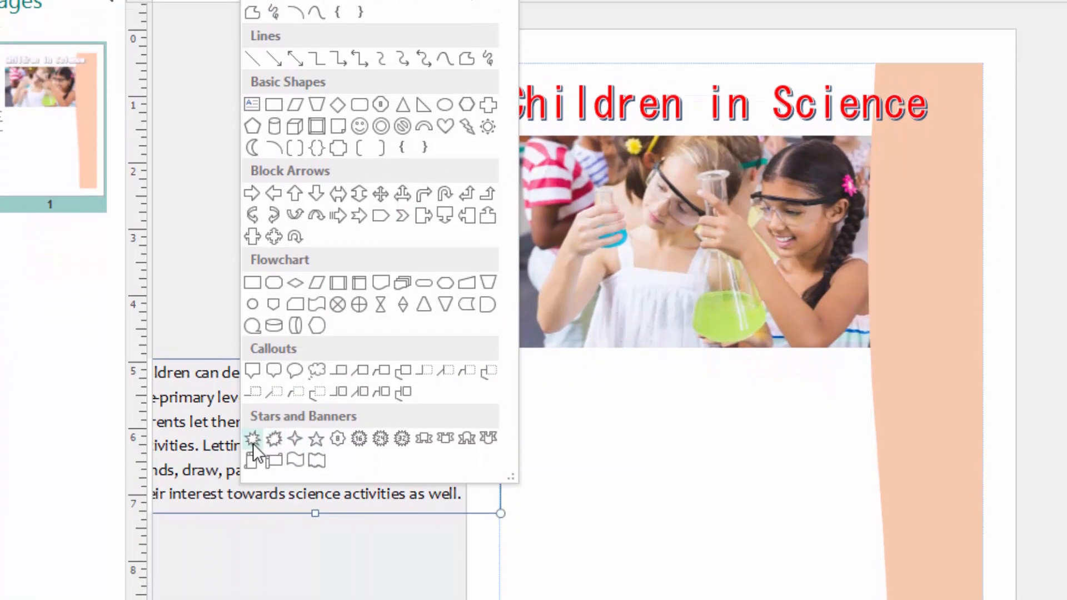
{"action": "left_click", "coordinate": [252, 437]}
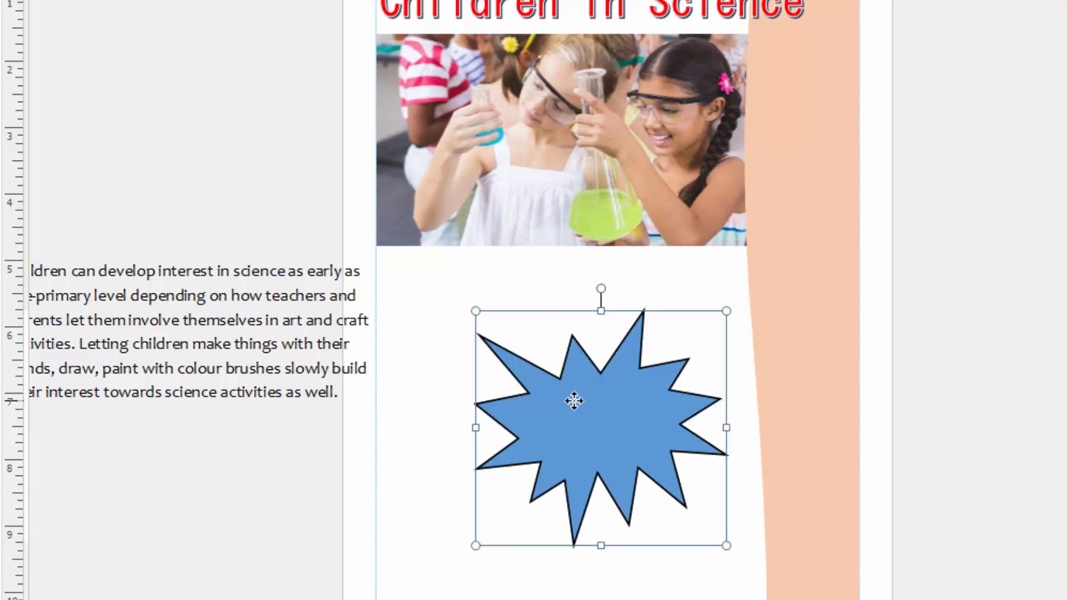
{"action": "left_click_drag", "start_coordinate": [574, 400], "coordinate": [543, 351]}
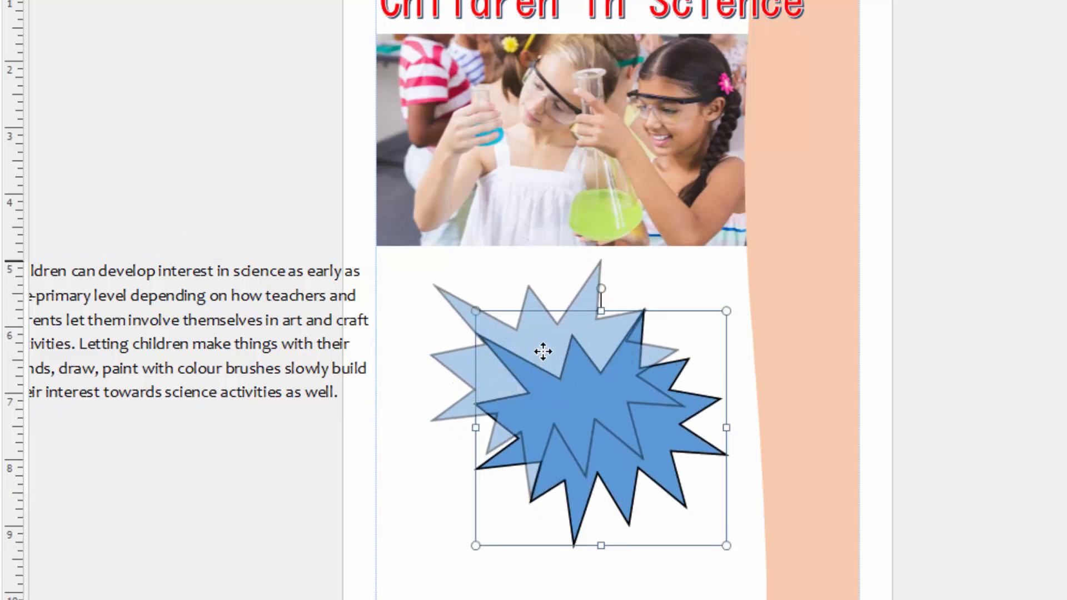
{"action": "left_click", "coordinate": [506, 94]}
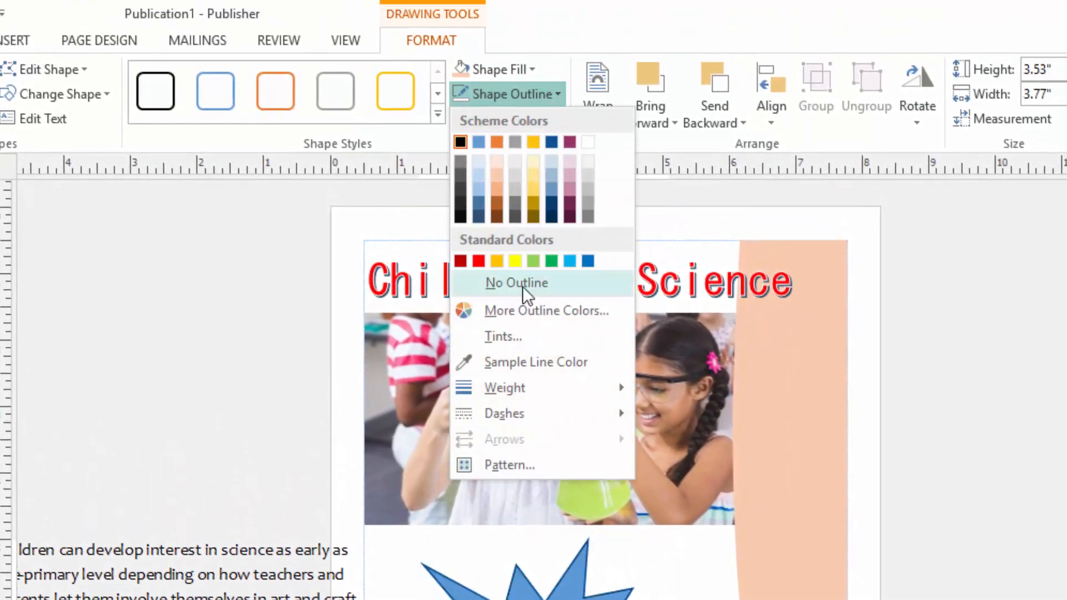
{"action": "left_click", "coordinate": [516, 283]}
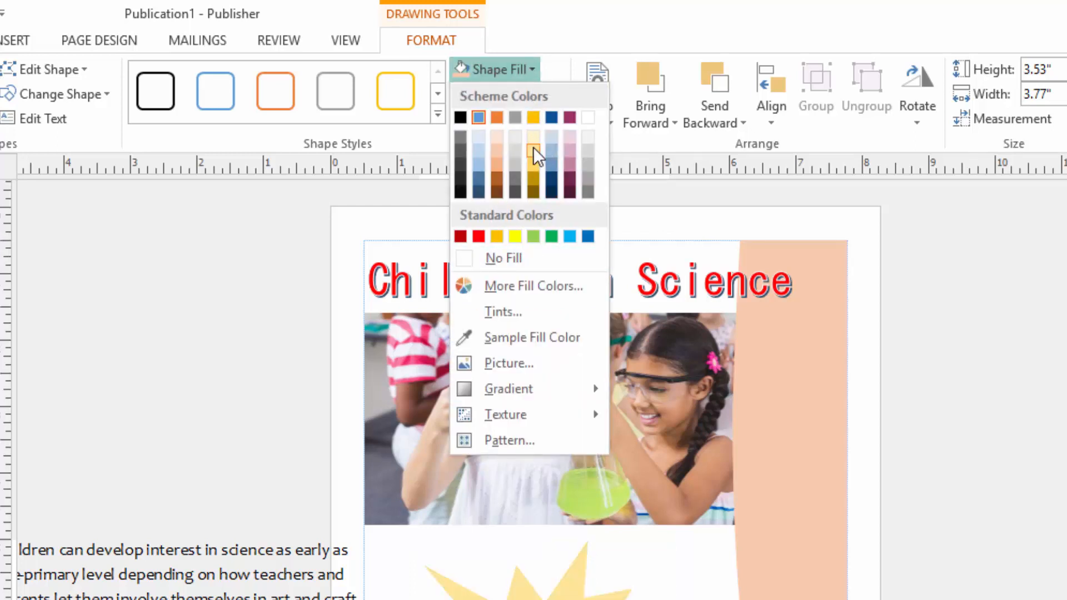
{"action": "mouse_move", "coordinate": [533, 152]}
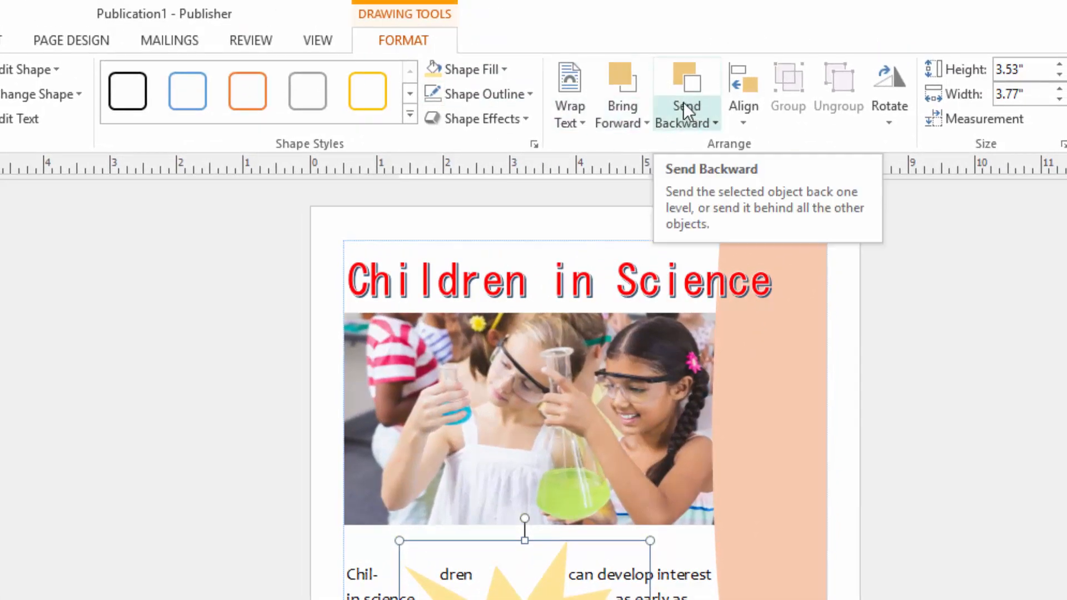
{"action": "left_click", "coordinate": [714, 123]}
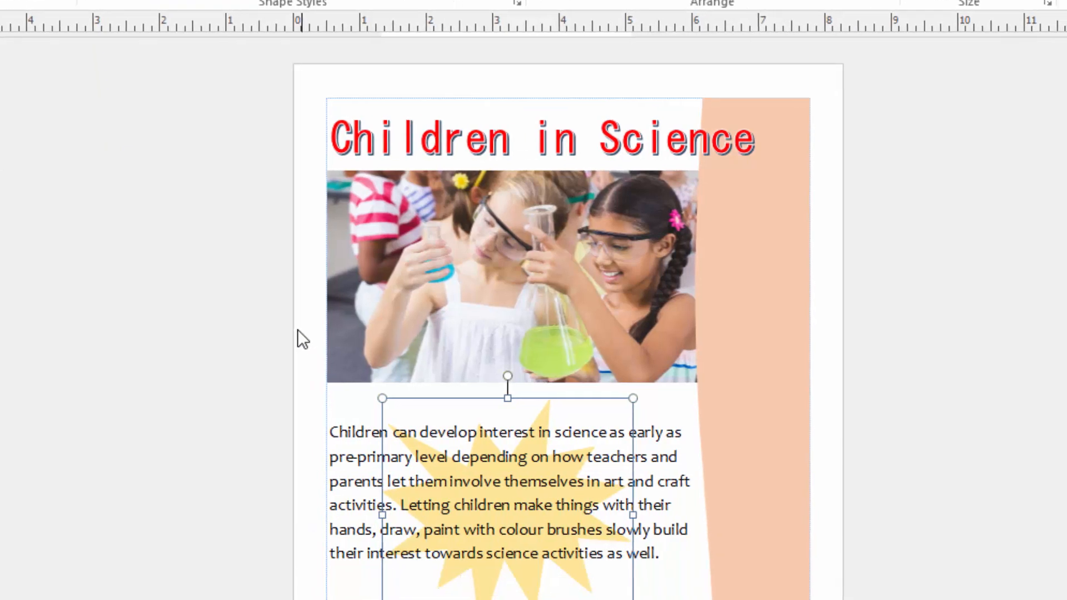
{"action": "scroll", "scroll_direction": "down", "scroll_amount": 3}
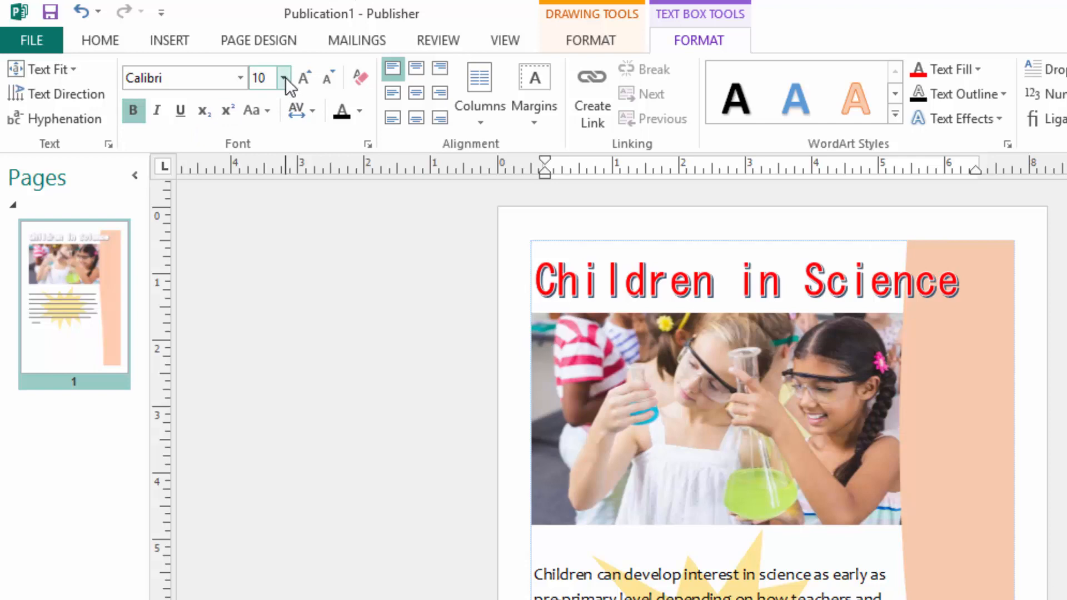
Step: Enlarge the heading in Candara and type 'Importance of Science to Children'
{"action": "left_click", "coordinate": [258, 77]}
{"action": "type", "text": "24"}
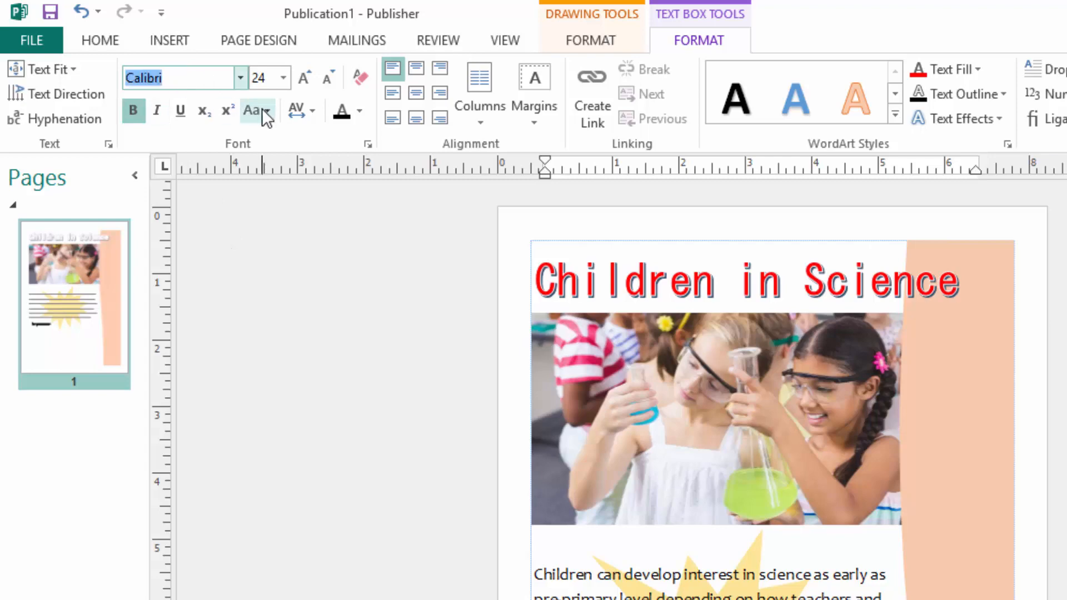
{"action": "type", "text": "Candara"}
{"action": "type", "text": "Importance"}
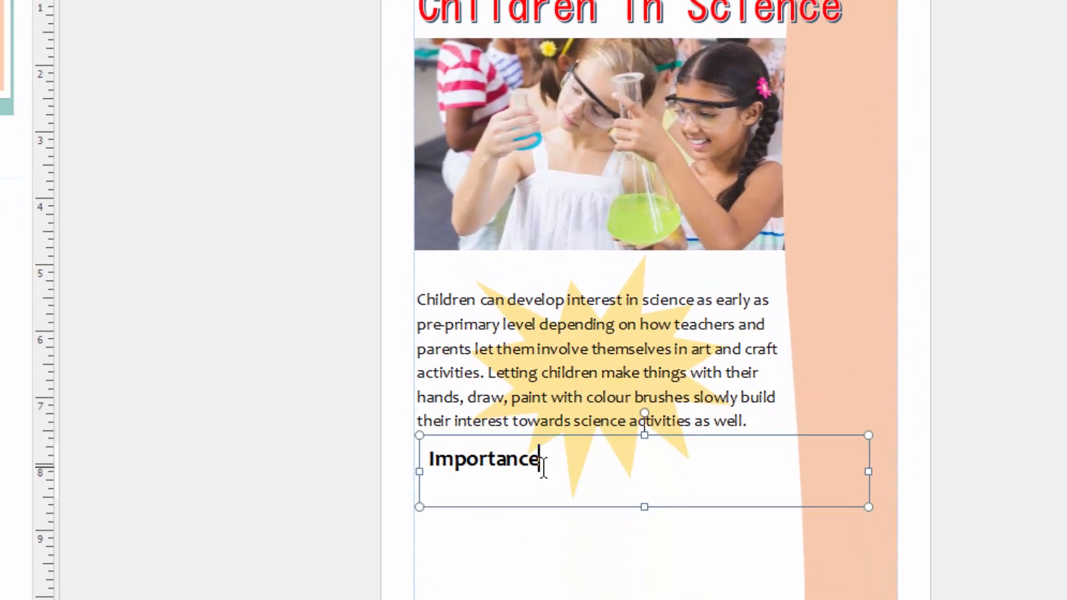
{"action": "type", "text": "o"}
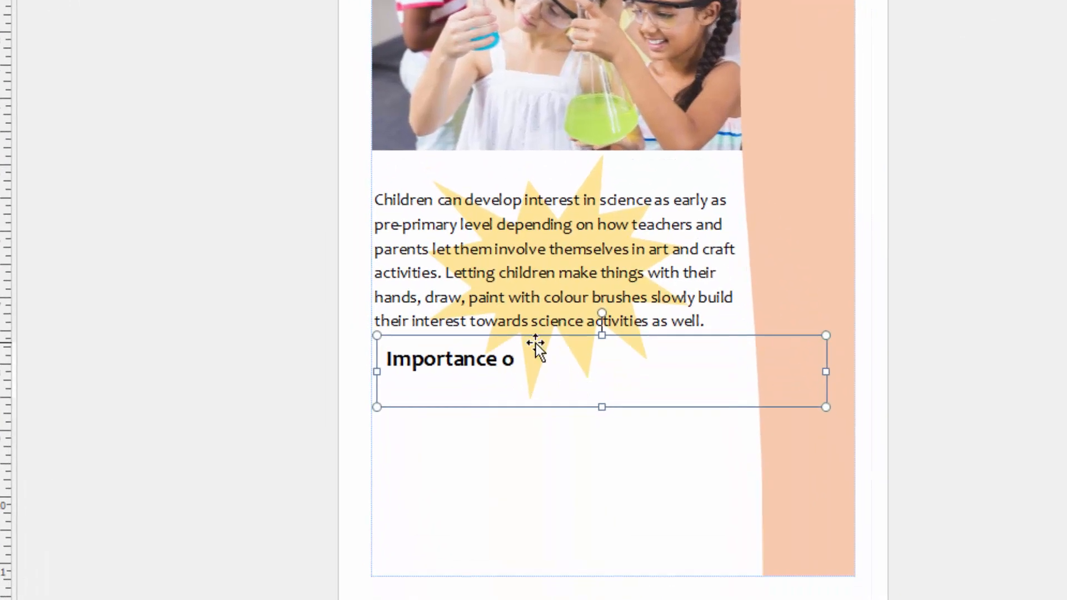
{"action": "type", "text": "f"}
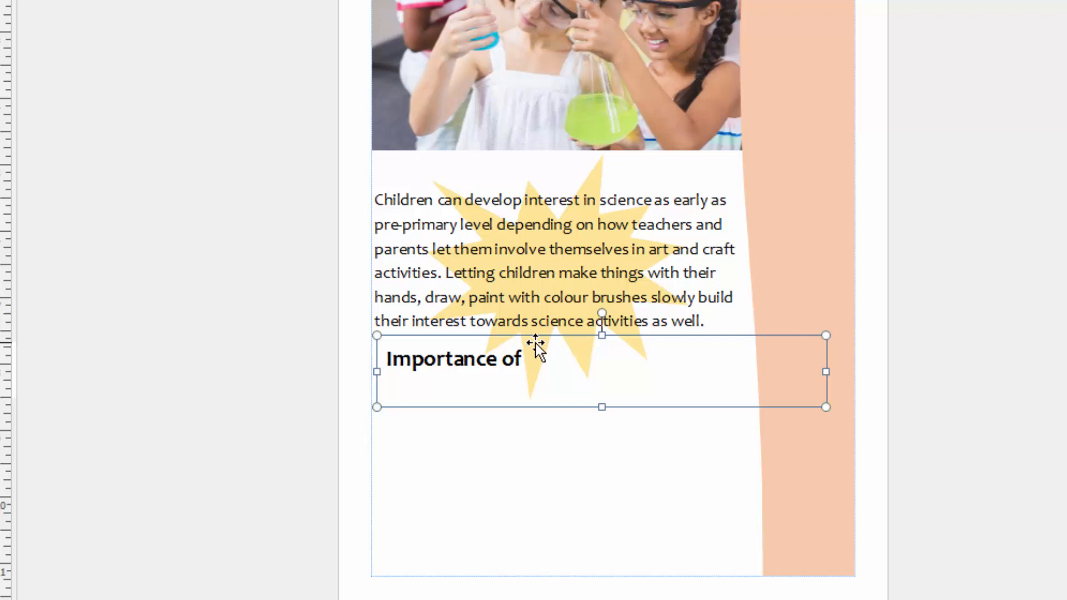
{"action": "type", "text": "Science"}
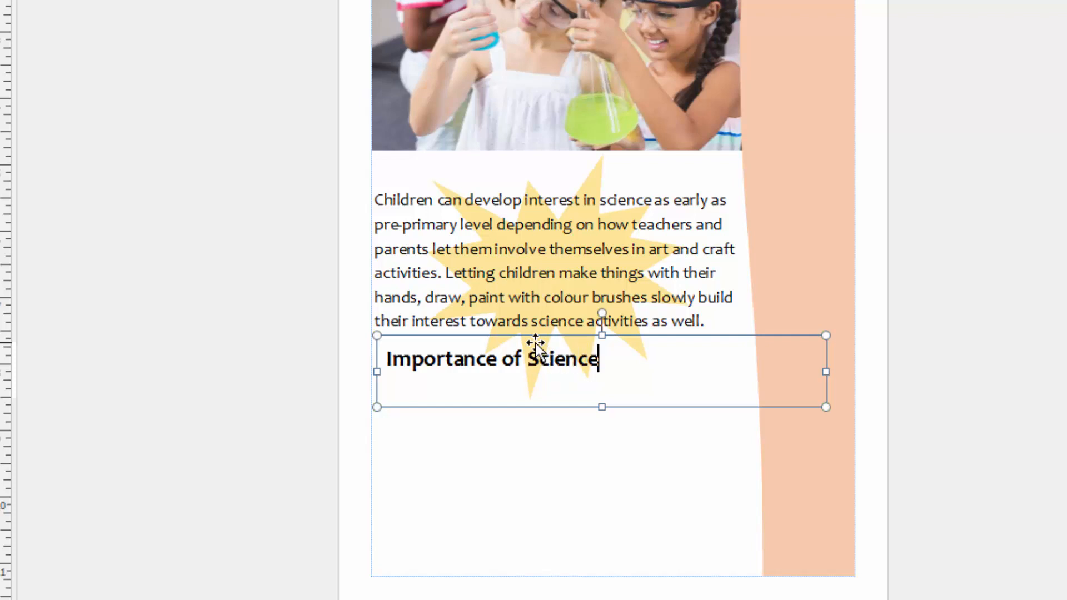
{"action": "type", "text": "to"}
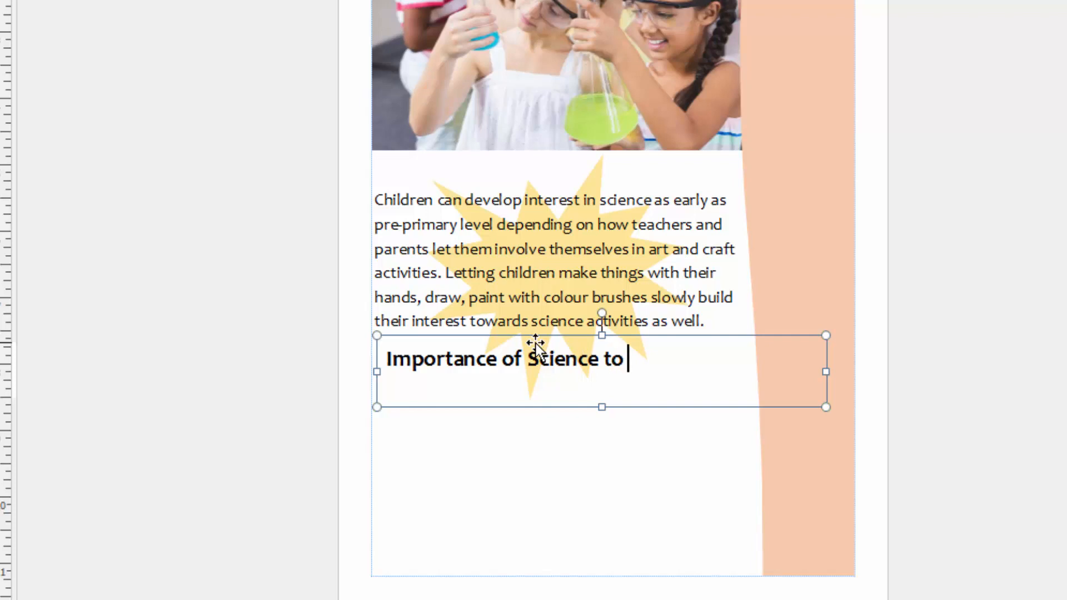
{"action": "type", "text": "Chil"}
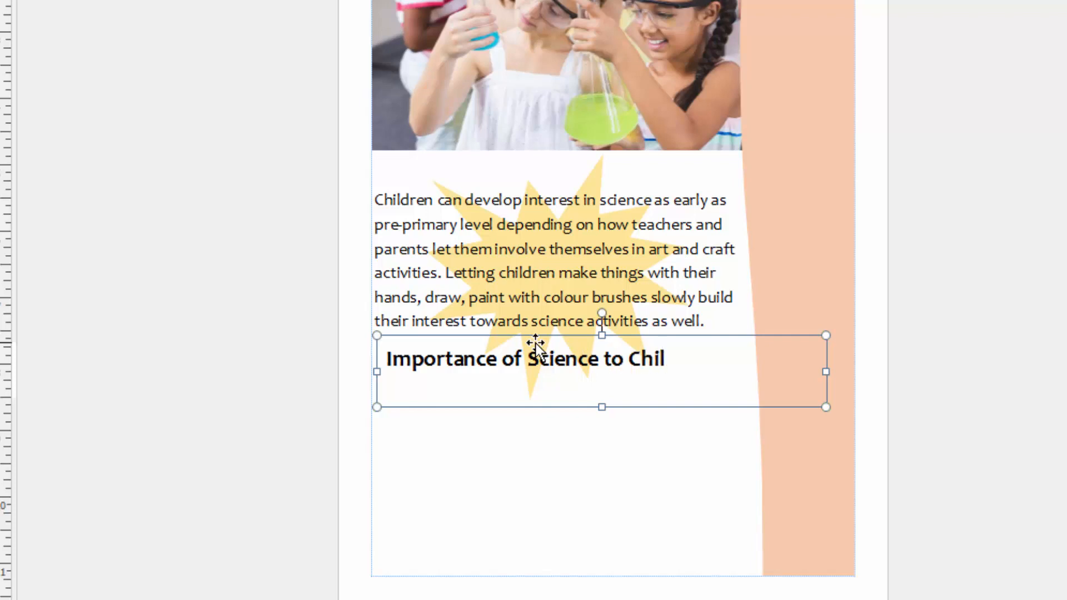
{"action": "type", "text": "dren"}
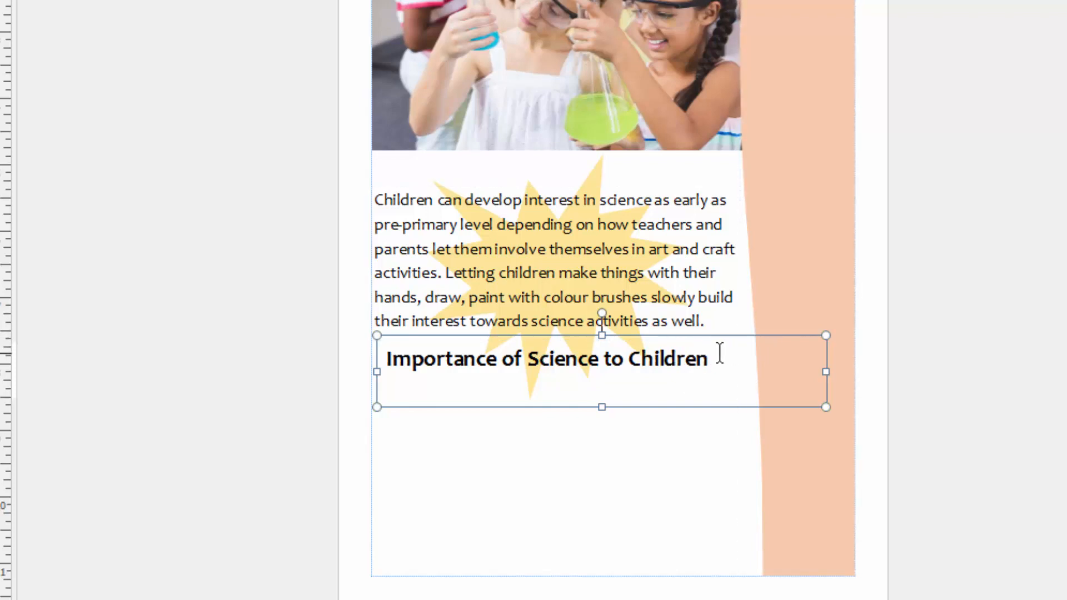
{"action": "mouse_move", "coordinate": [756, 369]}
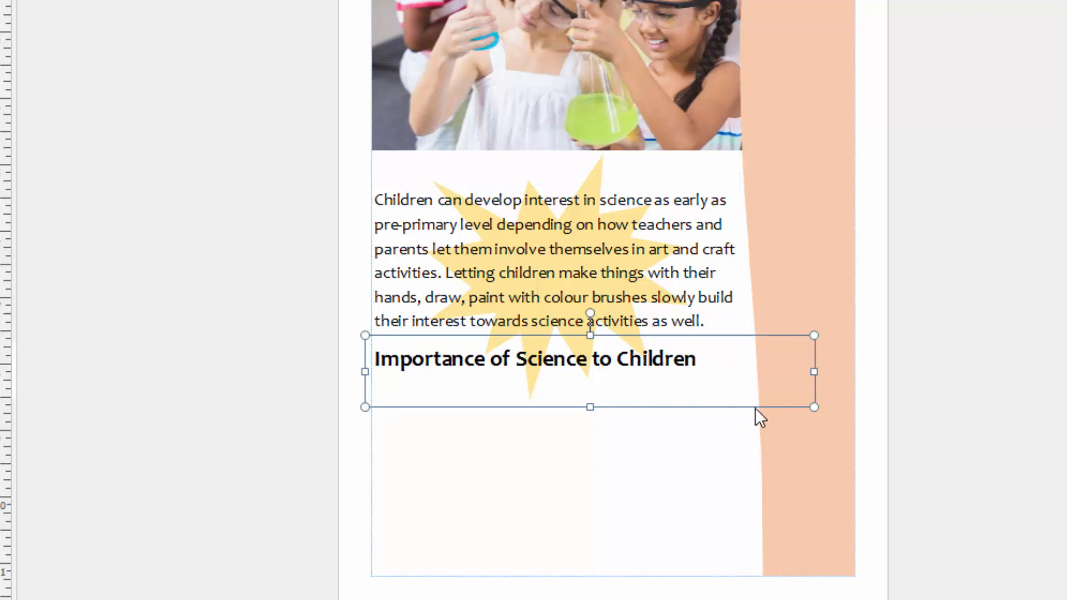
{"action": "scroll", "scroll_direction": "up", "scroll_amount": 3}
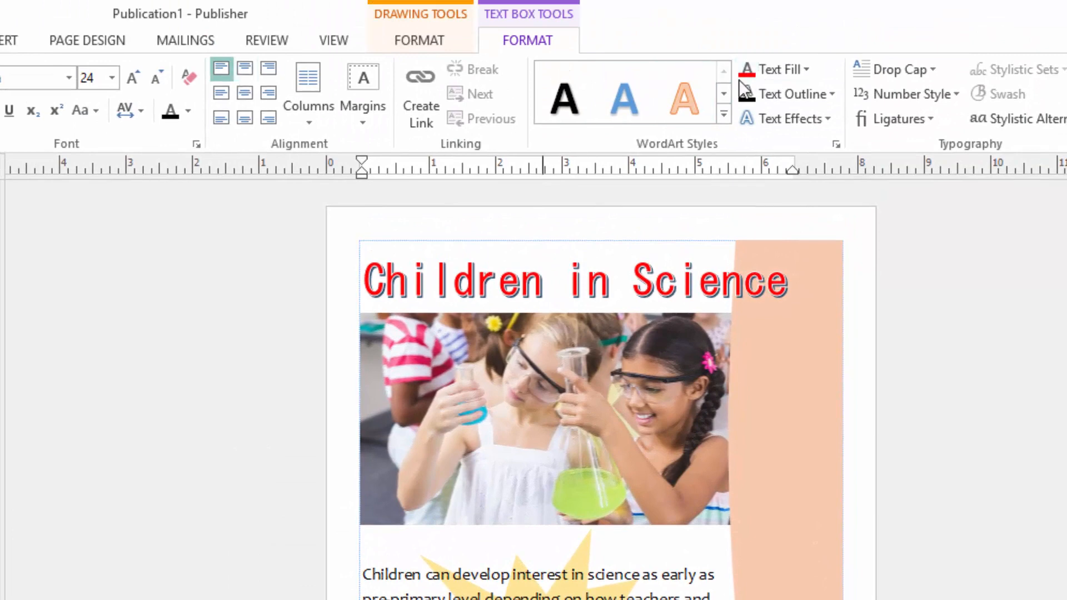
{"action": "scroll", "scroll_direction": "down", "scroll_amount": 3}
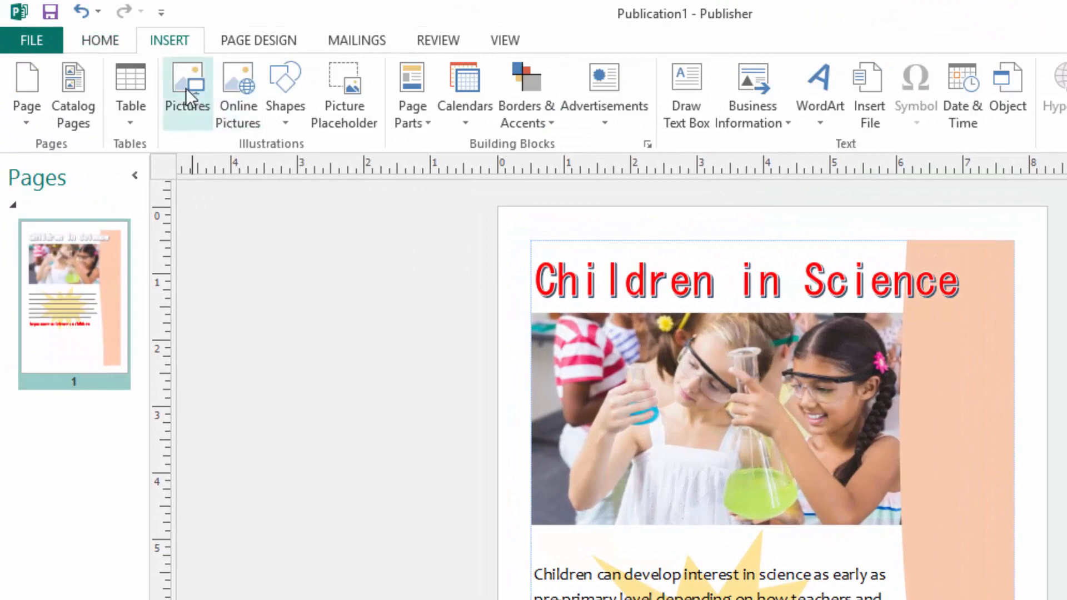
Step: Insert the BEAM BALANCE picture from Desktop\MAGAZINE below the heading
{"action": "left_click", "coordinate": [187, 82]}
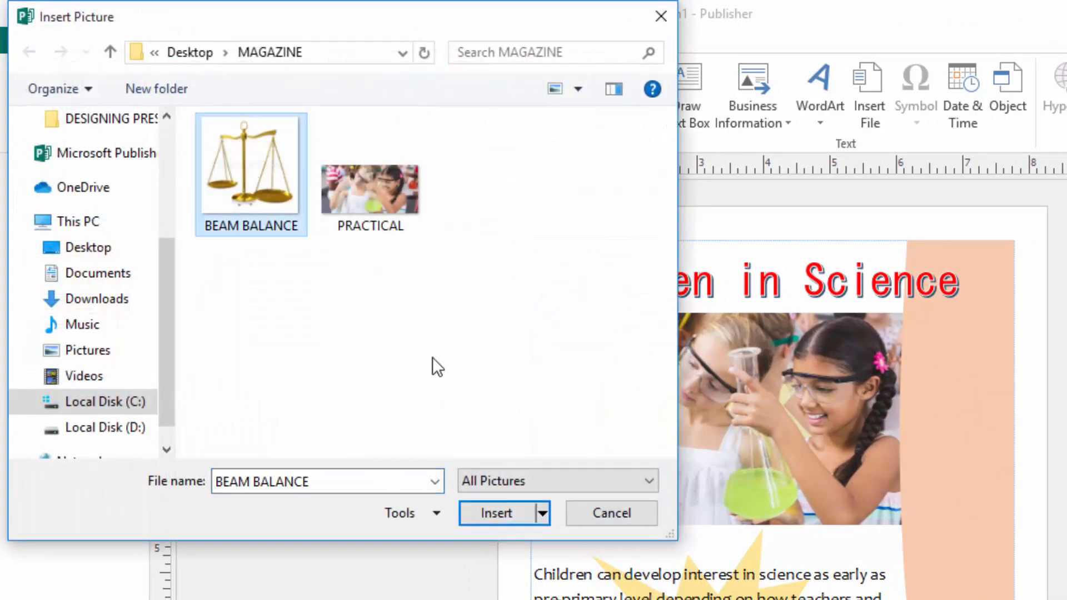
{"action": "left_click", "coordinate": [497, 513]}
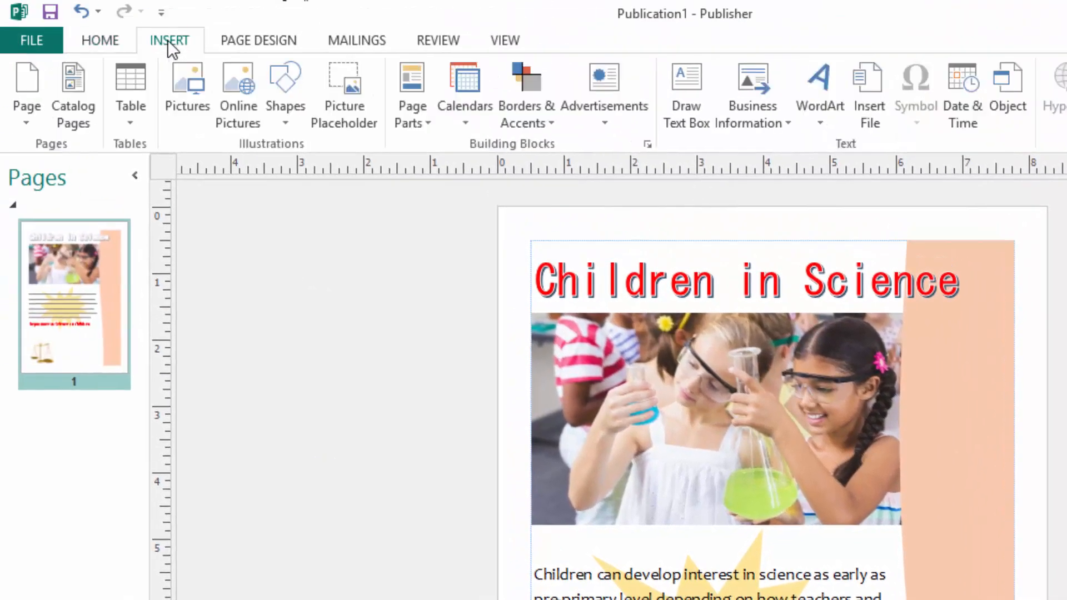
{"action": "left_click", "coordinate": [285, 92]}
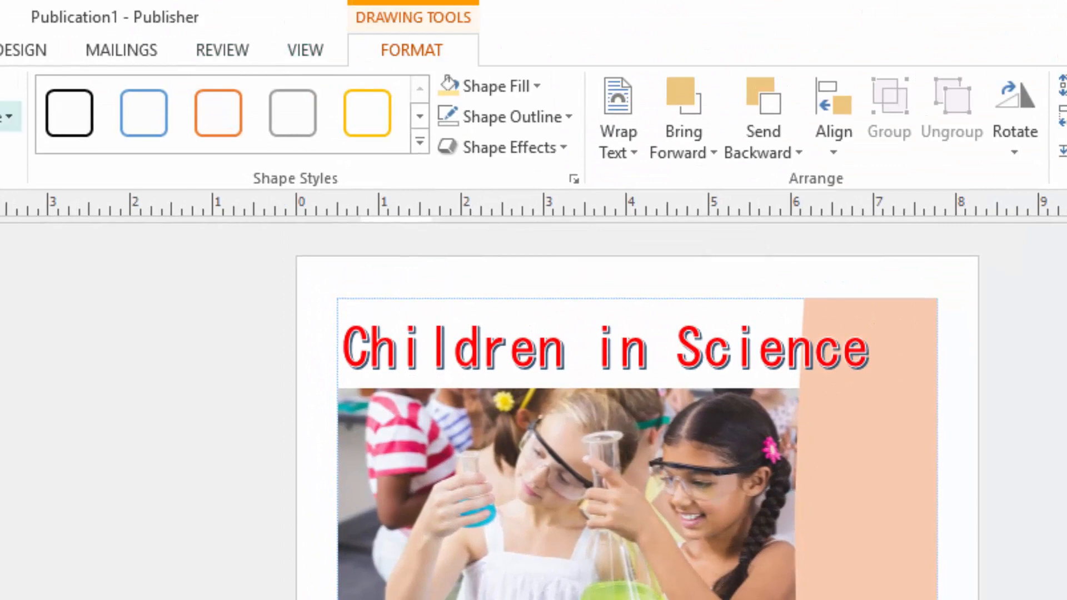
{"action": "mouse_move", "coordinate": [617, 109]}
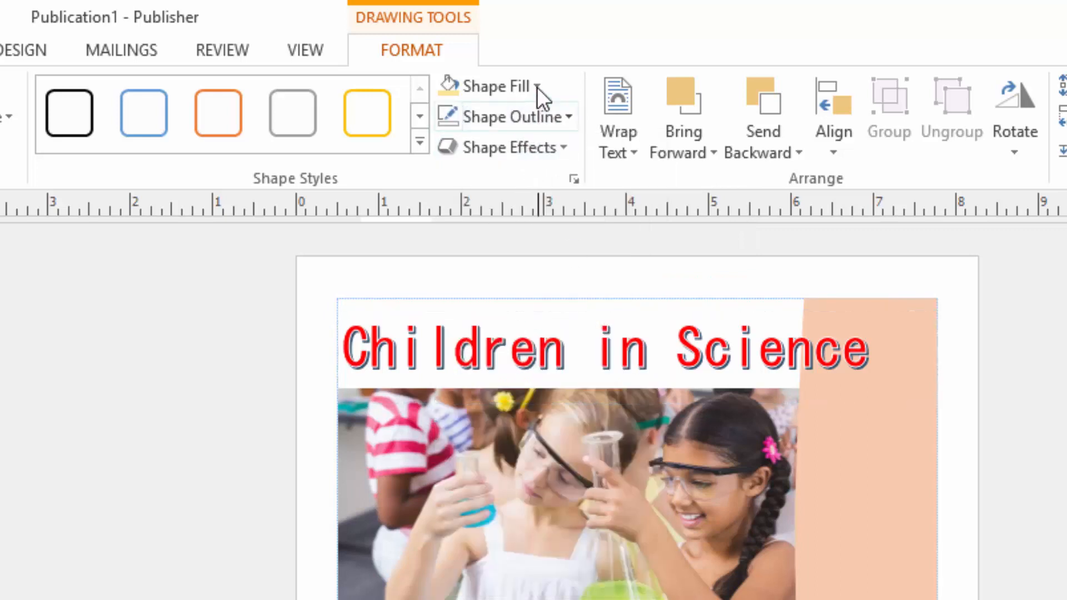
Step: Fill the striped right arrow shape with grey
{"action": "left_click", "coordinate": [495, 85]}
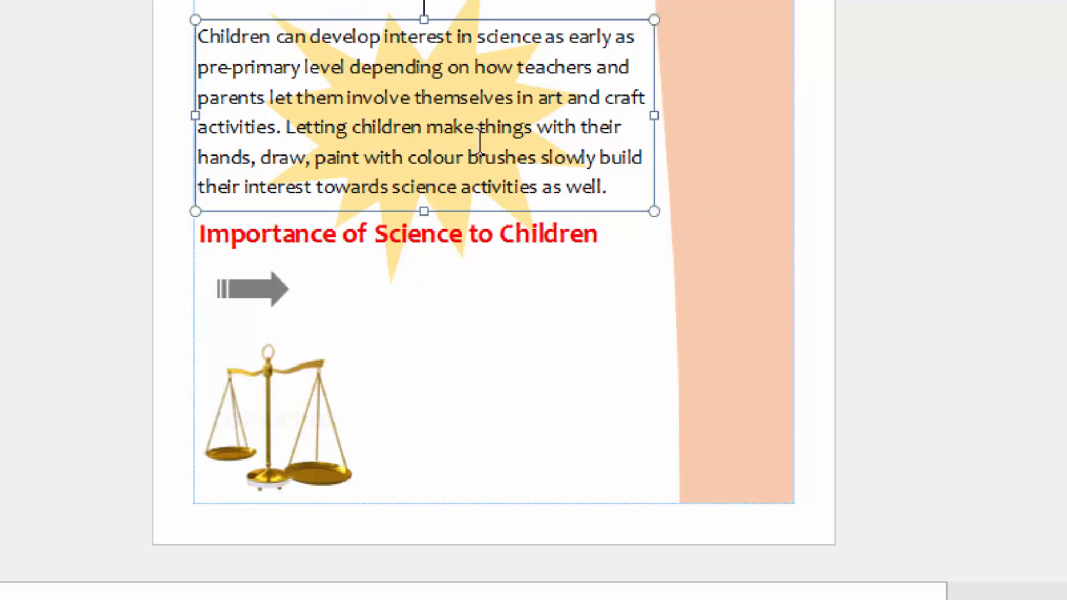
Step: Copy the paragraph box, clear its text and shrink it to one line beside the arrow
{"action": "left_click_drag", "start_coordinate": [655, 212], "coordinate": [674, 231]}
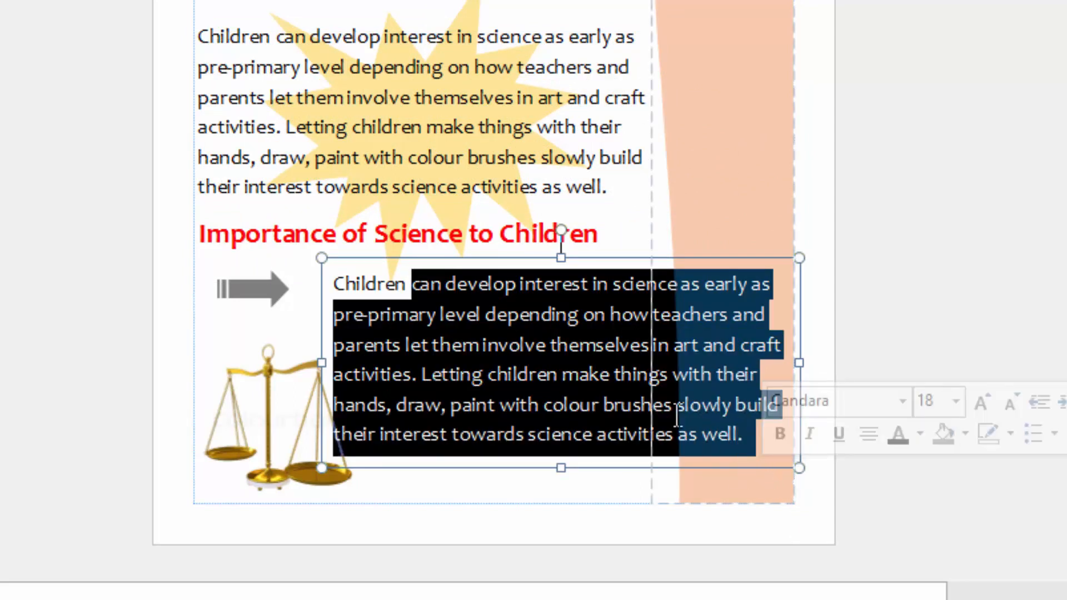
{"action": "key", "text": "Delete"}
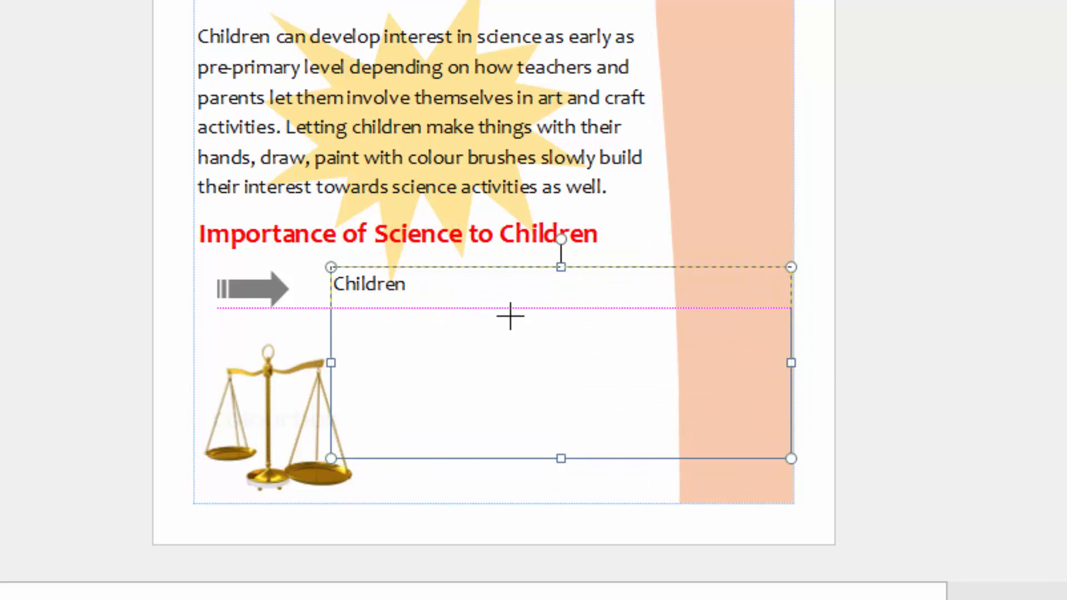
{"action": "left_click_drag", "start_coordinate": [560, 458], "coordinate": [561, 307]}
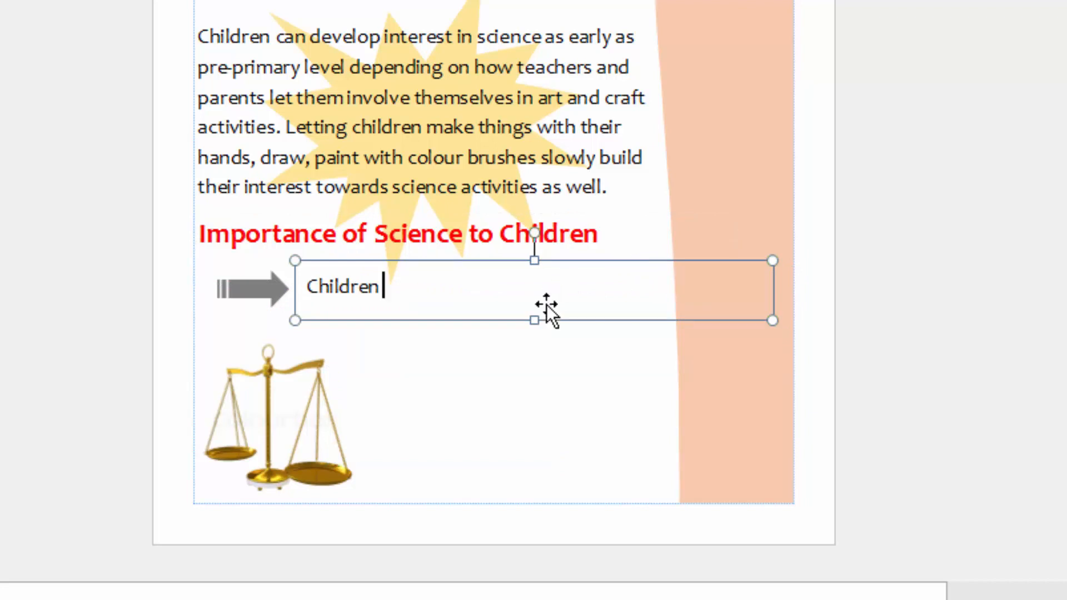
{"action": "key", "text": "Backspace"}
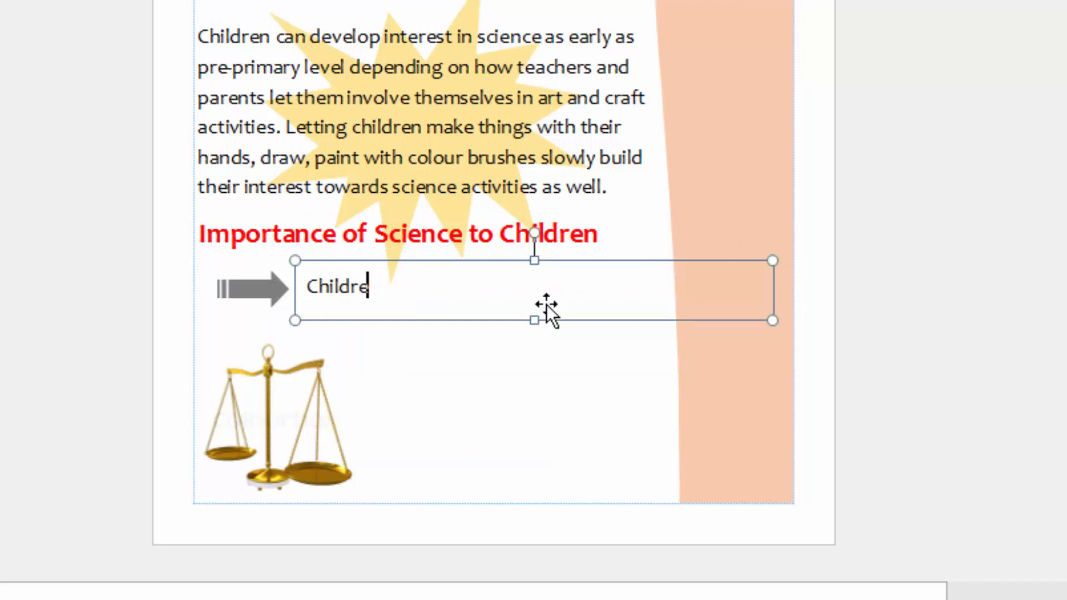
{"action": "key", "text": "ctrl+a"}
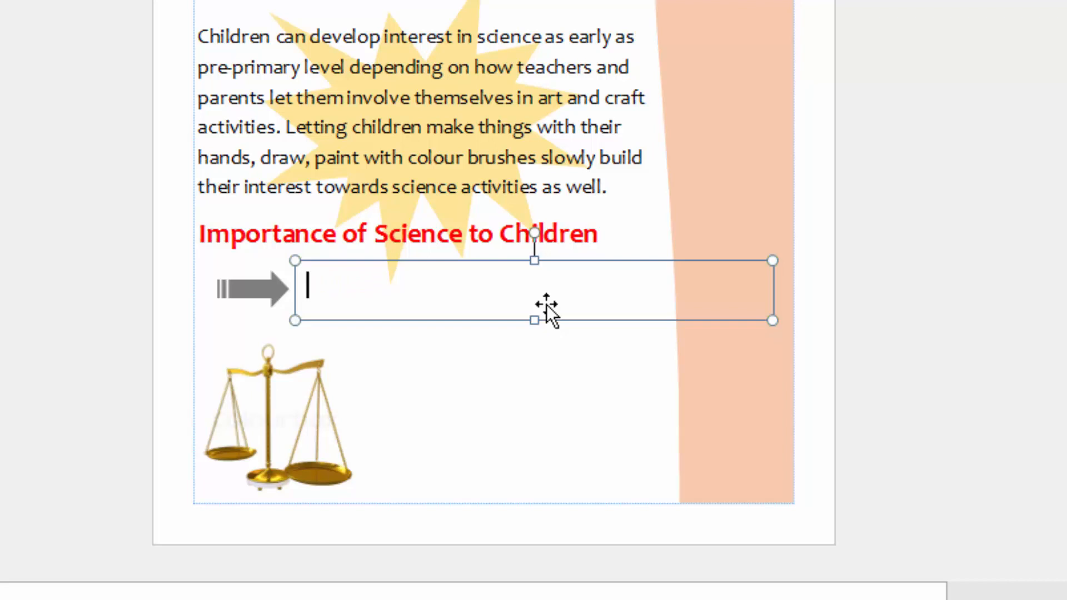
Step: Type 'They can be doctors in future to treat patients' in the new box
{"action": "type", "text": "They can be"}
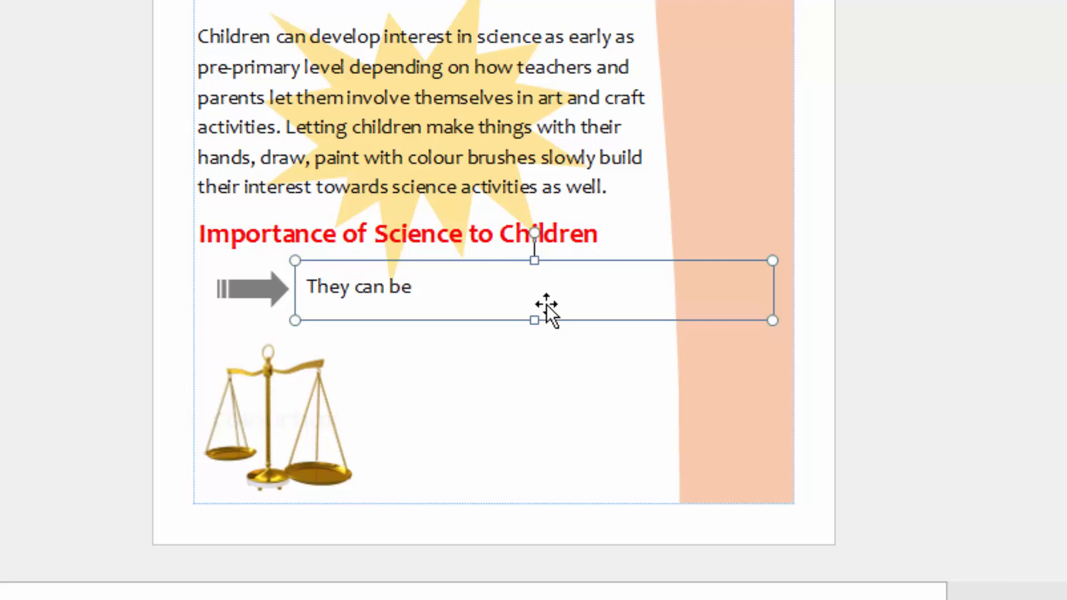
{"action": "type", "text": "doct"}
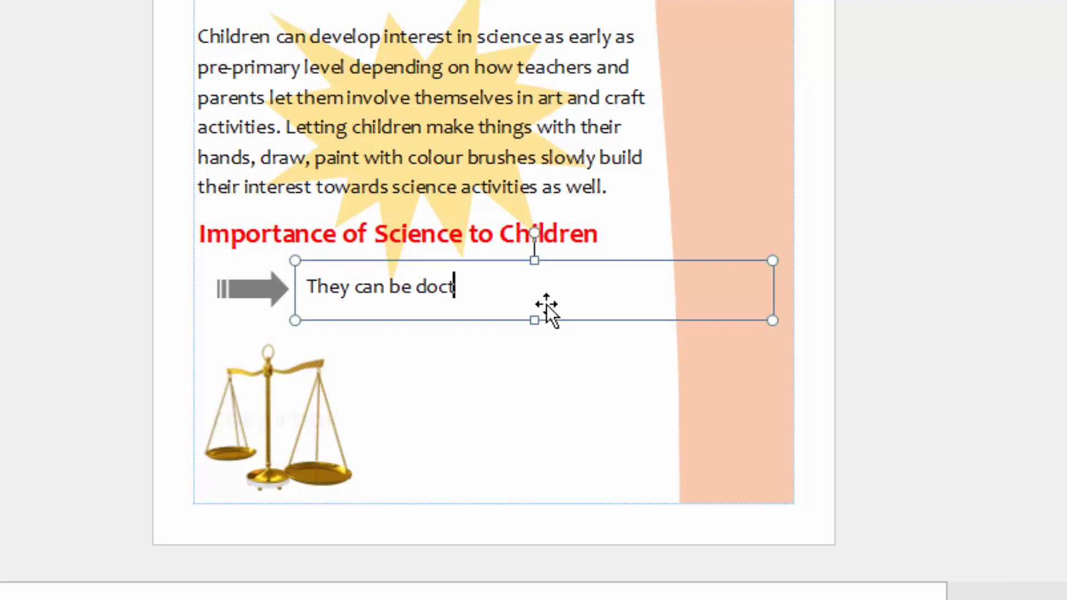
{"action": "type", "text": "ors"}
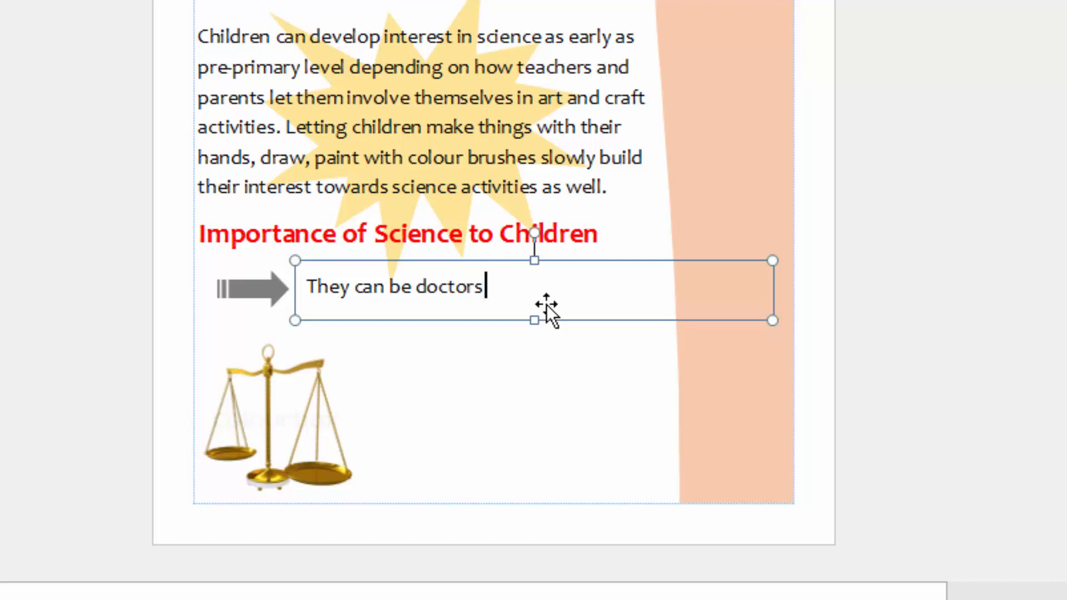
{"action": "type", "text": "in t"}
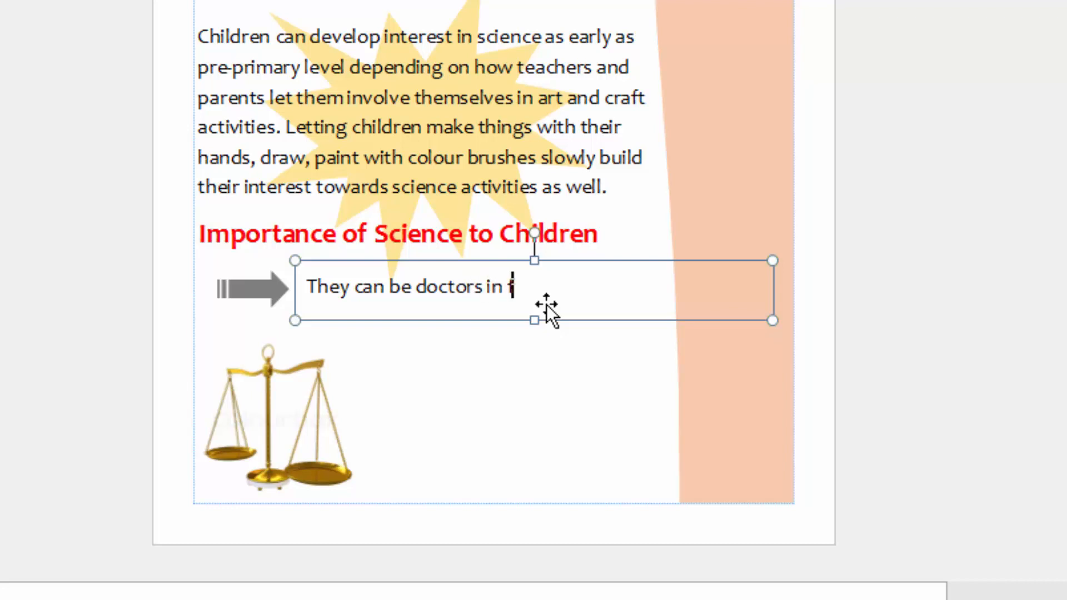
{"action": "type", "text": "future to t"}
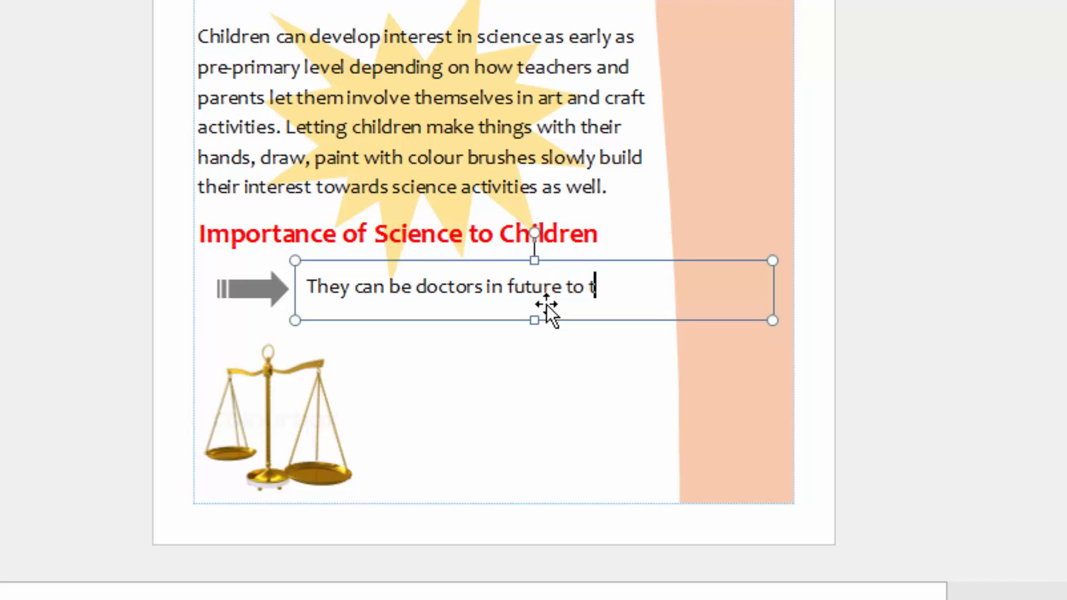
{"action": "type", "text": "reat"}
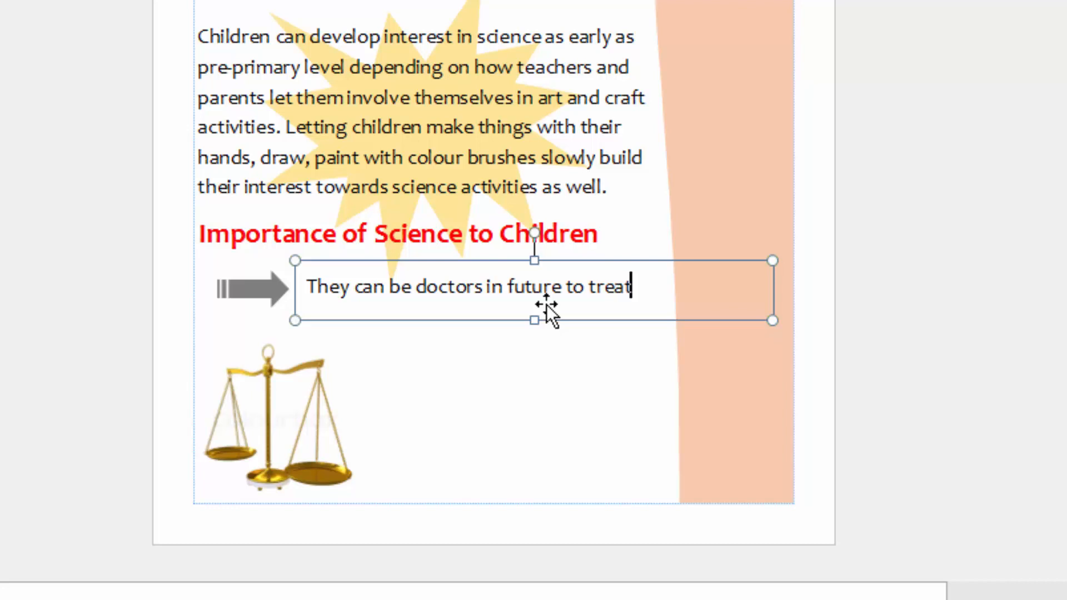
{"action": "type", "text": "p"}
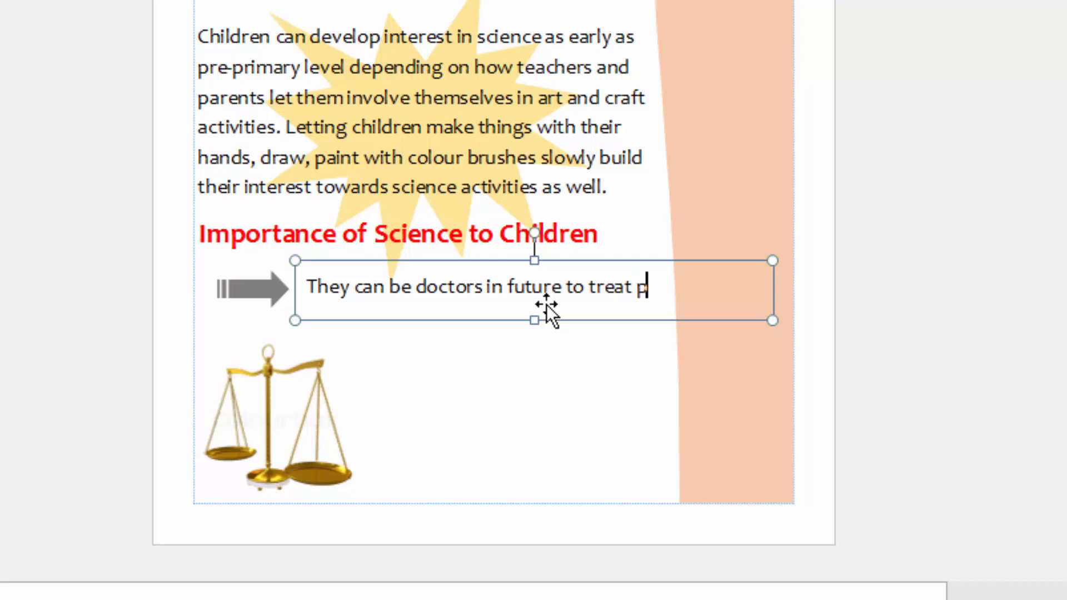
{"action": "type", "text": "atien"}
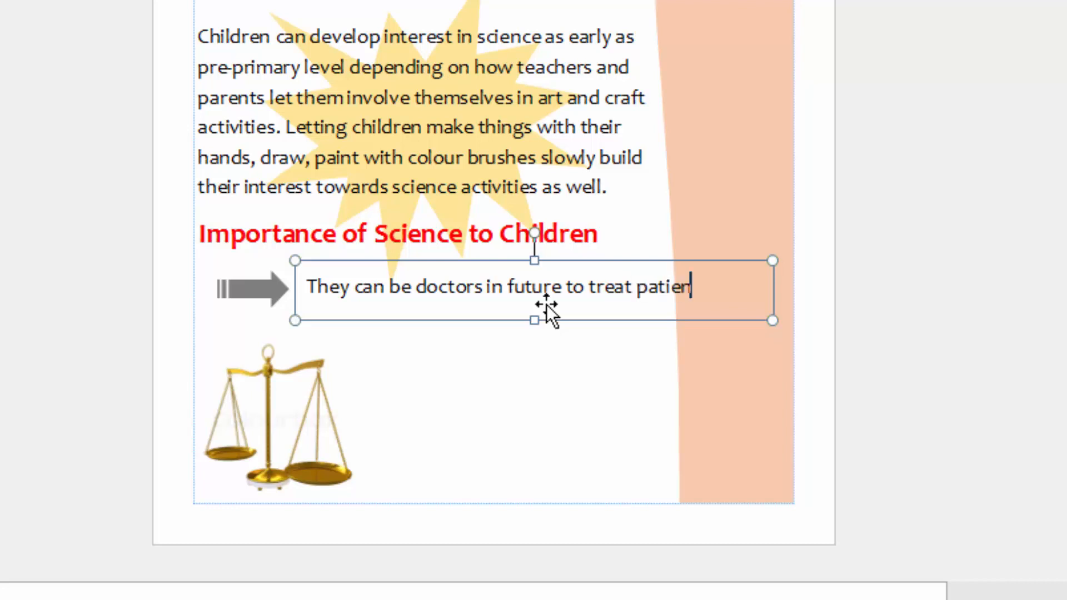
{"action": "type", "text": "t"}
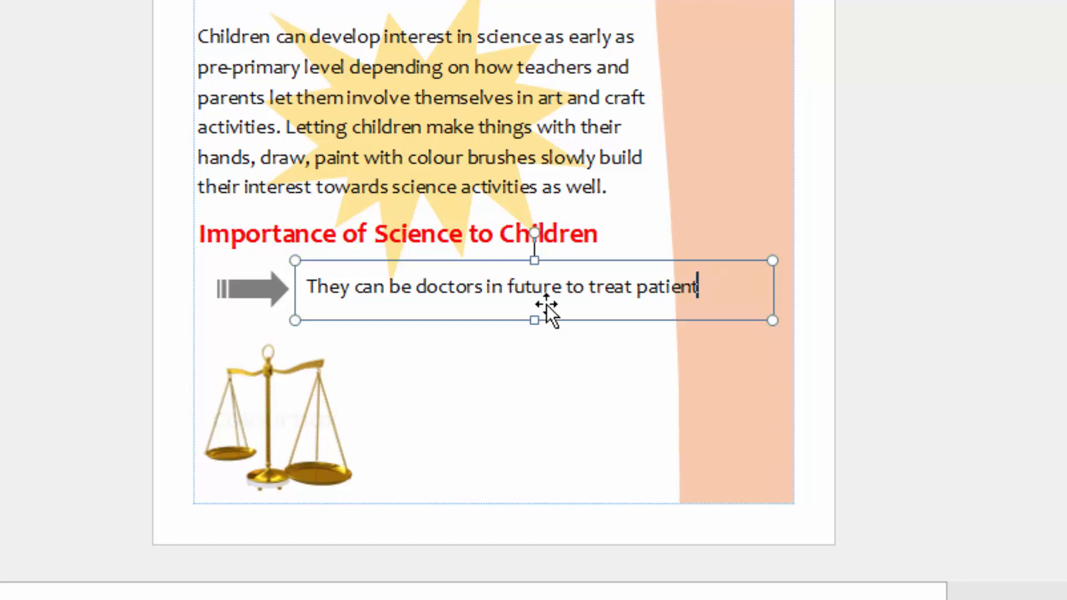
{"action": "type", "text": "s"}
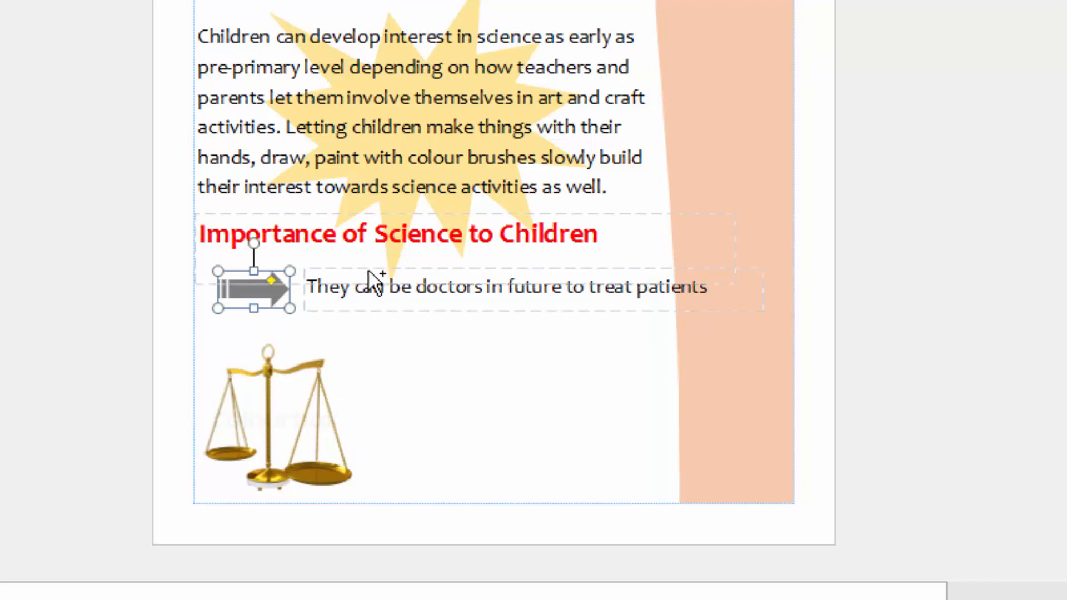
Step: Copy the arrow line and retype it as 'Engineers to design machines like aircraft'
{"action": "left_click", "coordinate": [507, 286]}
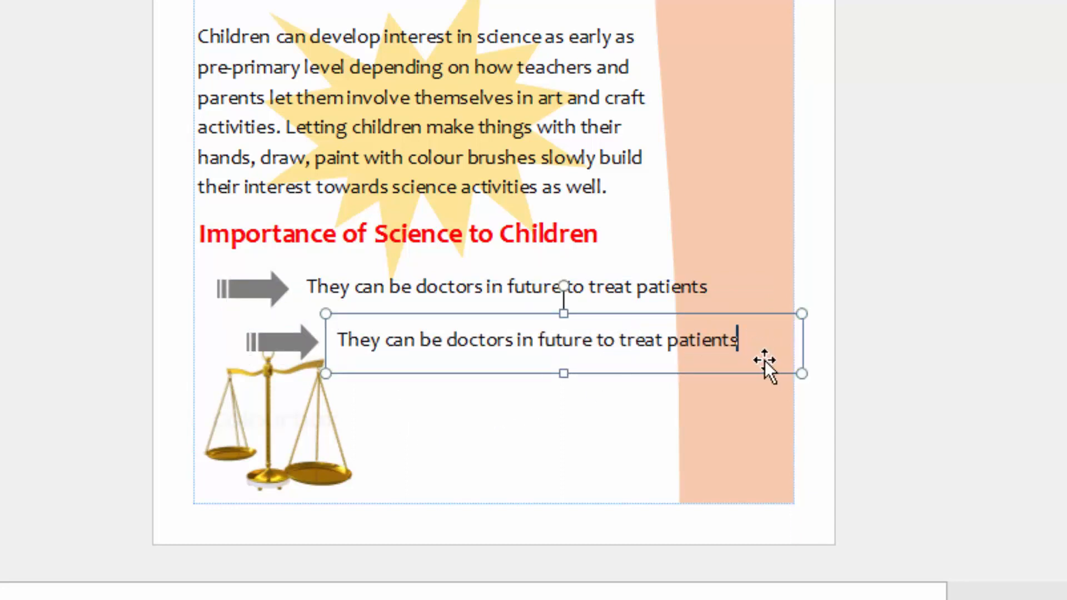
{"action": "key", "text": "Backspace"}
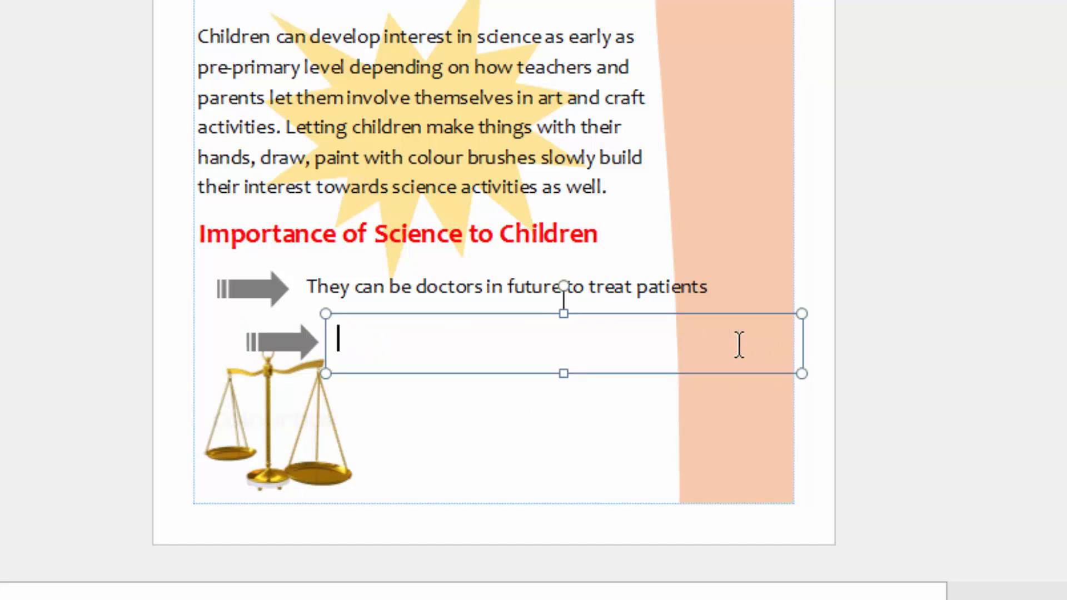
{"action": "type", "text": "Enginee"}
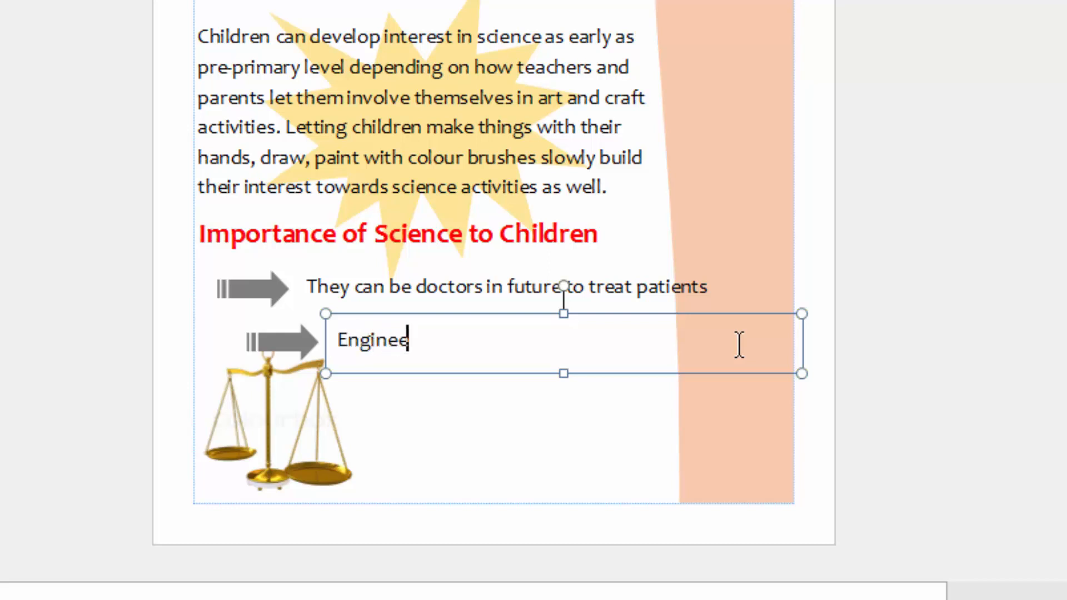
{"action": "type", "text": "rs to d"}
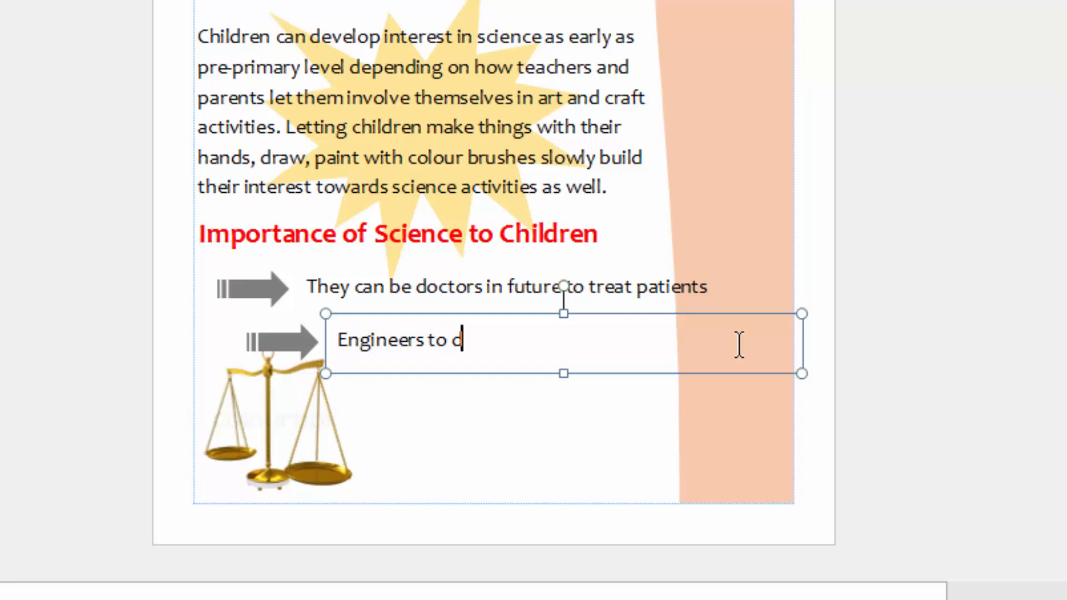
{"action": "type", "text": "esign"}
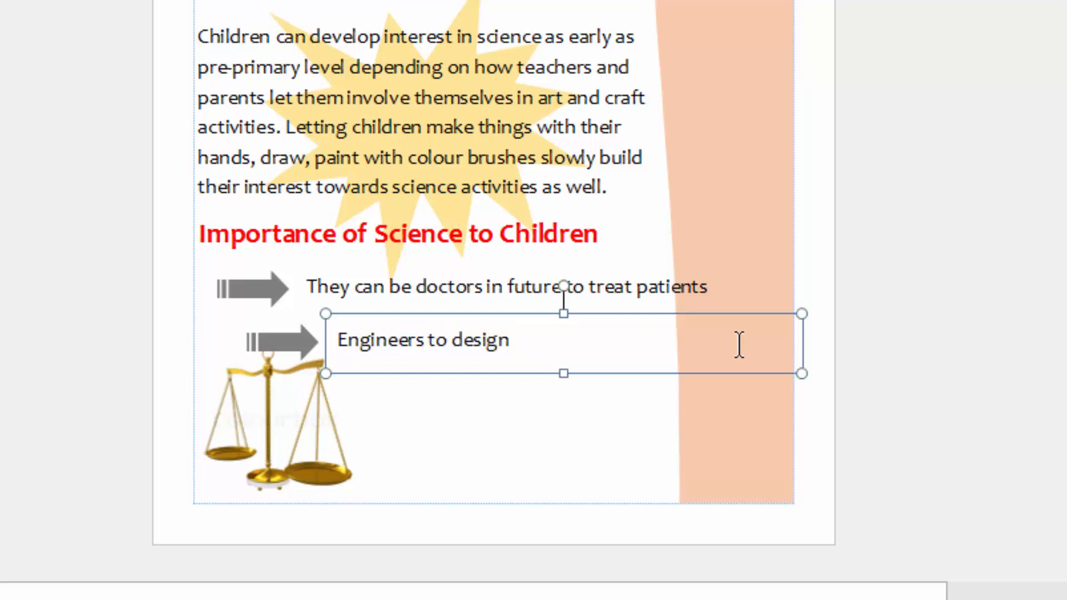
{"action": "type", "text": "mac"}
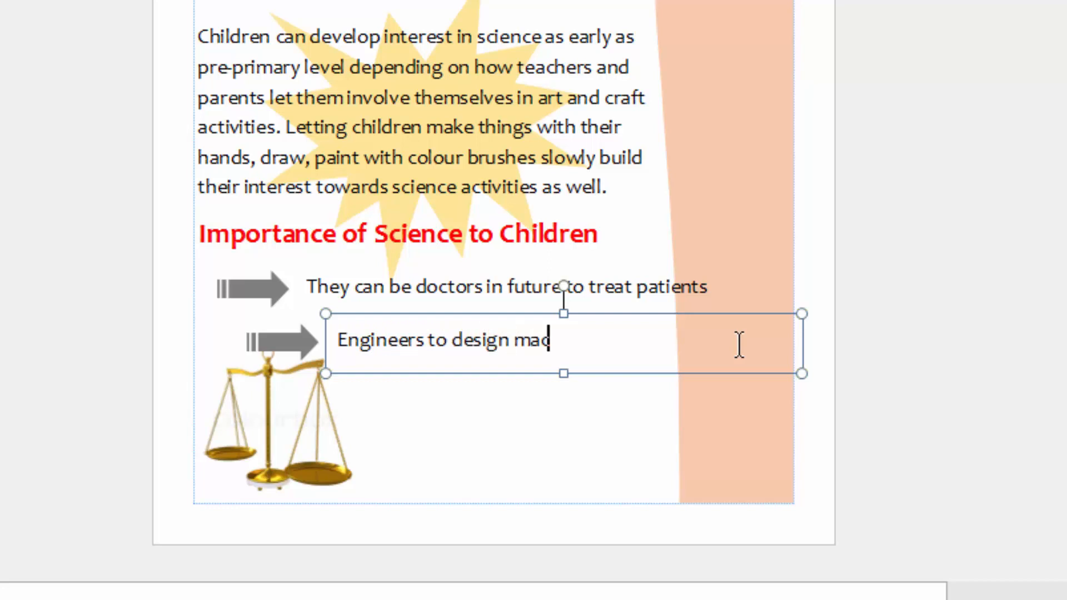
{"action": "type", "text": "hines"}
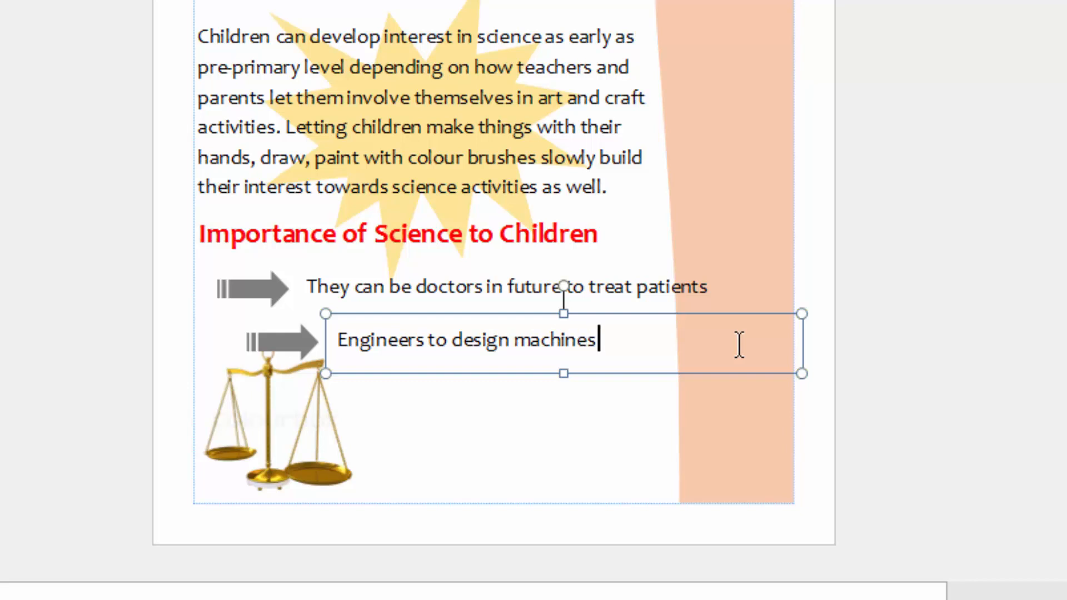
{"action": "type", "text": "like aircr"}
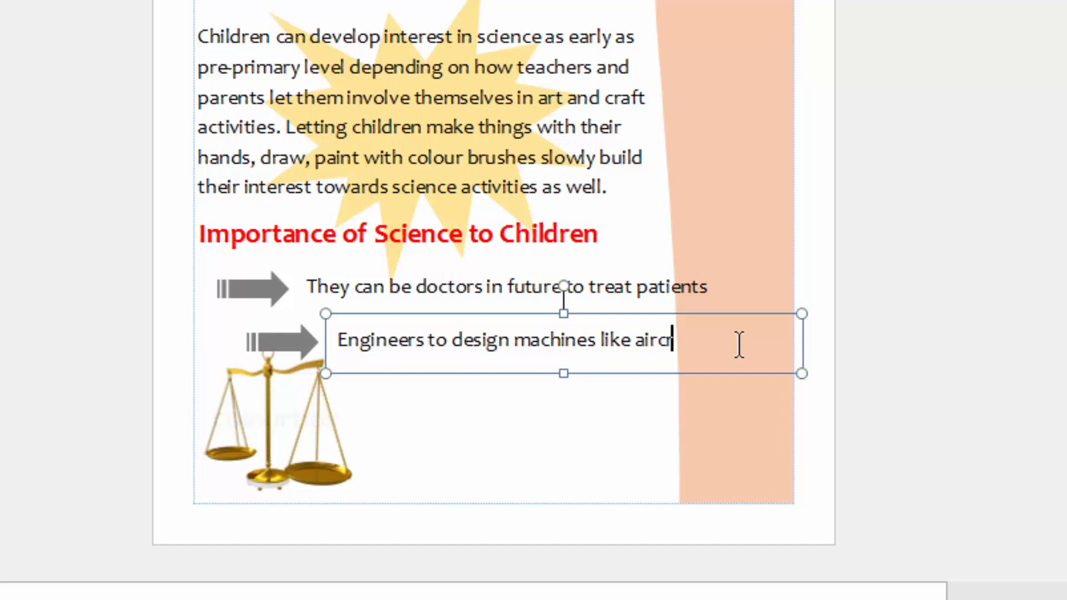
{"action": "type", "text": "aft"}
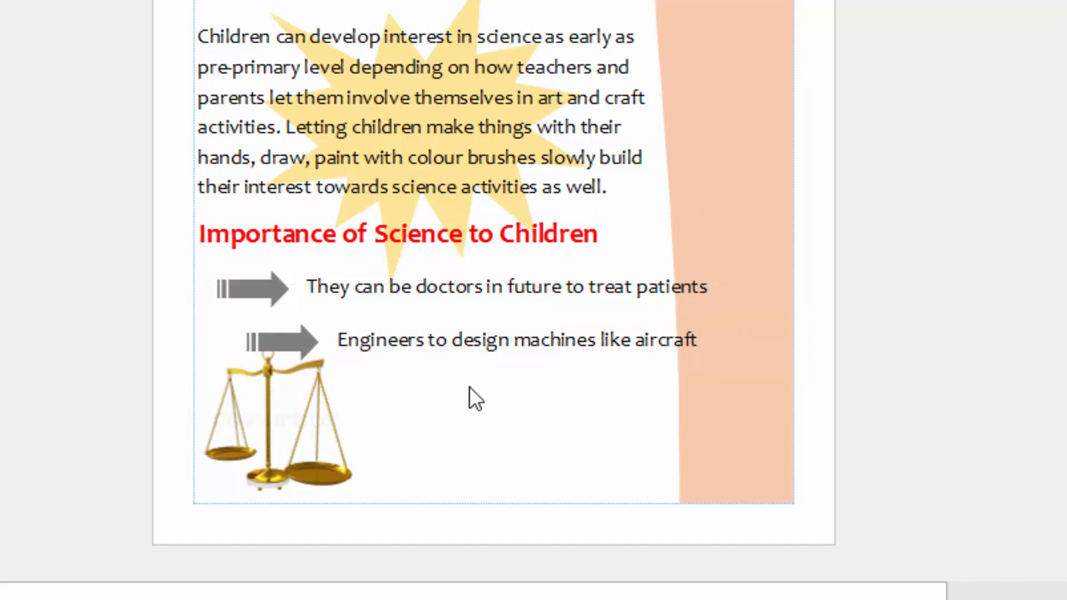
Step: Copy the engineers arrow line lower and retype it as 'Science teachers in schools'
{"action": "left_click", "coordinate": [279, 340]}
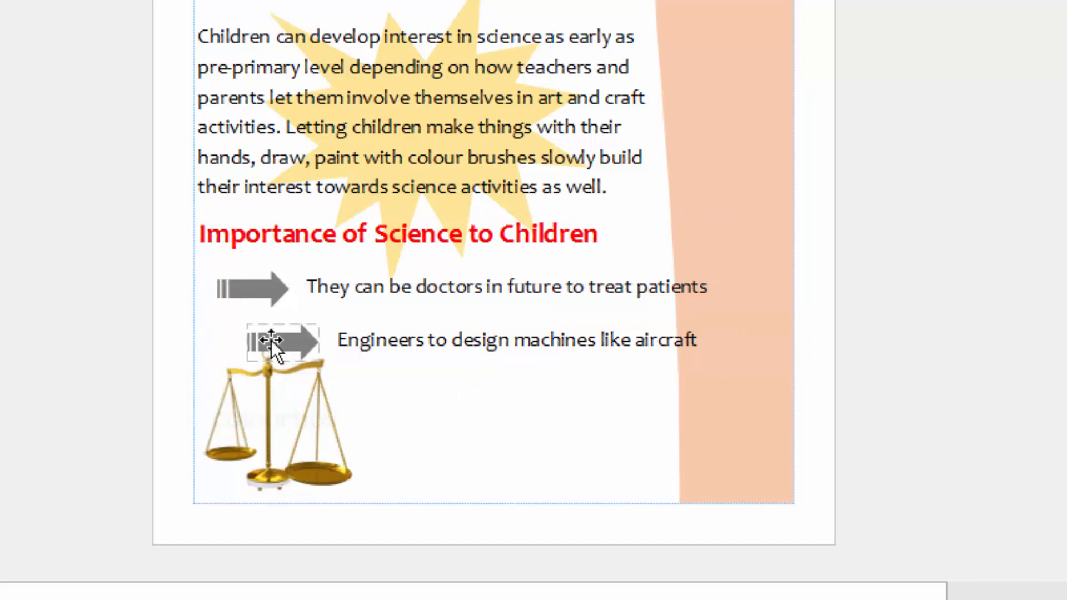
{"action": "left_click", "coordinate": [279, 340]}
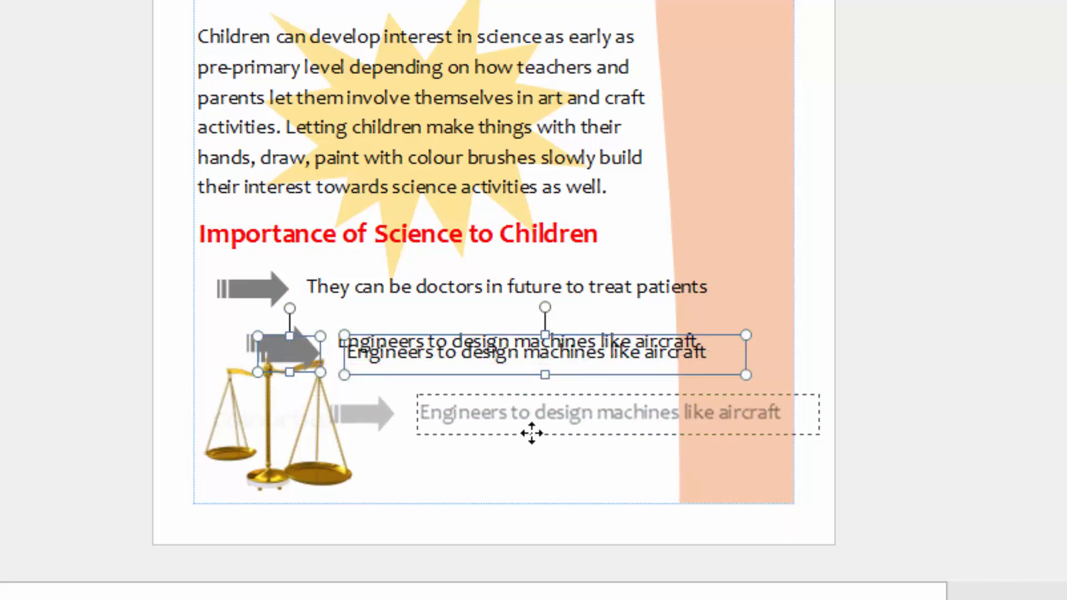
{"action": "left_click_drag", "start_coordinate": [533, 433], "coordinate": [560, 436]}
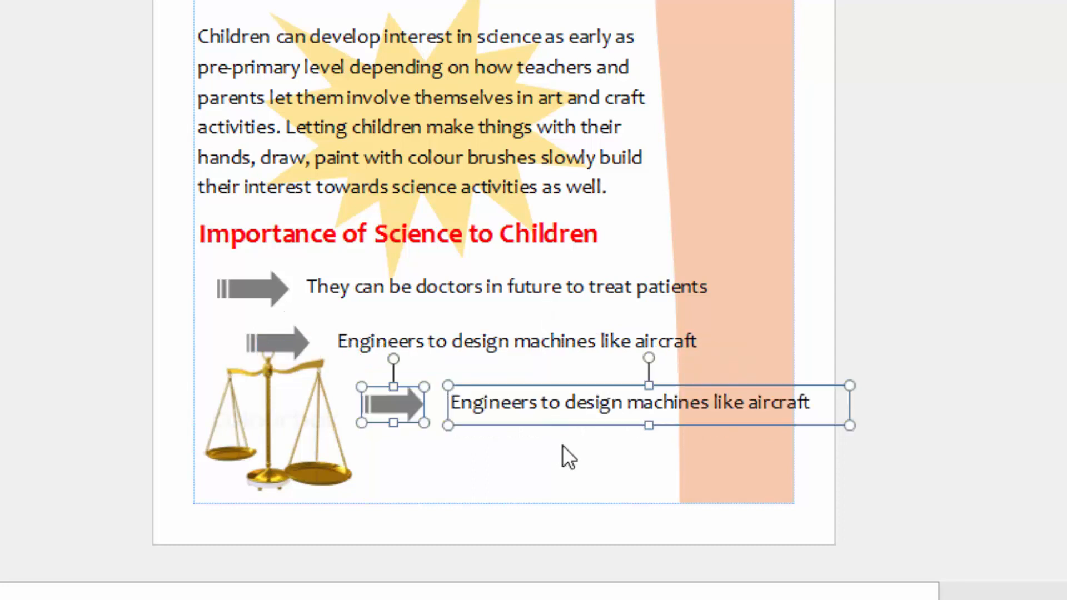
{"action": "mouse_move", "coordinate": [831, 405]}
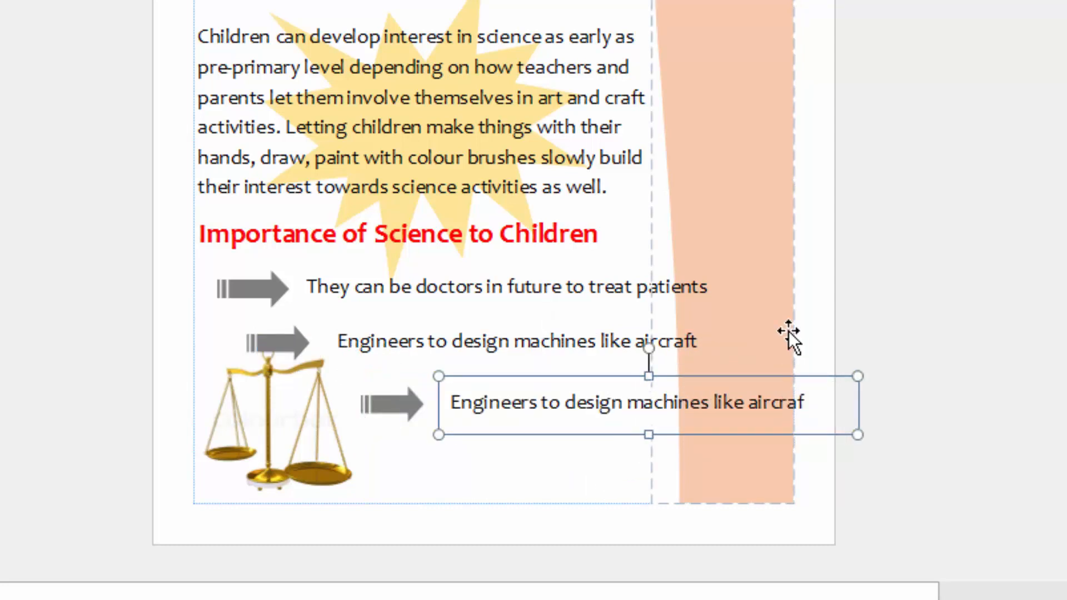
{"action": "key", "text": "ctrl+a"}
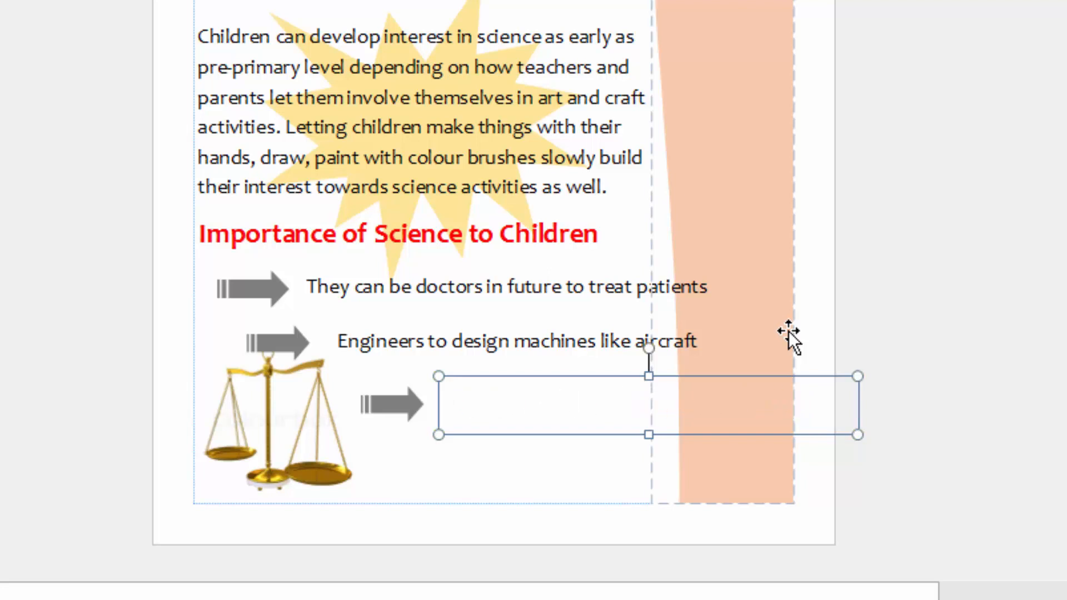
{"action": "type", "text": "Scie"}
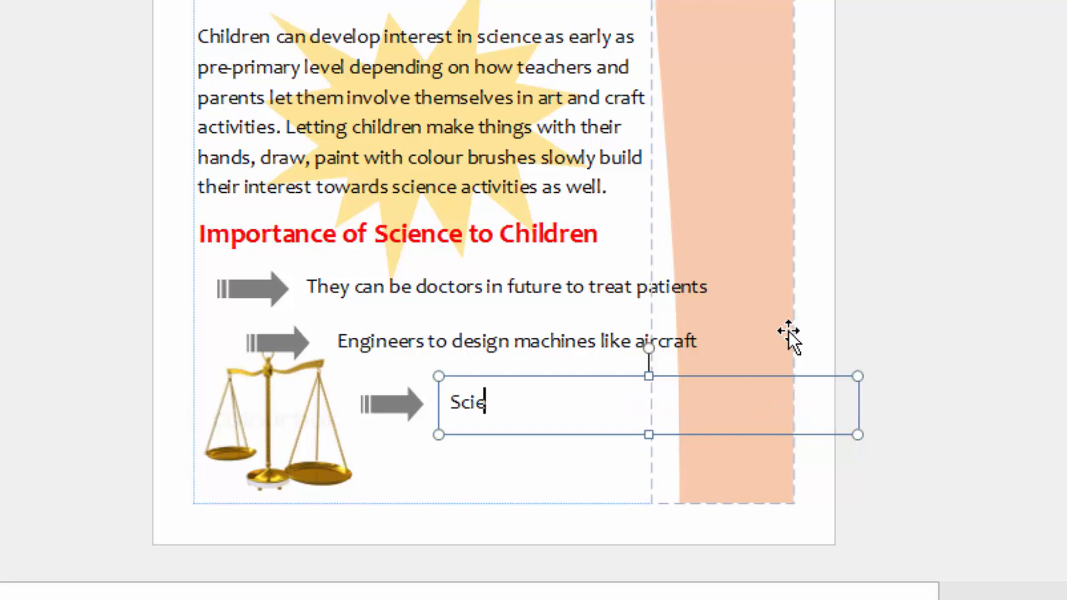
{"action": "type", "text": "nce teac"}
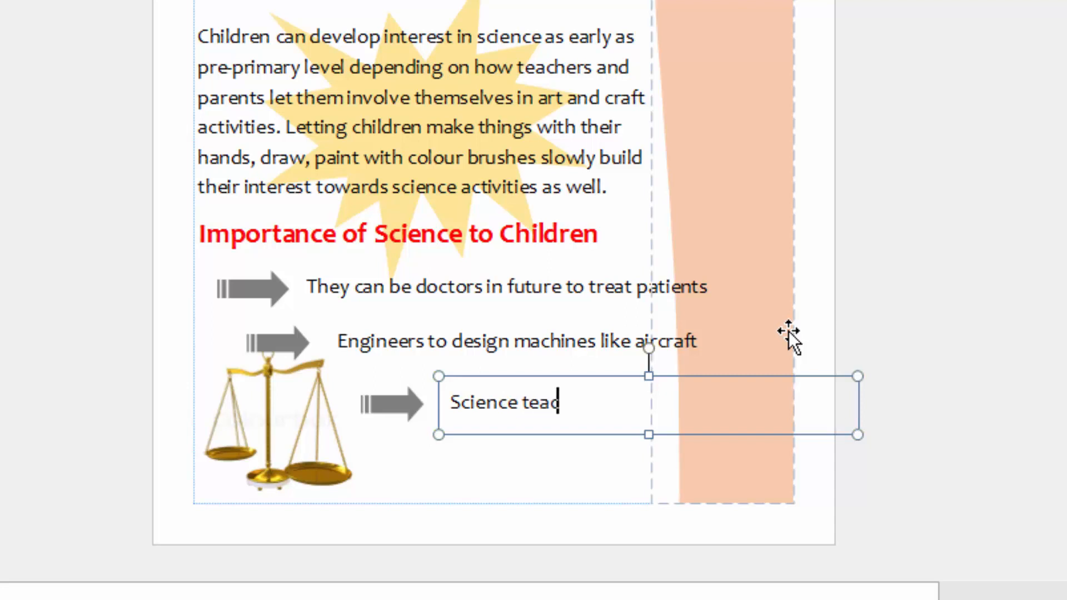
{"action": "type", "text": "hers"}
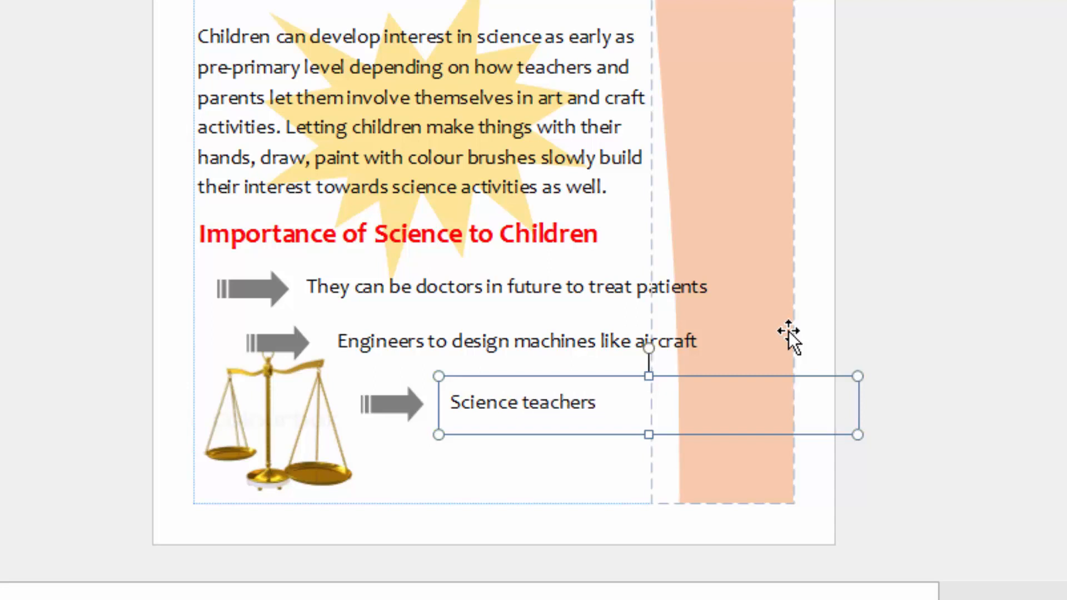
{"action": "type", "text": "in sch"}
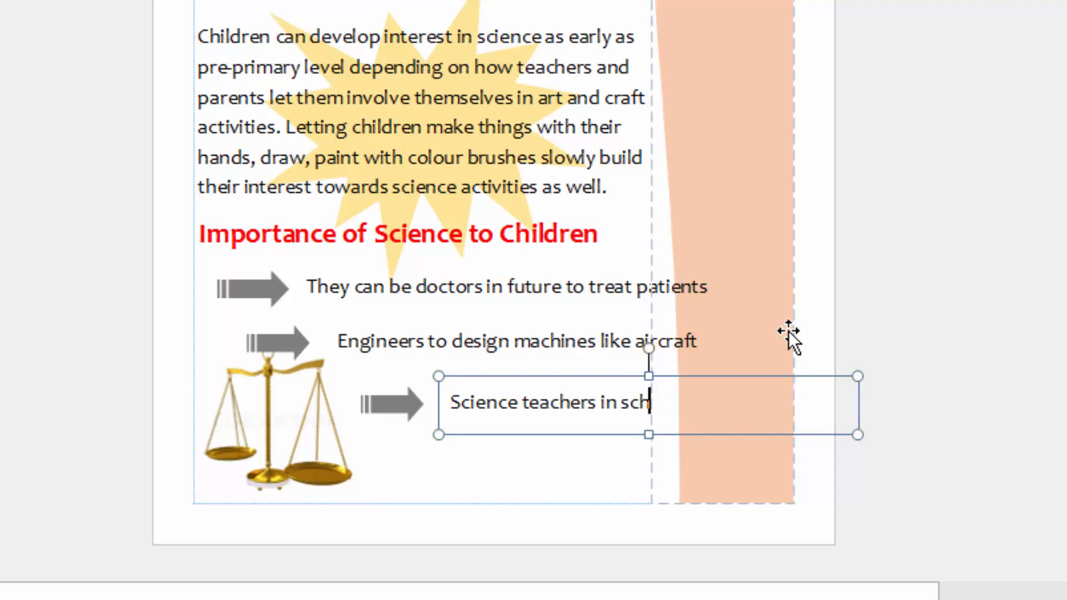
{"action": "type", "text": "ools"}
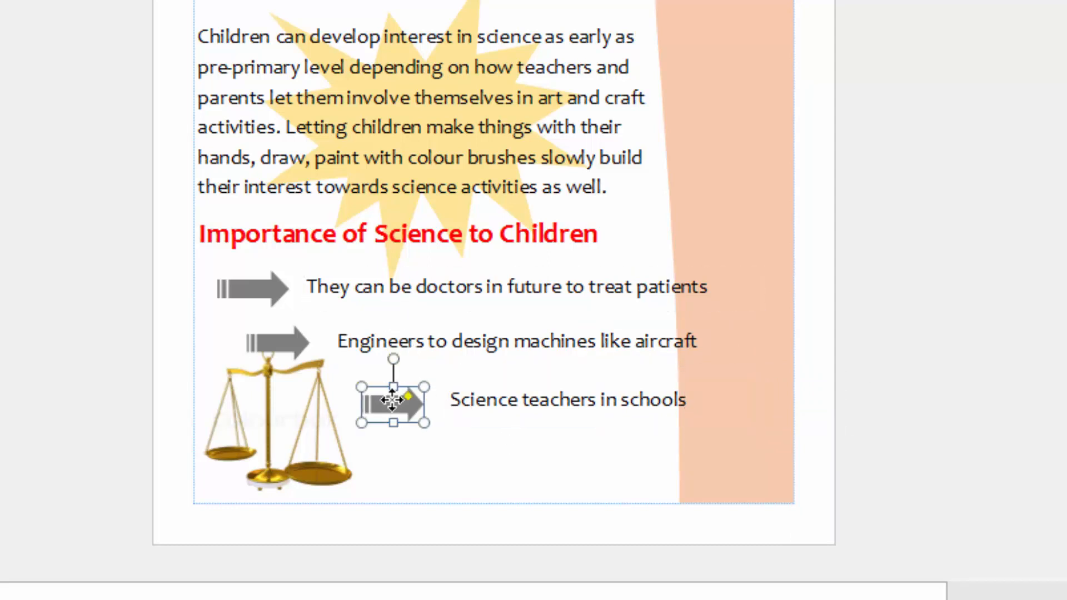
Step: Copy the third arrow line below and retype it as 'Computer scientists'
{"action": "left_click", "coordinate": [564, 399]}
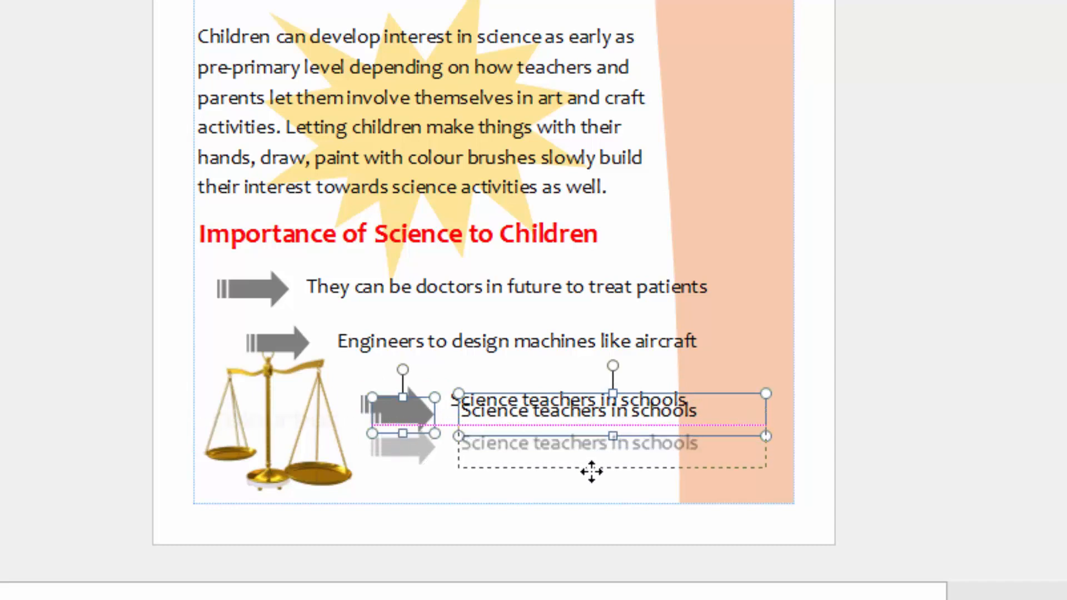
{"action": "left_click_drag", "start_coordinate": [591, 412], "coordinate": [575, 463]}
{"action": "type", "text": "c"}
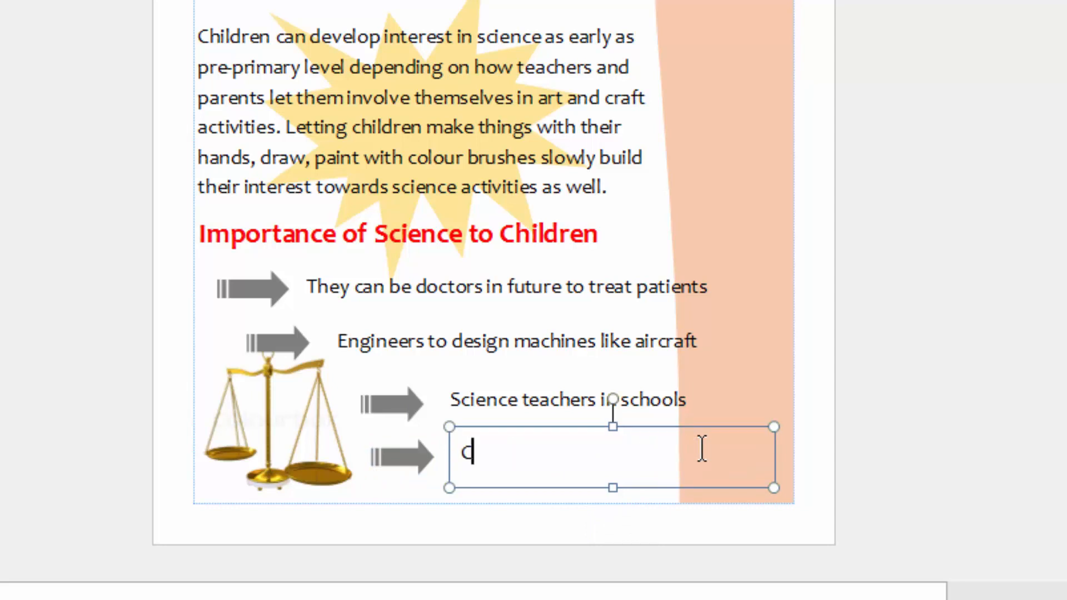
{"action": "type", "text": "omputer"}
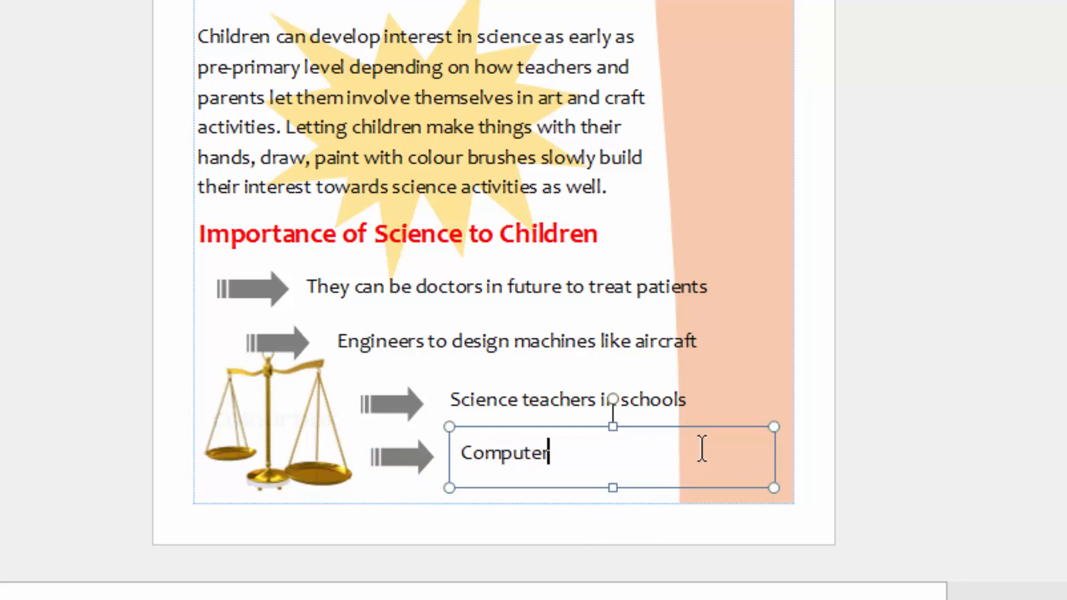
{"action": "type", "text": "scientist"}
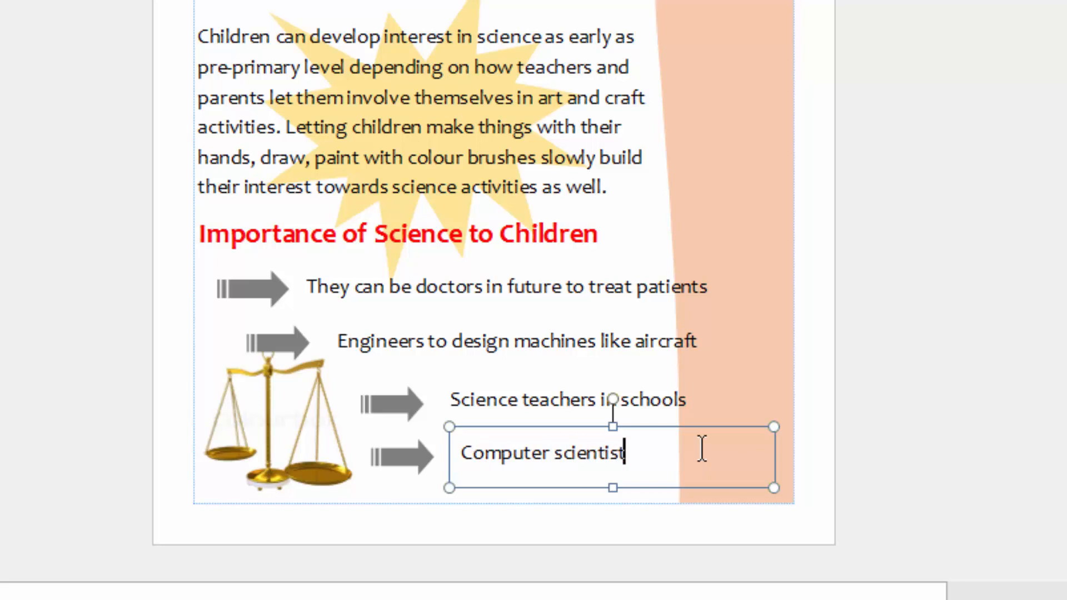
{"action": "type", "text": "s"}
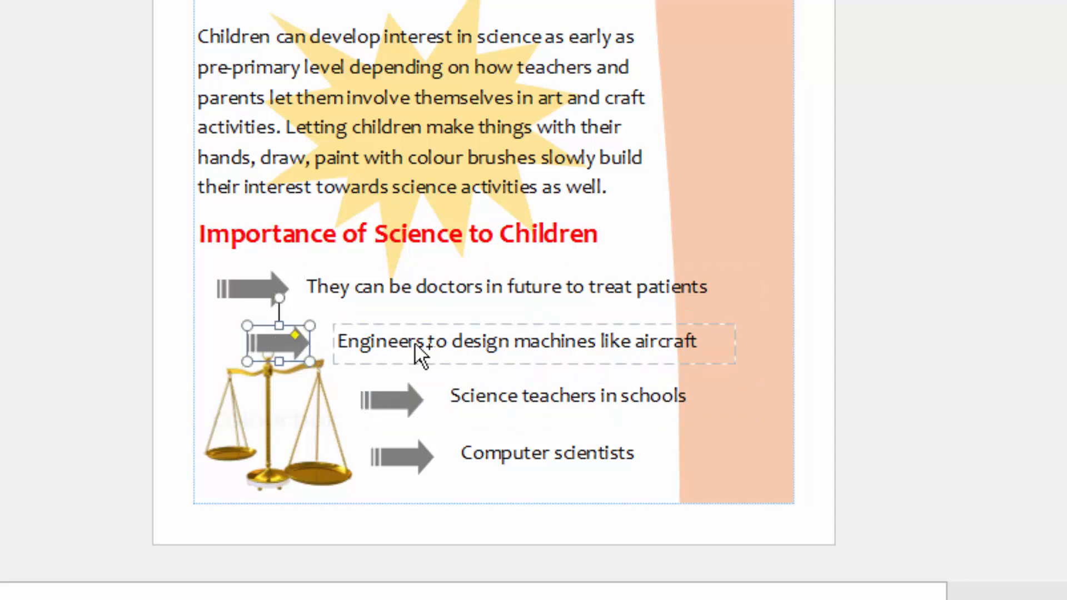
{"action": "left_click", "coordinate": [844, 296]}
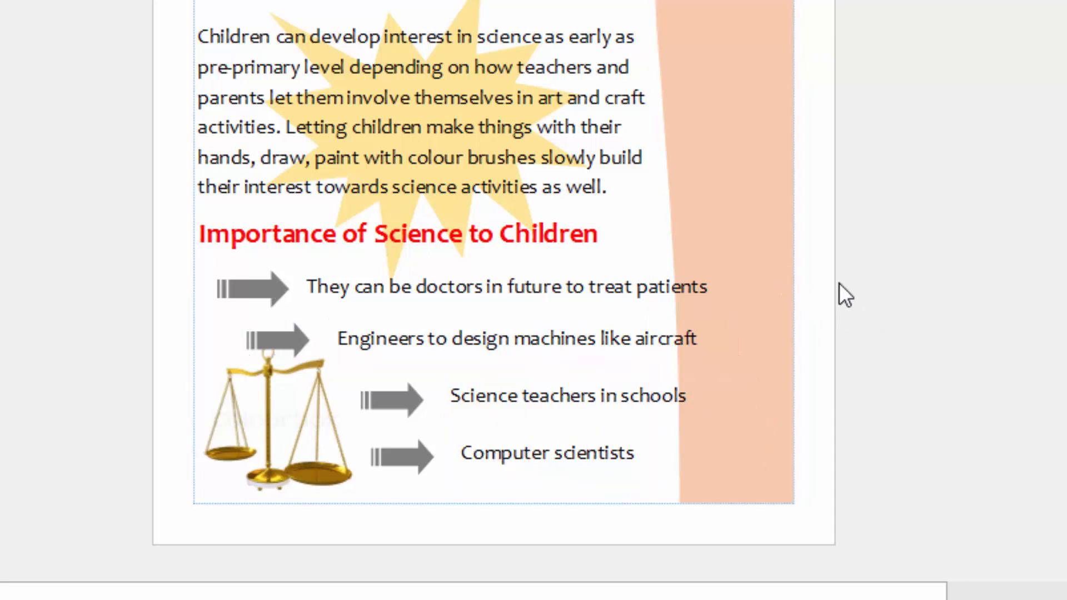
{"action": "scroll", "scroll_direction": "down", "scroll_amount": 3}
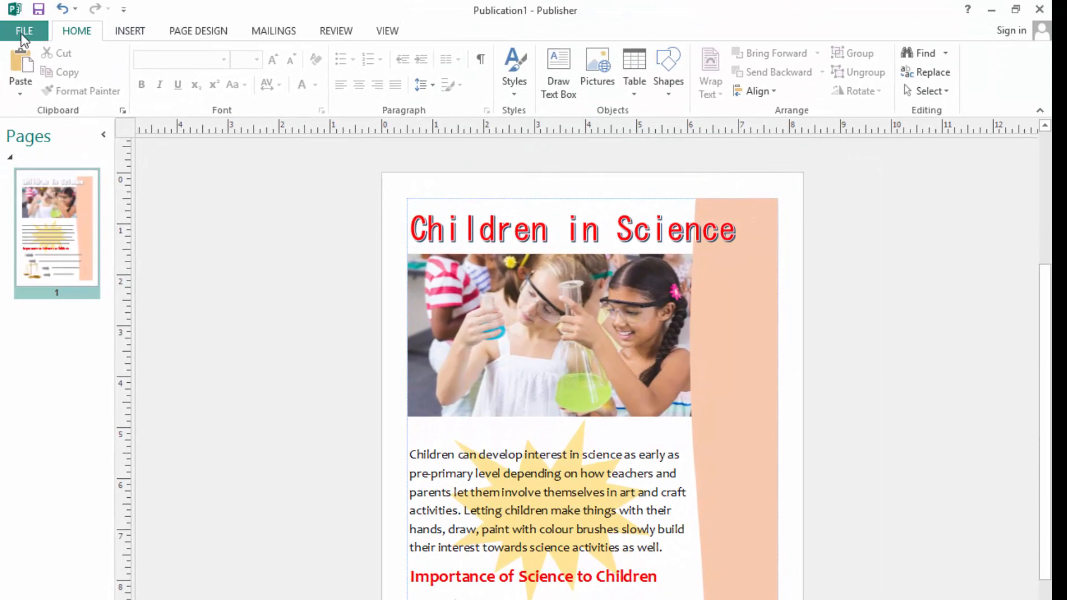
{"action": "left_click", "coordinate": [24, 31]}
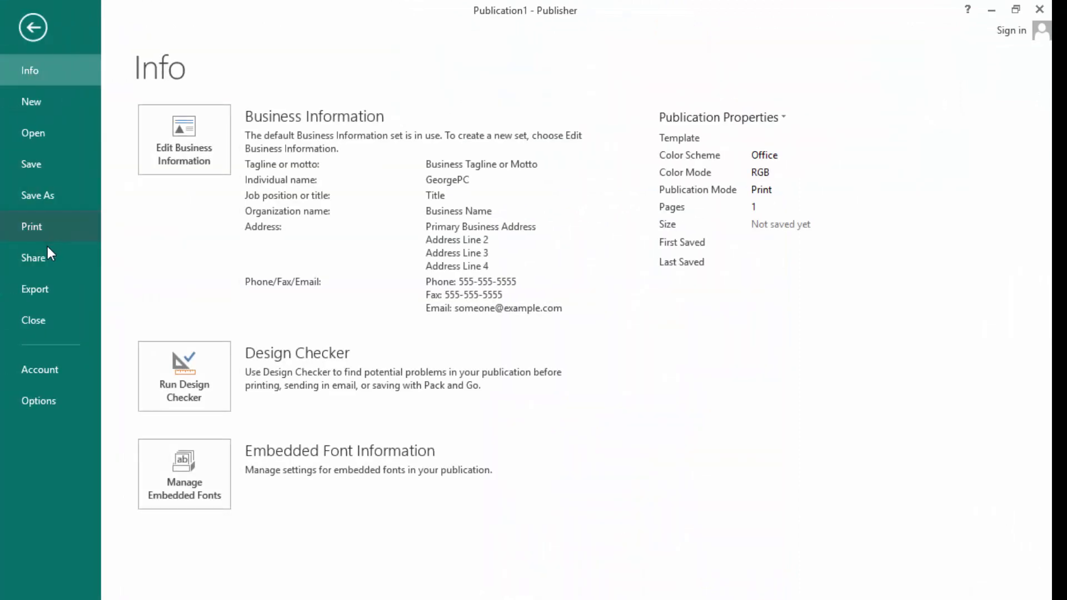
{"action": "left_click", "coordinate": [31, 227]}
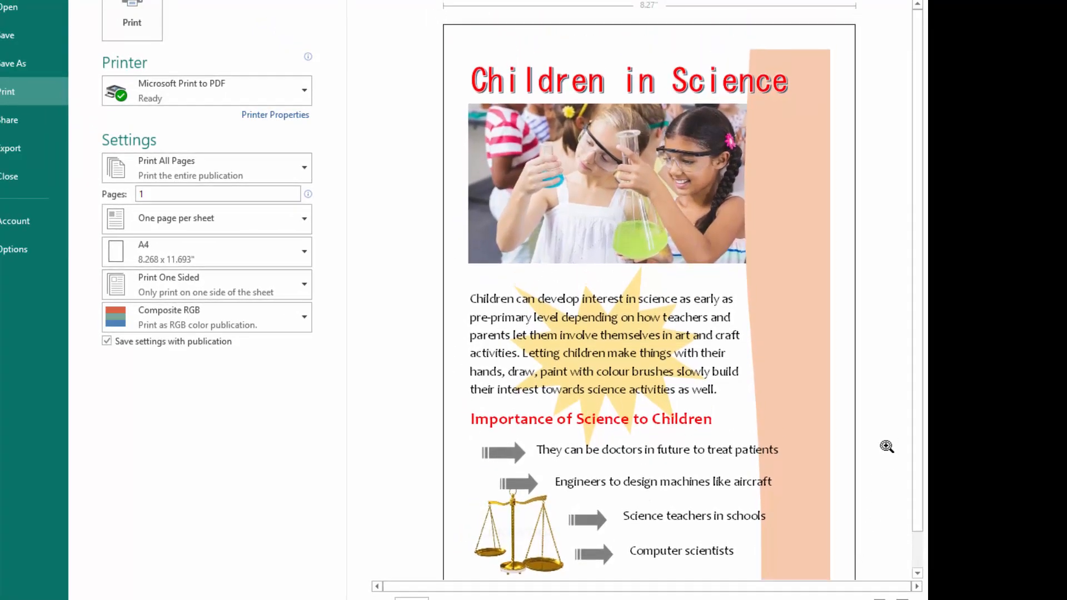
{"action": "scroll", "scroll_direction": "down", "scroll_amount": 3}
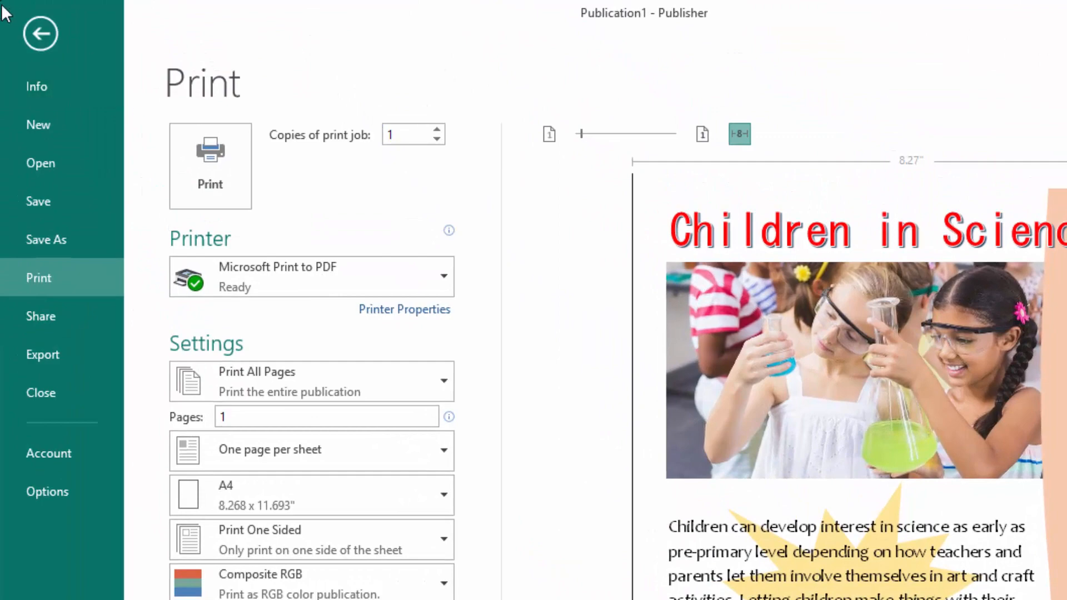
{"action": "left_click", "coordinate": [40, 33]}
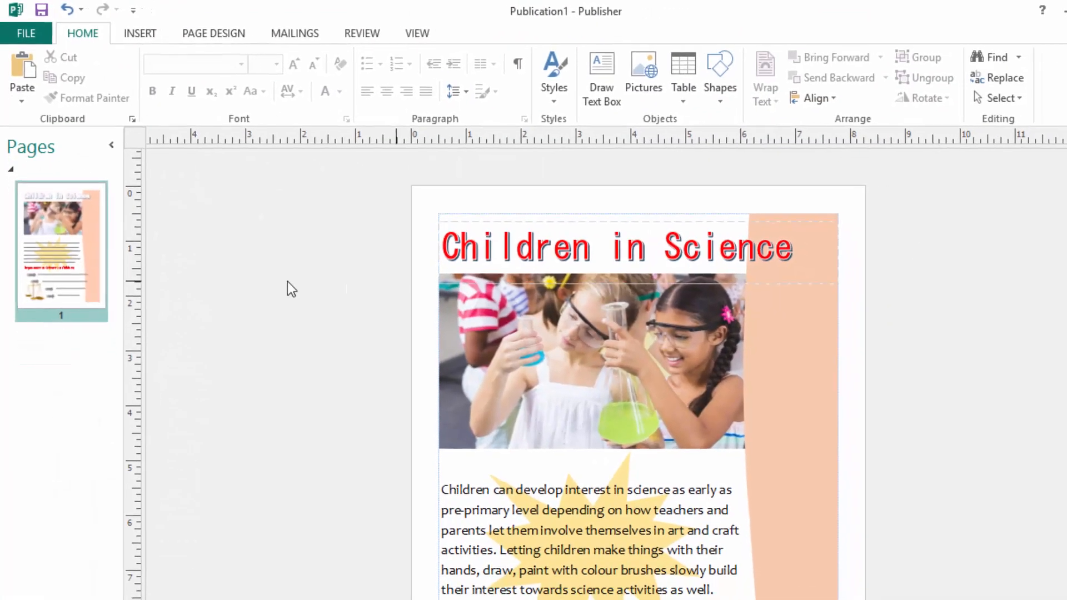